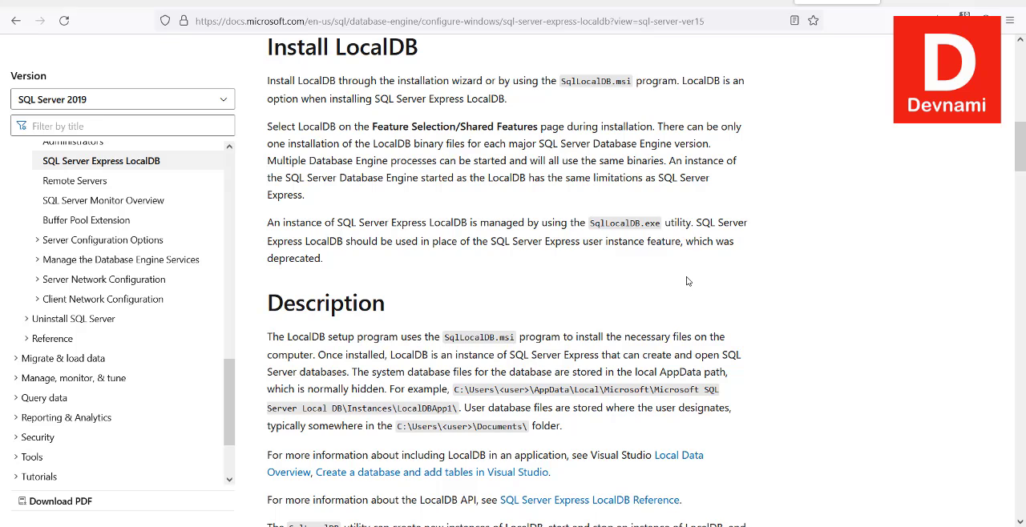
{"action": "mouse_move", "coordinate": [599, 262]}
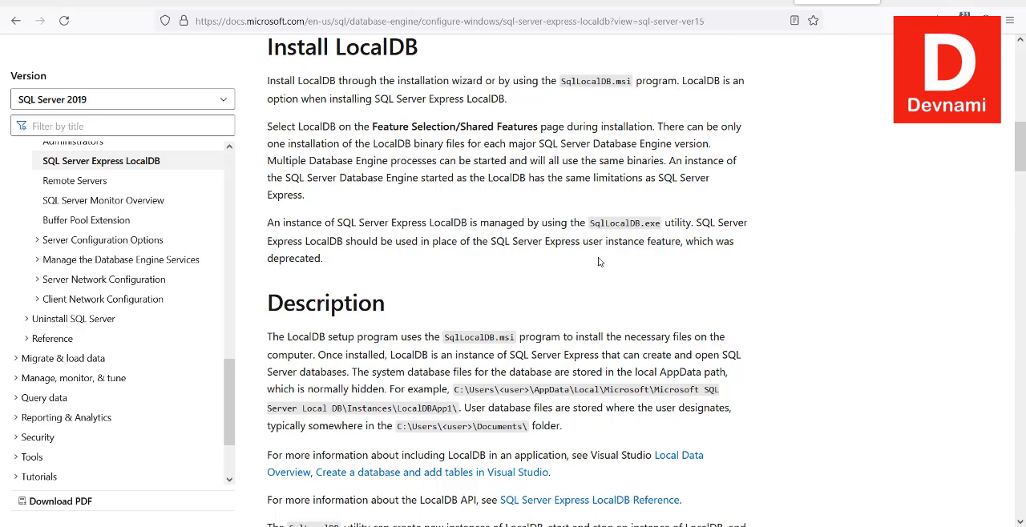
{"action": "mouse_move", "coordinate": [416, 290]}
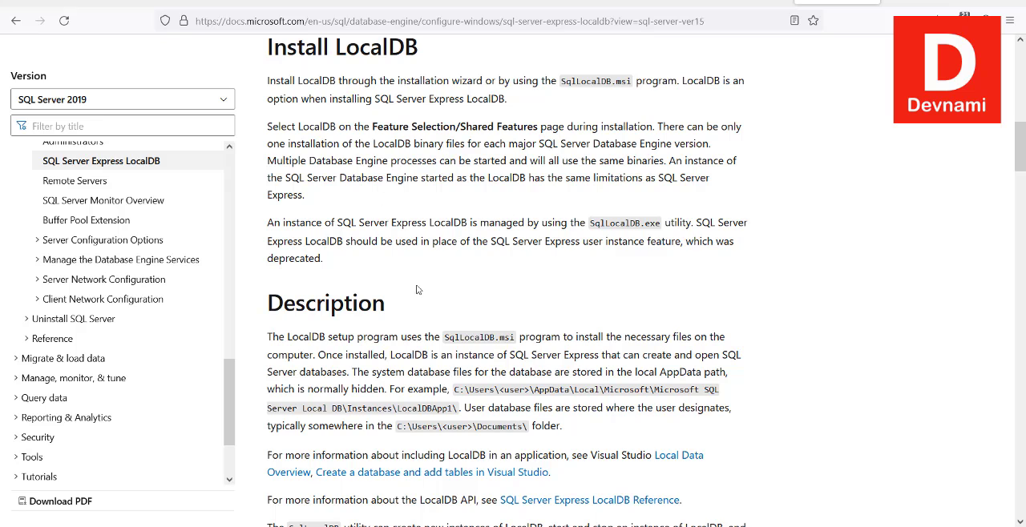
{"action": "mouse_move", "coordinate": [351, 479]}
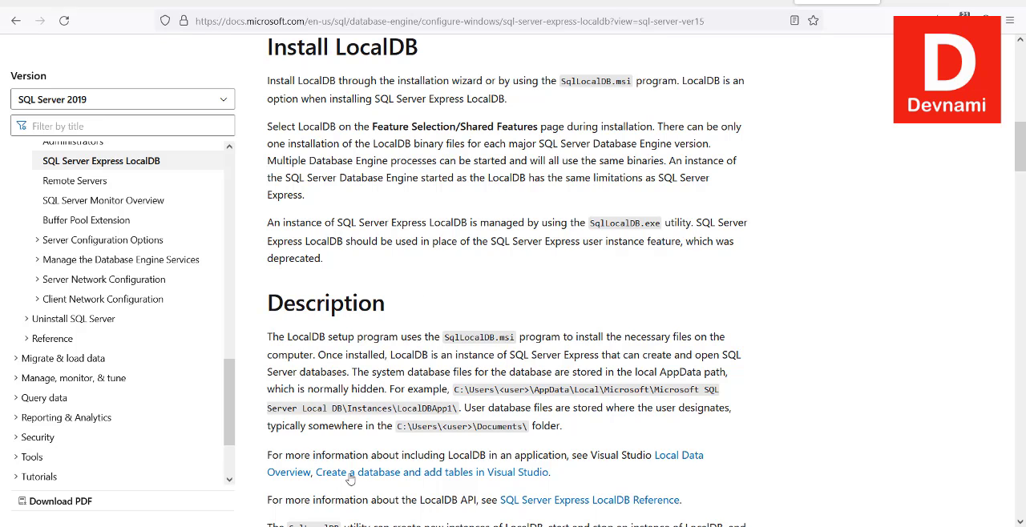
{"action": "mouse_move", "coordinate": [948, 2]}
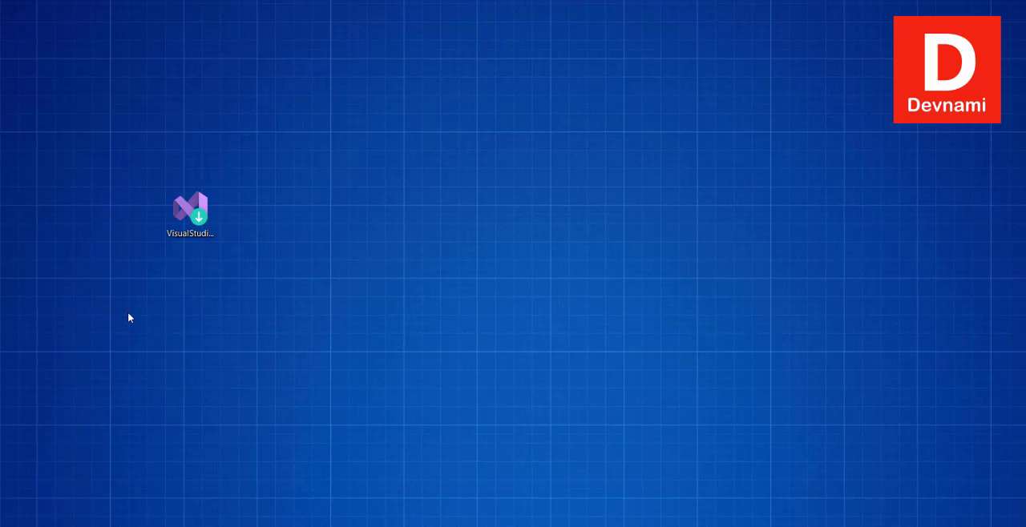
Launch the Visual Studio Installer from the desktop and let it prepare its setup files
{"action": "double_click", "coordinate": [190, 208]}
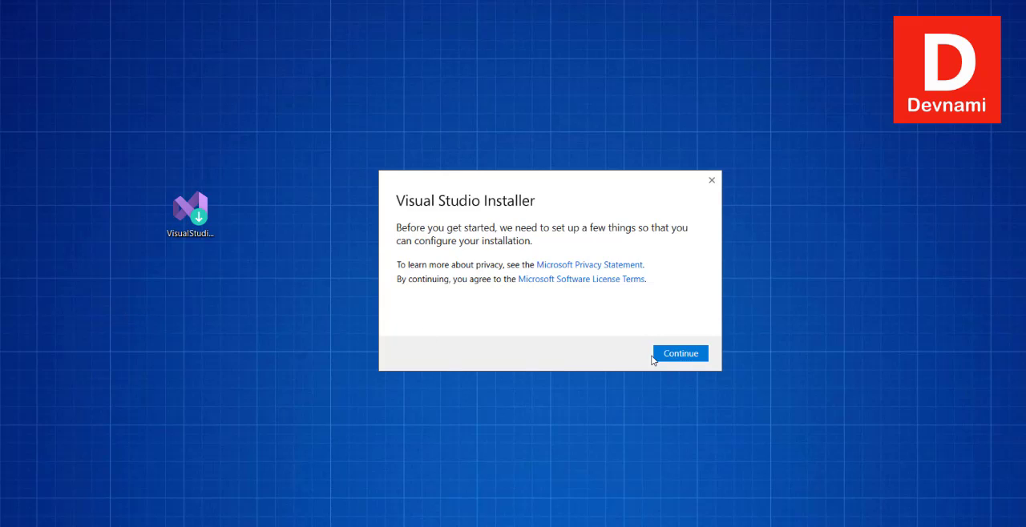
{"action": "left_click", "coordinate": [680, 353]}
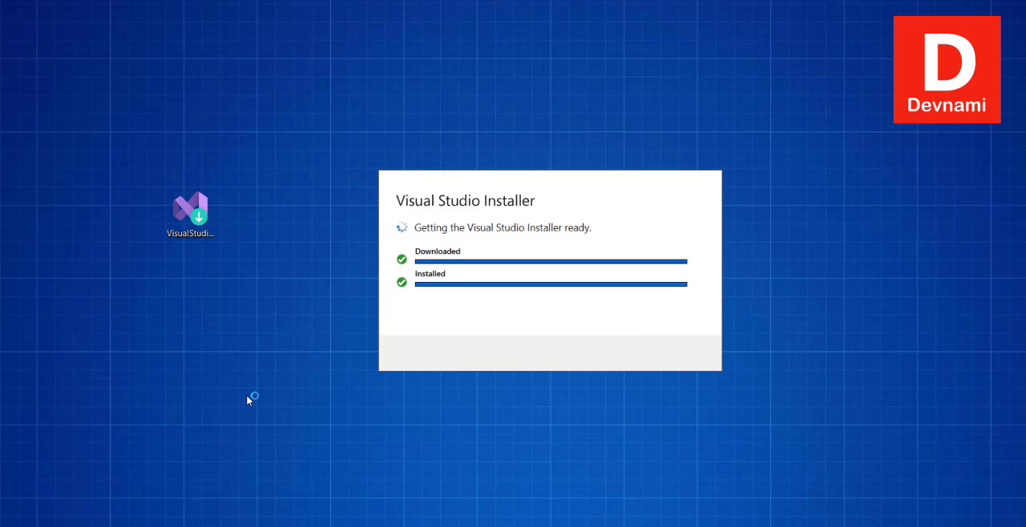
{"action": "mouse_move", "coordinate": [315, 359]}
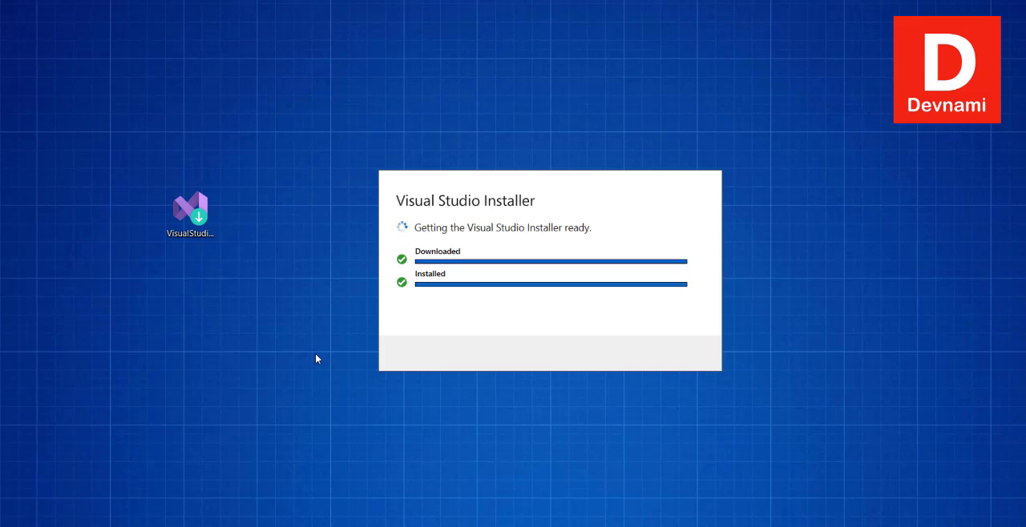
{"action": "mouse_move", "coordinate": [287, 354]}
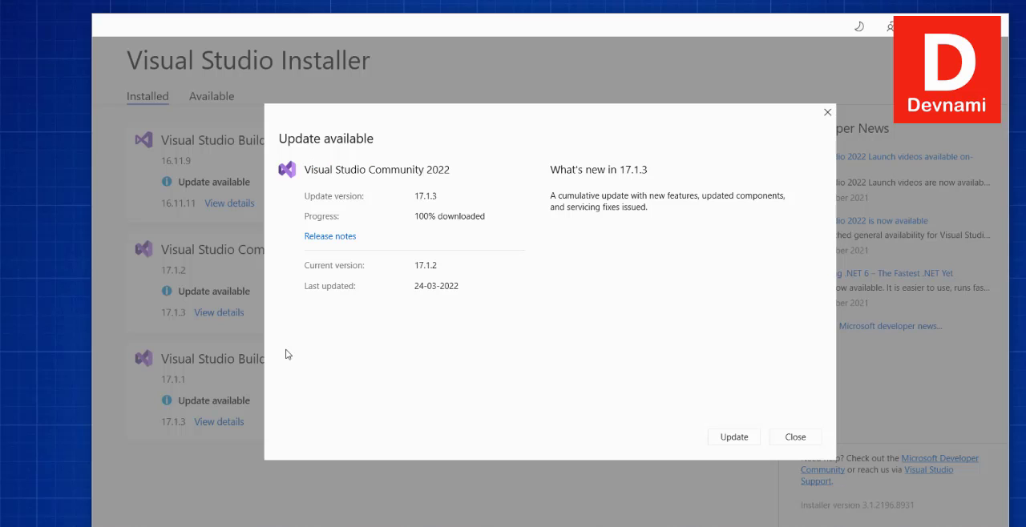
{"action": "mouse_move", "coordinate": [795, 437]}
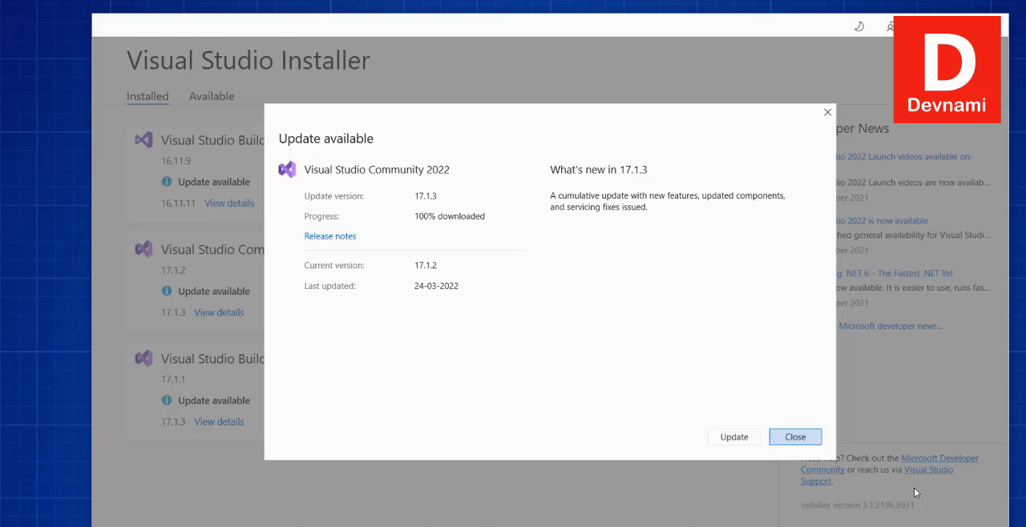
Dismiss the update notice, browse available editions, then return to the installed products list
{"action": "left_click", "coordinate": [794, 437]}
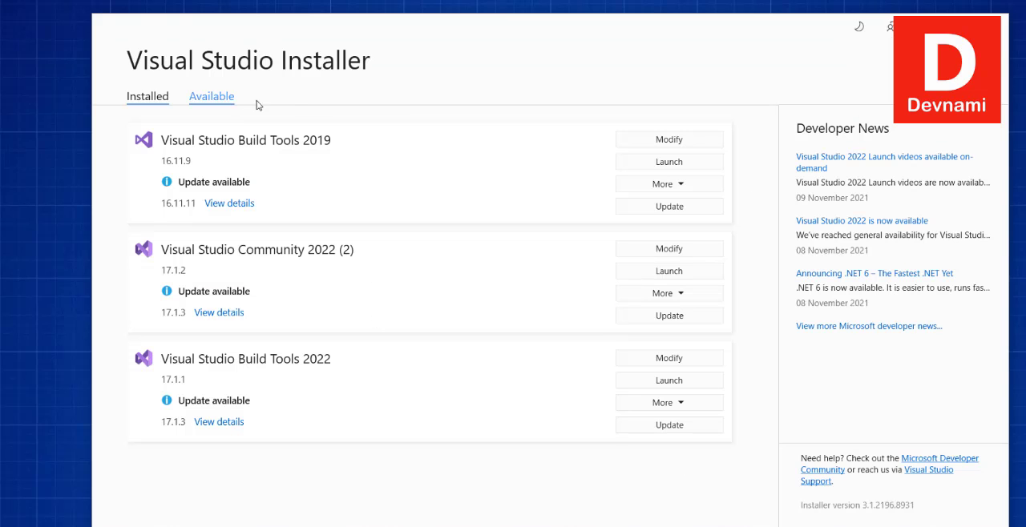
{"action": "left_click", "coordinate": [212, 95]}
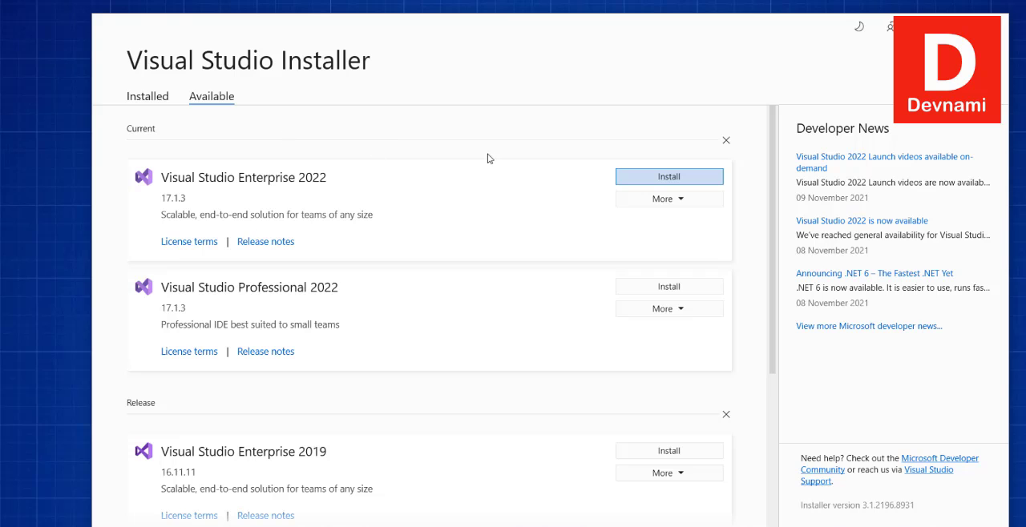
{"action": "mouse_move", "coordinate": [668, 176]}
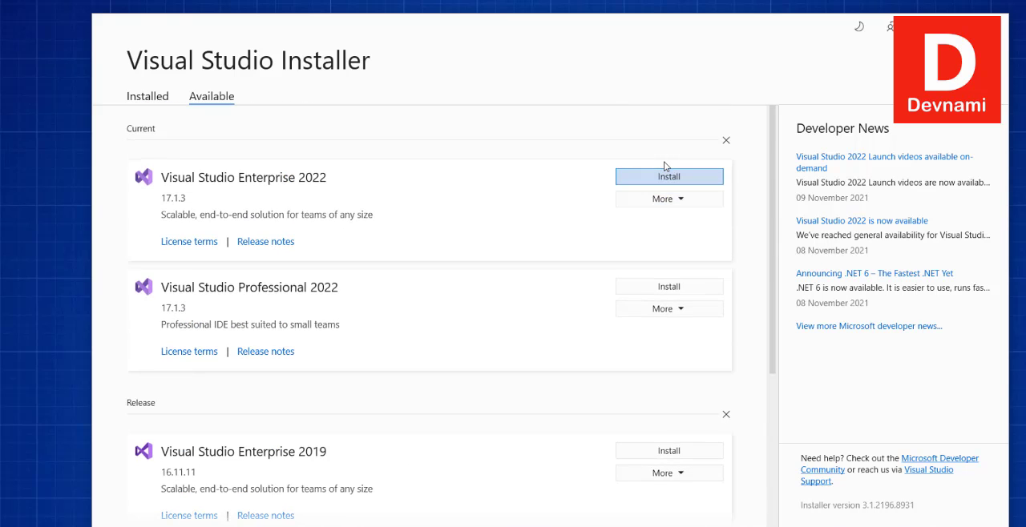
{"action": "mouse_move", "coordinate": [361, 231]}
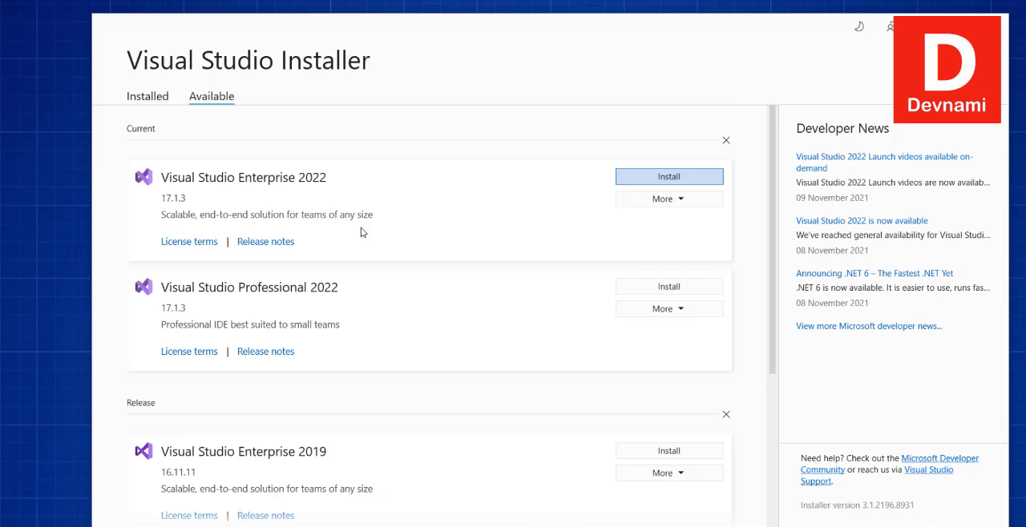
{"action": "scroll", "scroll_direction": "down", "scroll_amount": 3}
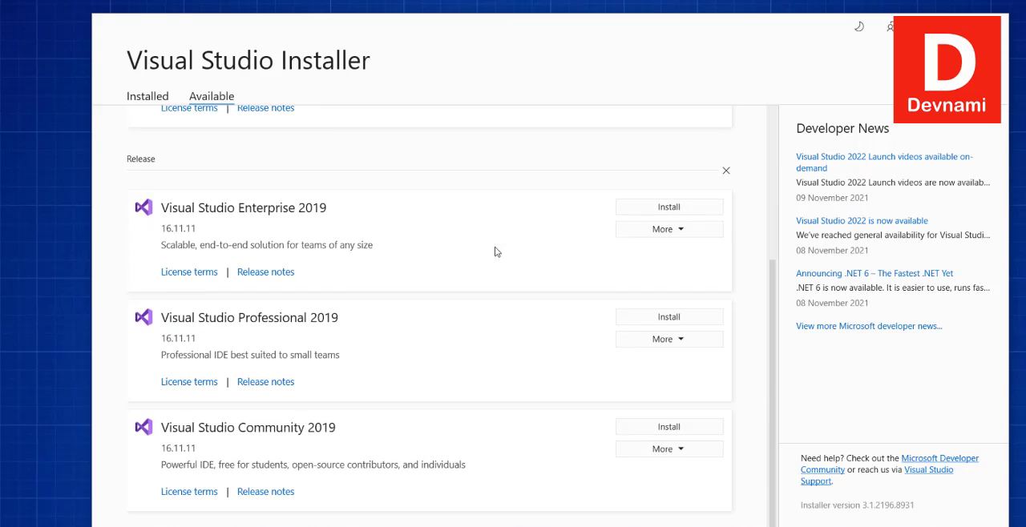
{"action": "mouse_move", "coordinate": [416, 412]}
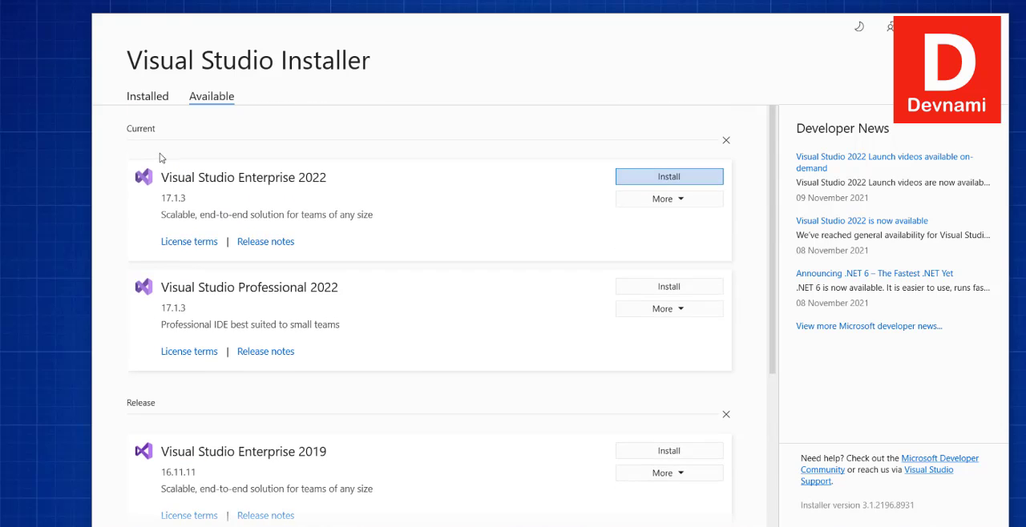
{"action": "left_click", "coordinate": [147, 96]}
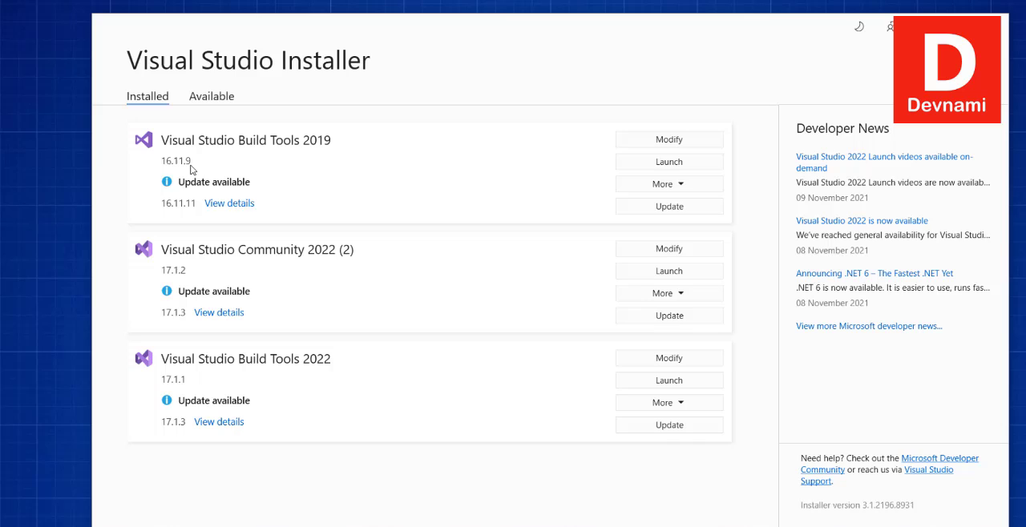
{"action": "mouse_move", "coordinate": [237, 359]}
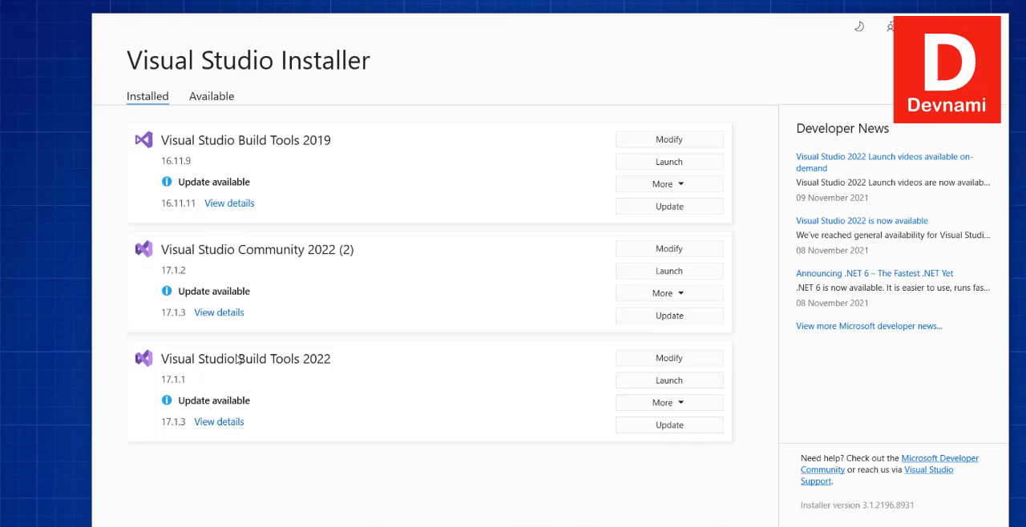
{"action": "mouse_move", "coordinate": [584, 341]}
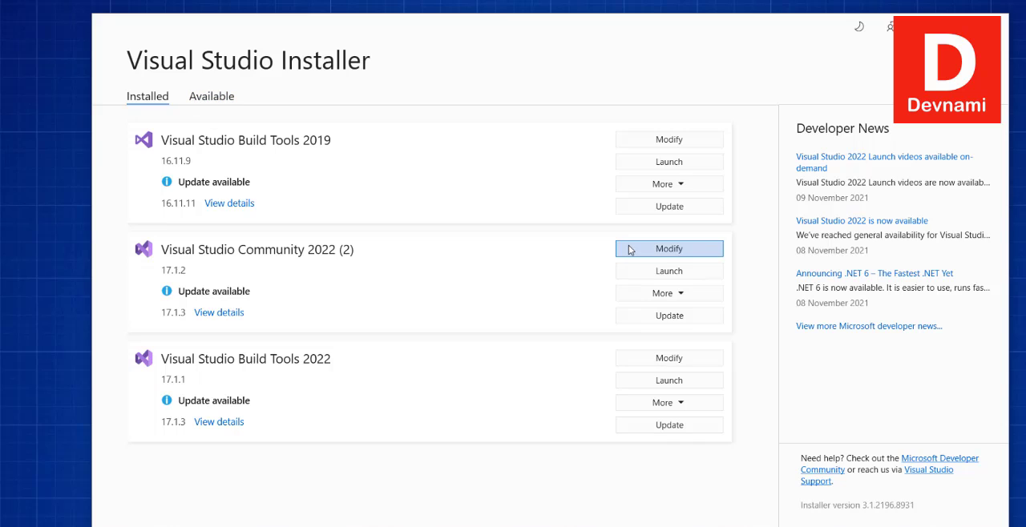
{"action": "mouse_move", "coordinate": [257, 159]}
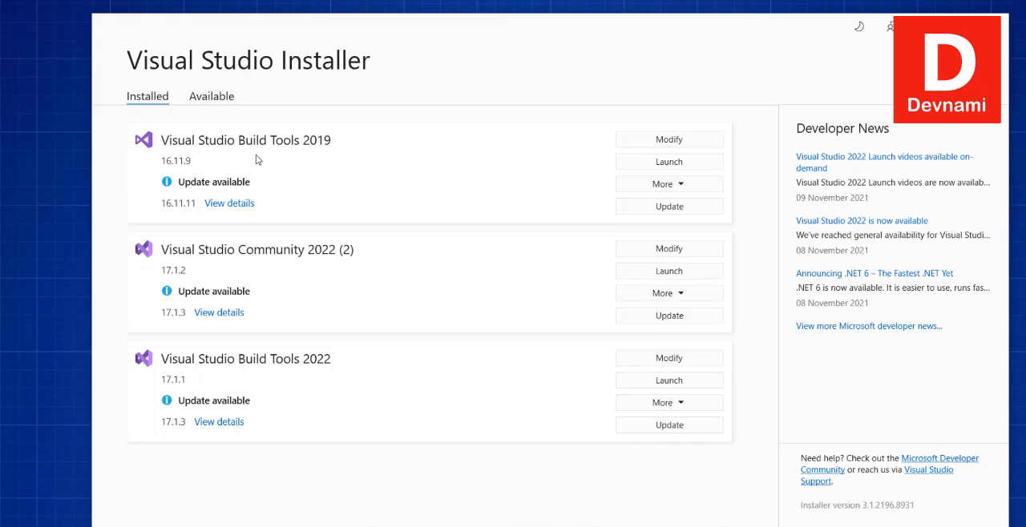
{"action": "mouse_move", "coordinate": [590, 245]}
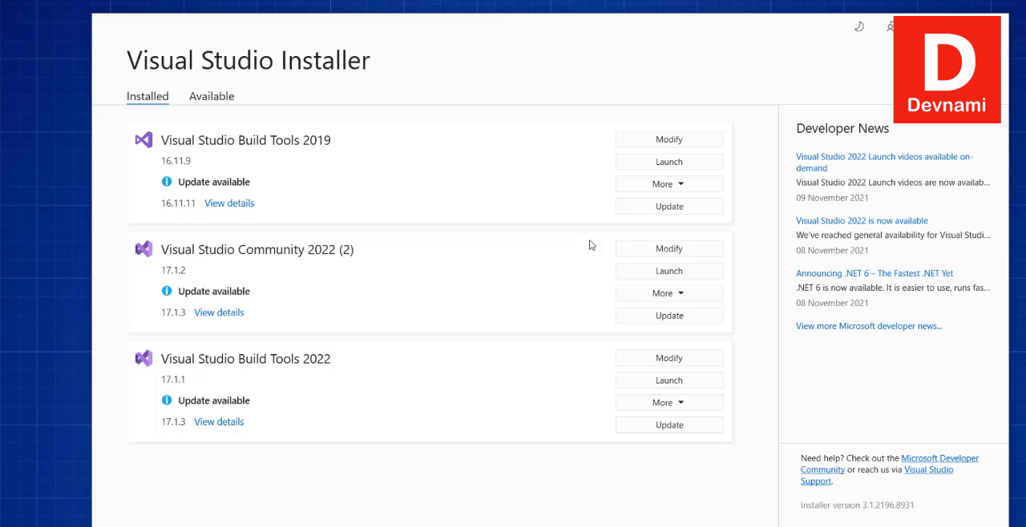
Modify Visual Studio Community 2022, scroll its workloads, and show the individual components list
{"action": "left_click", "coordinate": [669, 248]}
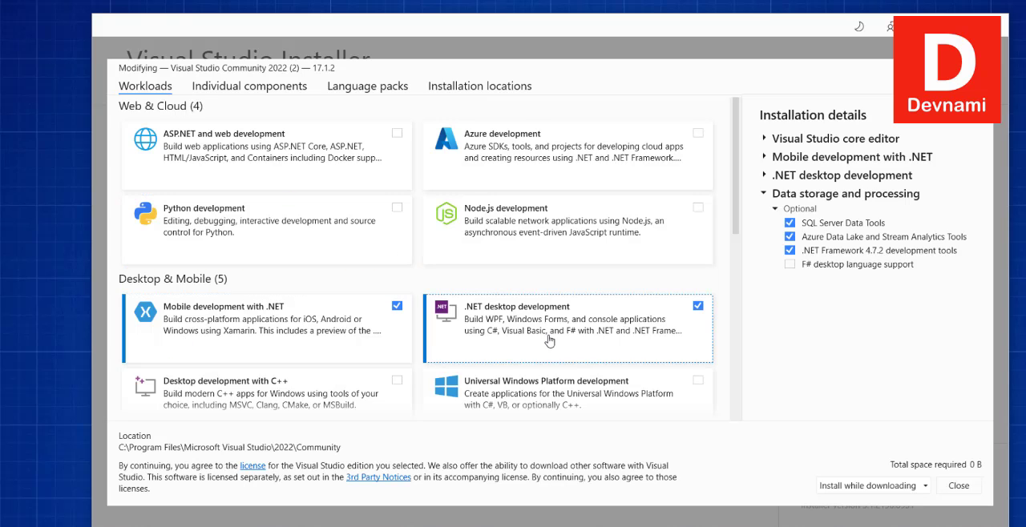
{"action": "scroll", "scroll_direction": "down", "scroll_amount": 3}
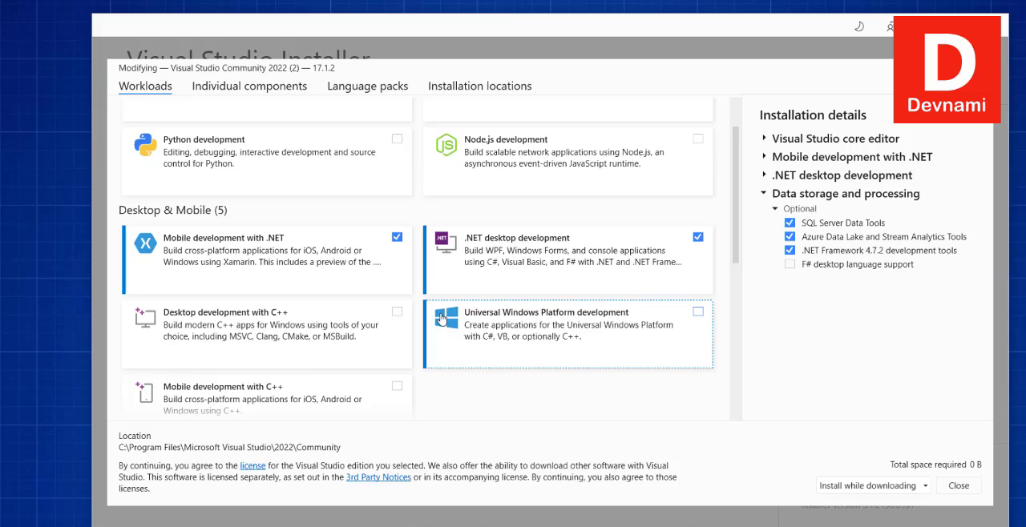
{"action": "scroll", "scroll_direction": "down", "scroll_amount": 3}
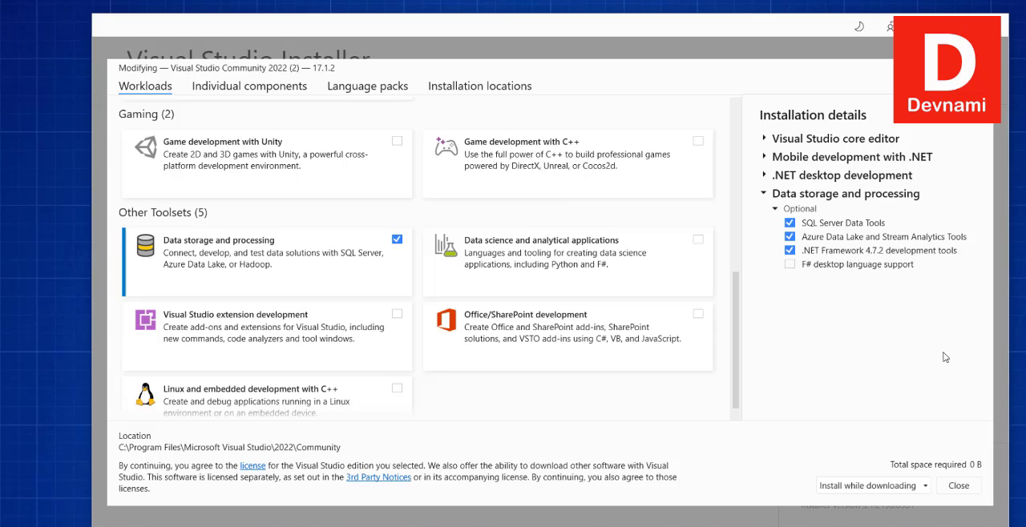
{"action": "left_click", "coordinate": [249, 86]}
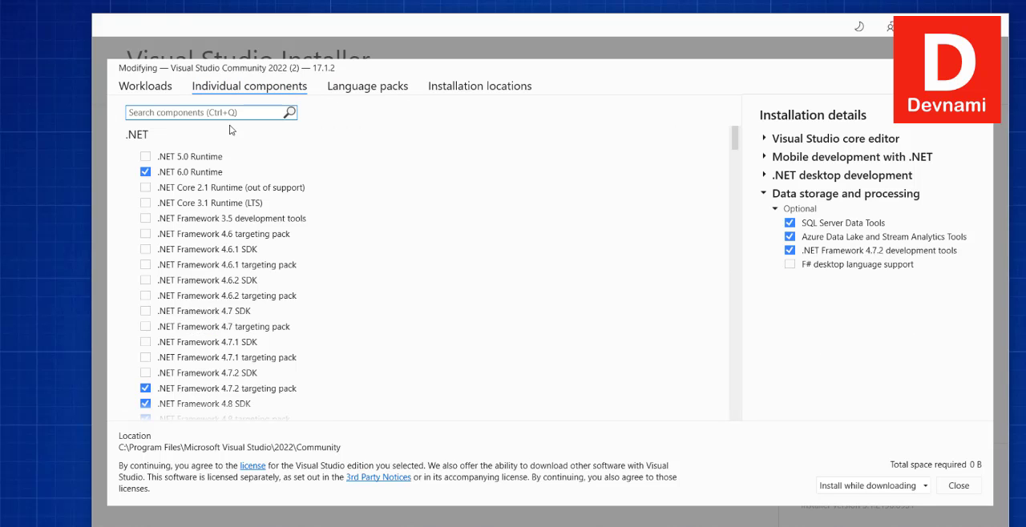
Search components for 'Localdb', confirm SQL Server Express 2019 LocalDB is checked, and close
{"action": "left_click", "coordinate": [209, 112]}
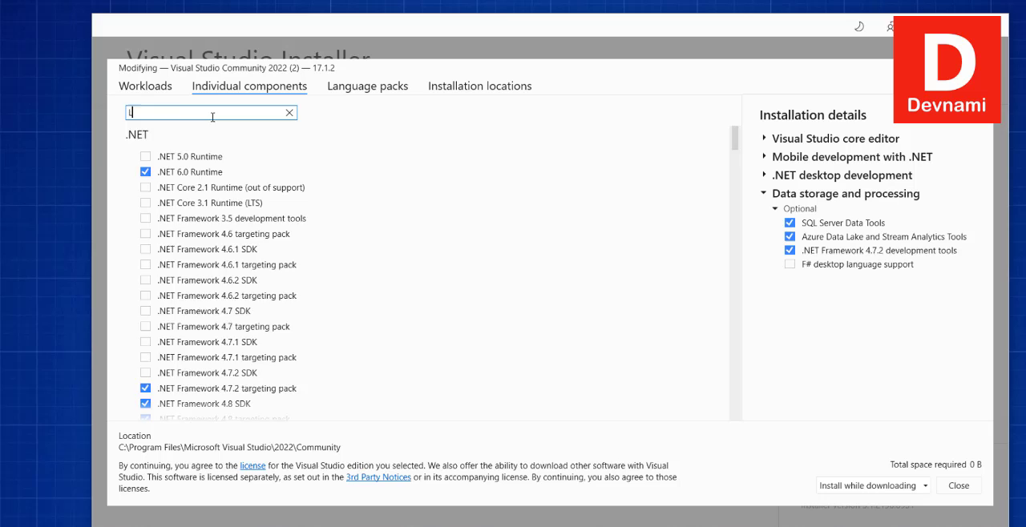
{"action": "type", "text": "Localdb"}
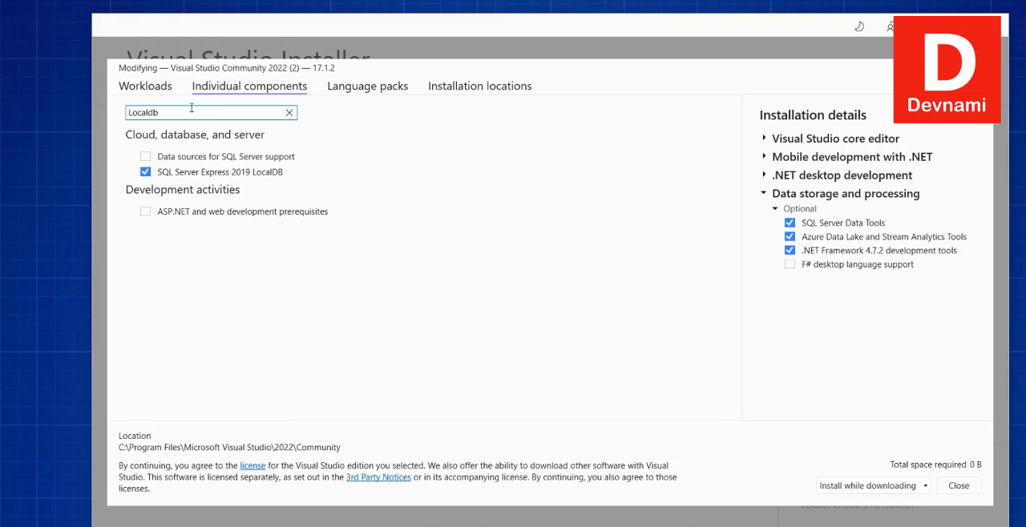
{"action": "mouse_move", "coordinate": [220, 172]}
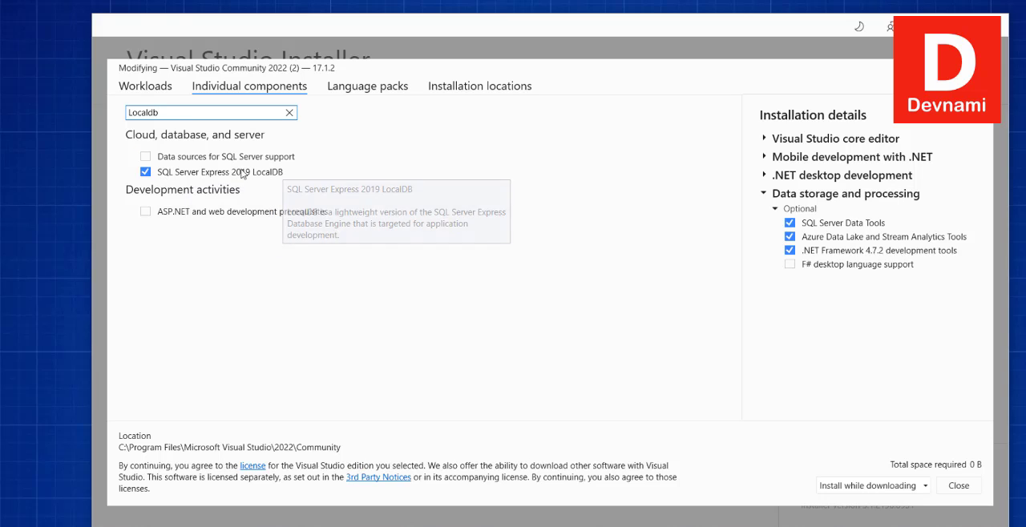
{"action": "mouse_move", "coordinate": [262, 160]}
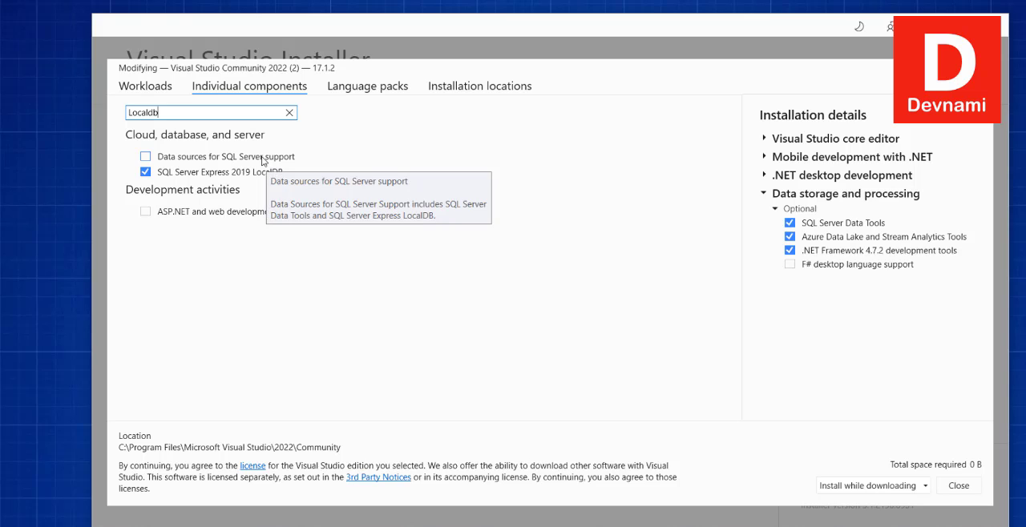
{"action": "mouse_move", "coordinate": [214, 163]}
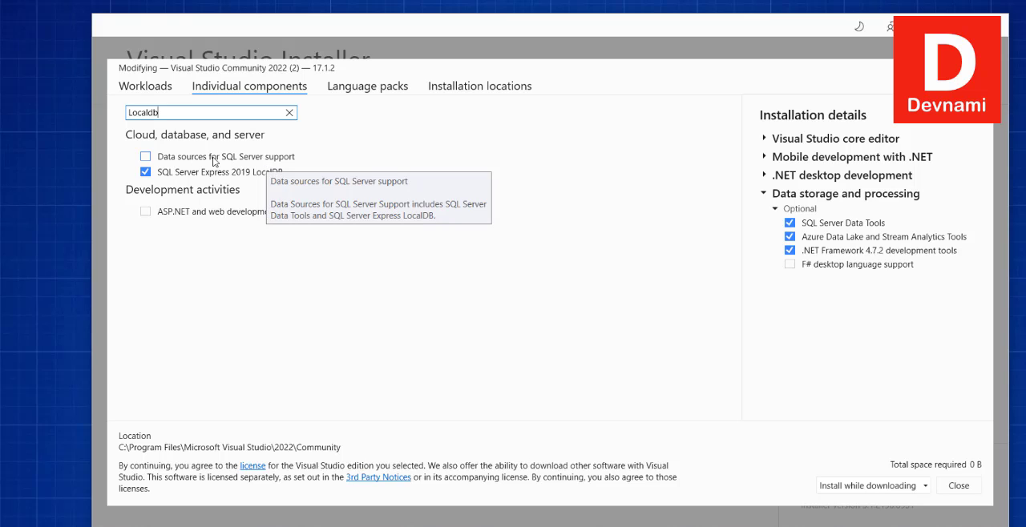
{"action": "mouse_move", "coordinate": [255, 165]}
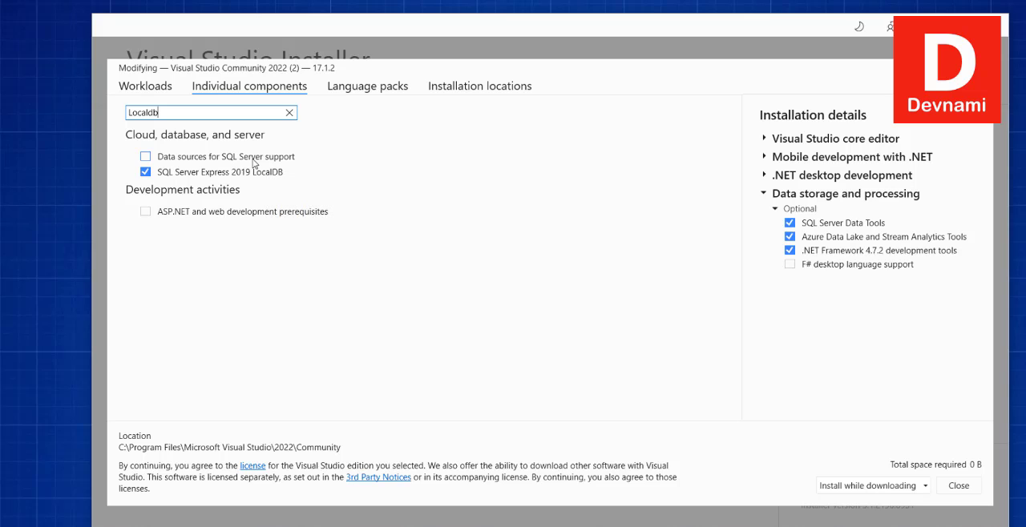
{"action": "mouse_move", "coordinate": [205, 162]}
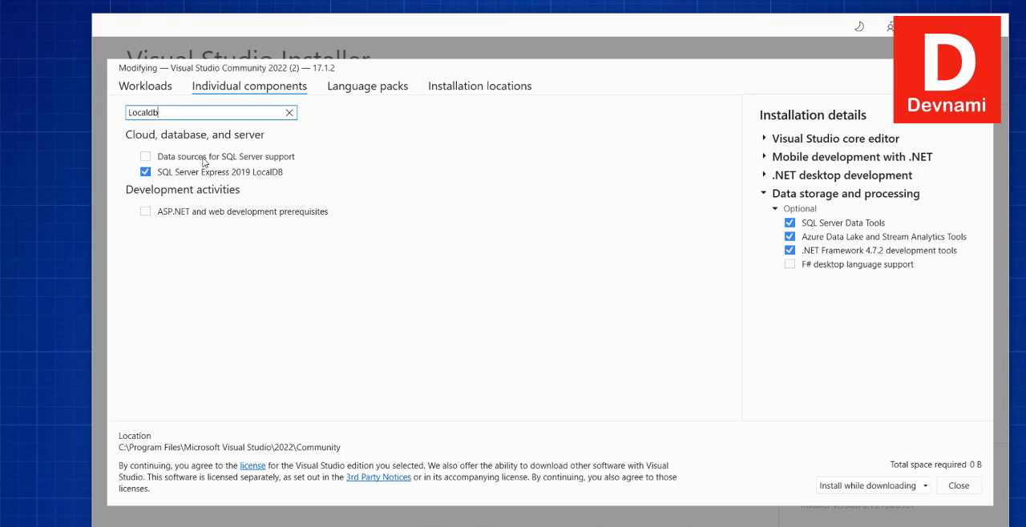
{"action": "mouse_move", "coordinate": [152, 143]}
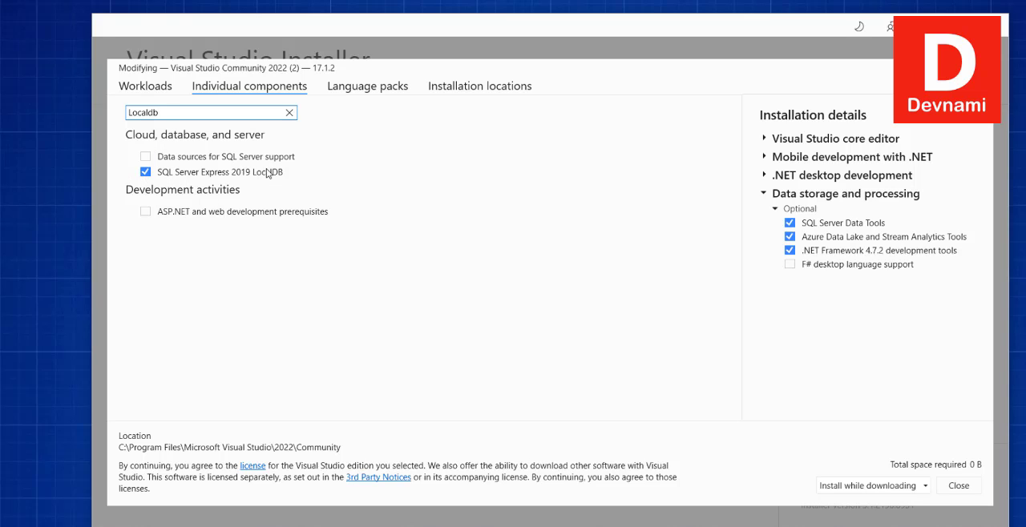
{"action": "mouse_move", "coordinate": [261, 185]}
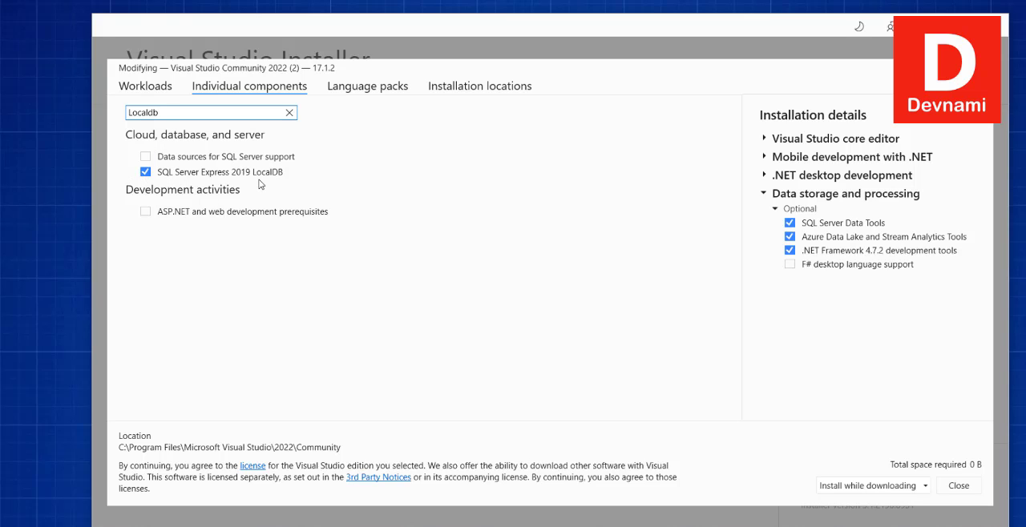
{"action": "mouse_move", "coordinate": [198, 173]}
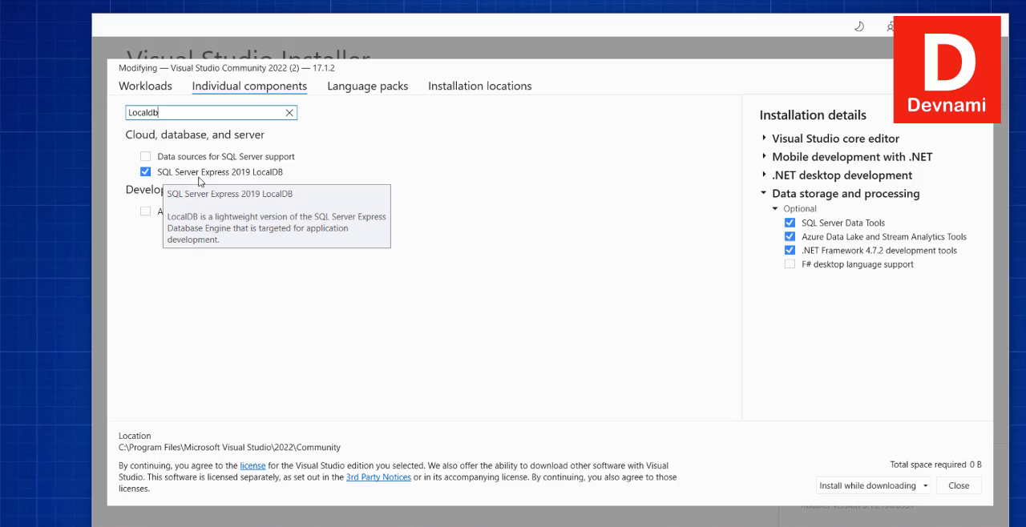
{"action": "mouse_move", "coordinate": [540, 206]}
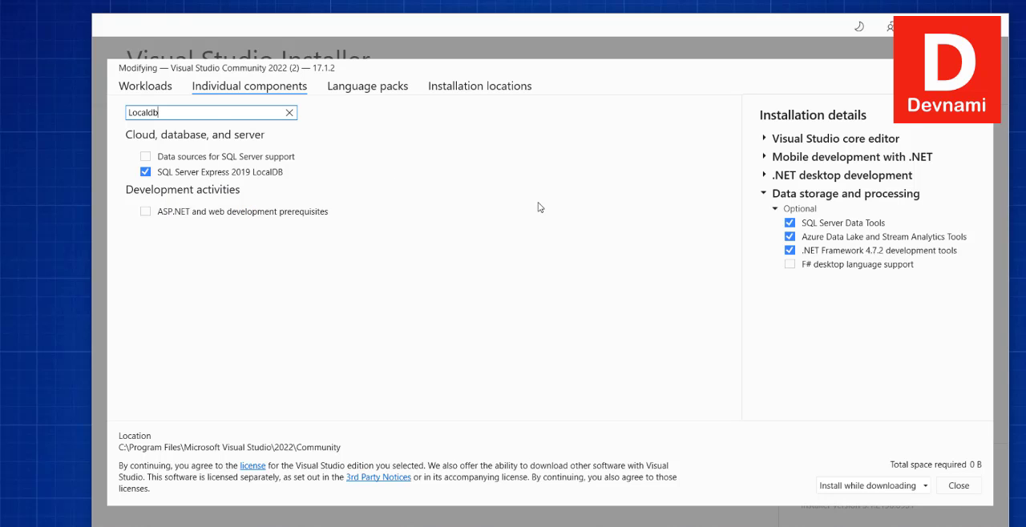
{"action": "left_click", "coordinate": [957, 486]}
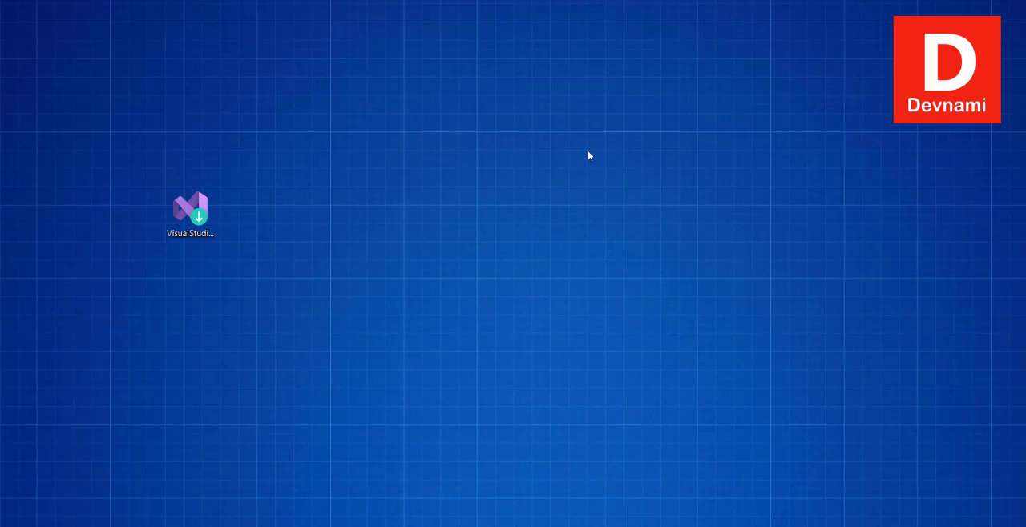
{"action": "mouse_move", "coordinate": [403, 489]}
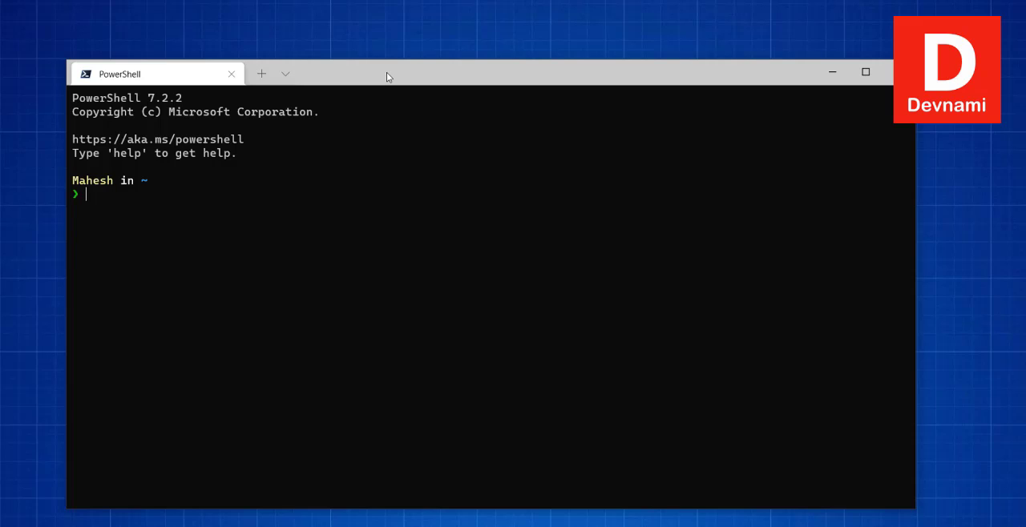
Run sqllocaldb and scroll through its usage text and operations list
{"action": "type", "text": "sqllocaldb"}
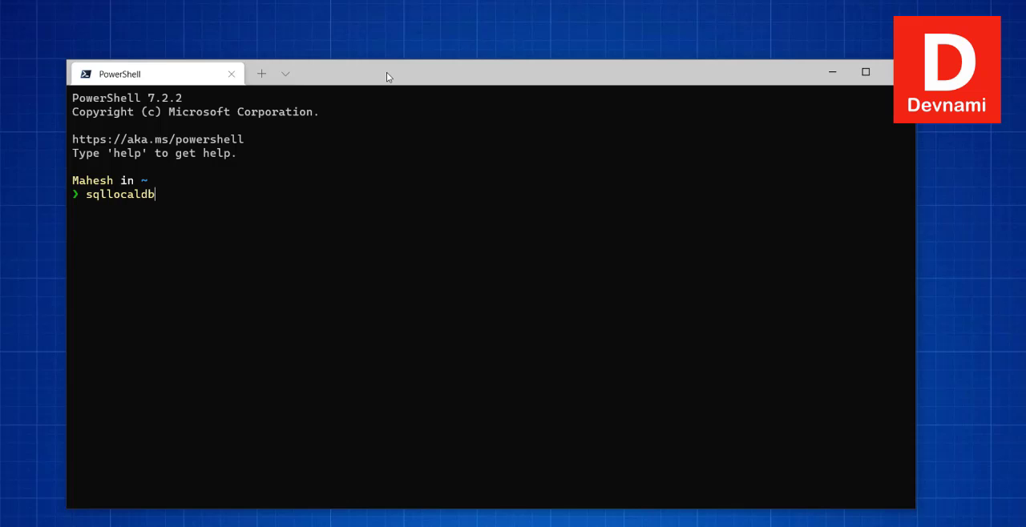
{"action": "key", "text": "Return"}
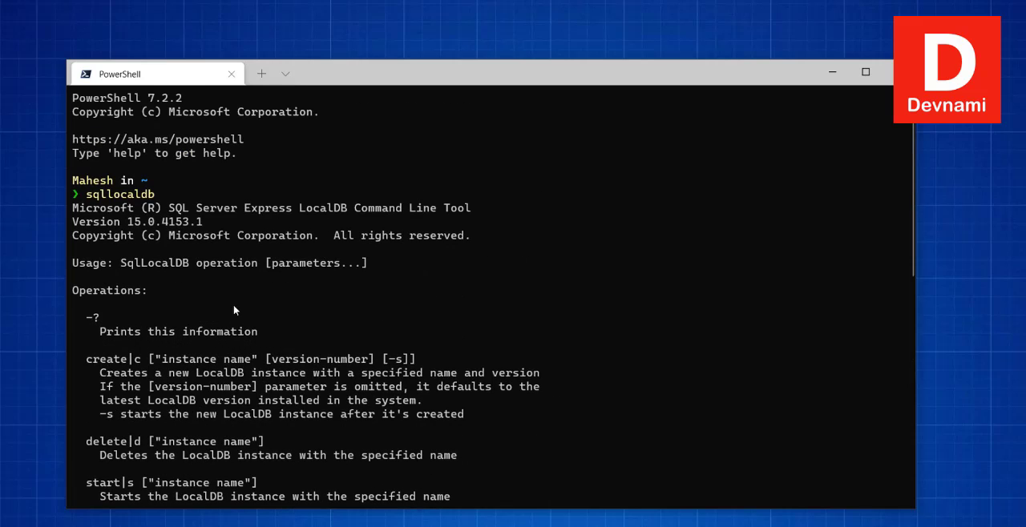
{"action": "scroll", "scroll_direction": "down", "scroll_amount": 3}
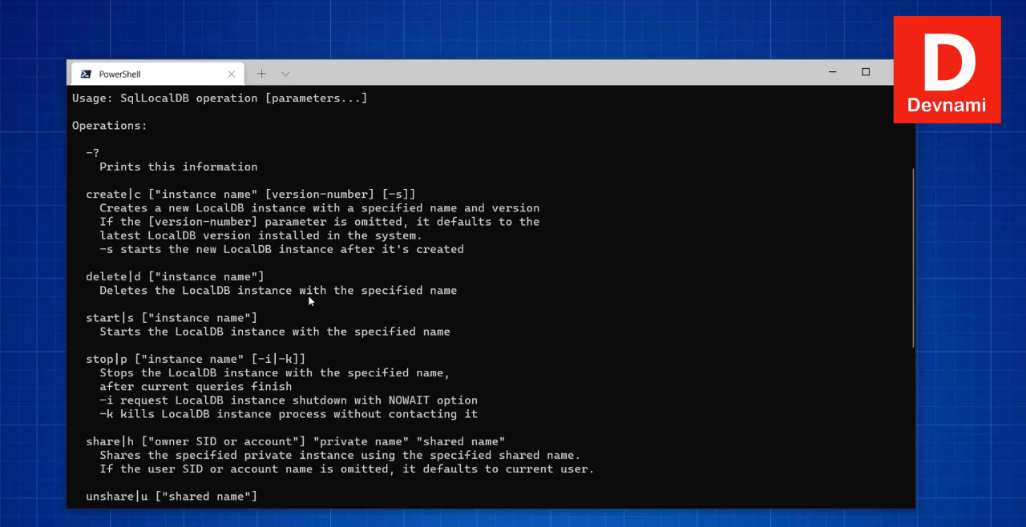
{"action": "scroll", "scroll_direction": "down", "scroll_amount": 3}
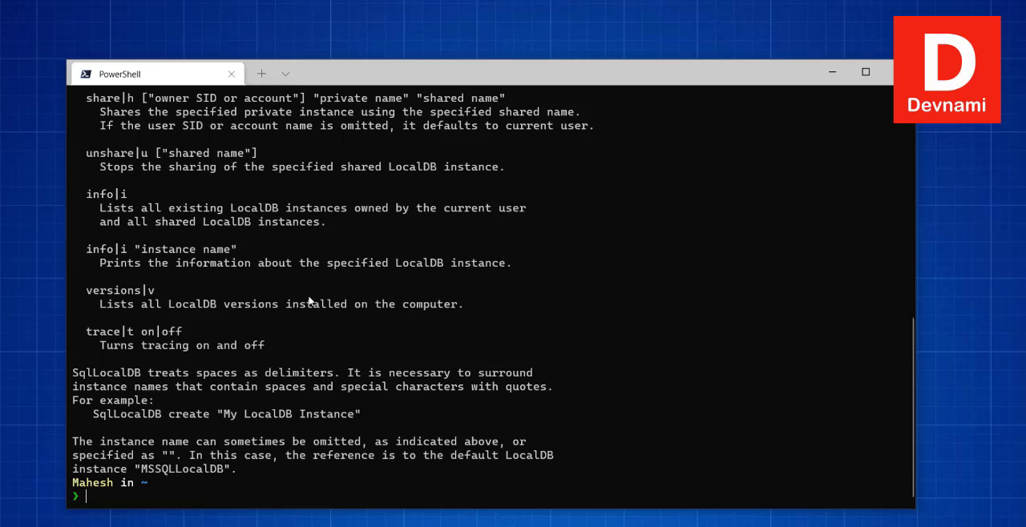
Reprint the LocalDB help with sqllocaldb -?, clear the screen, and begin typing sqllocaldb info
{"action": "type", "text": "sql"}
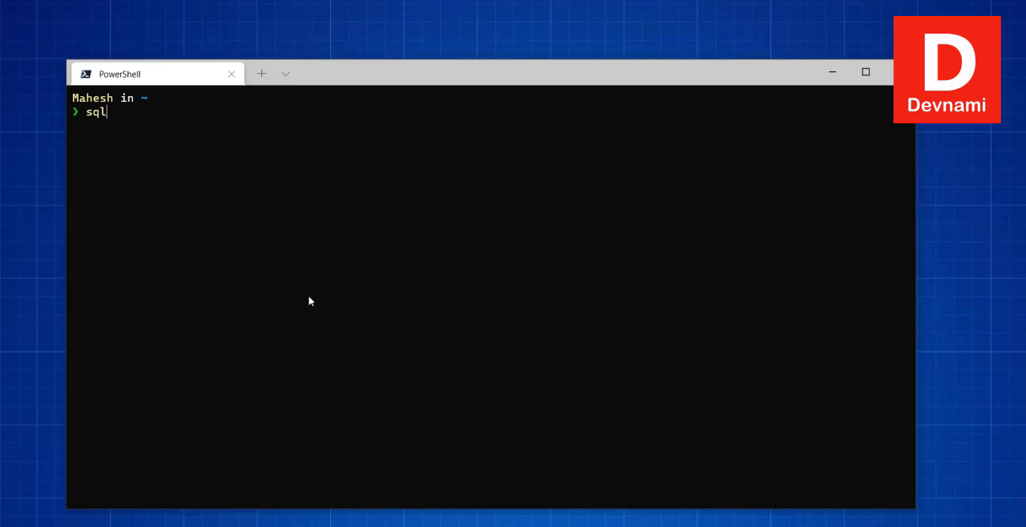
{"action": "type", "text": "localdb"}
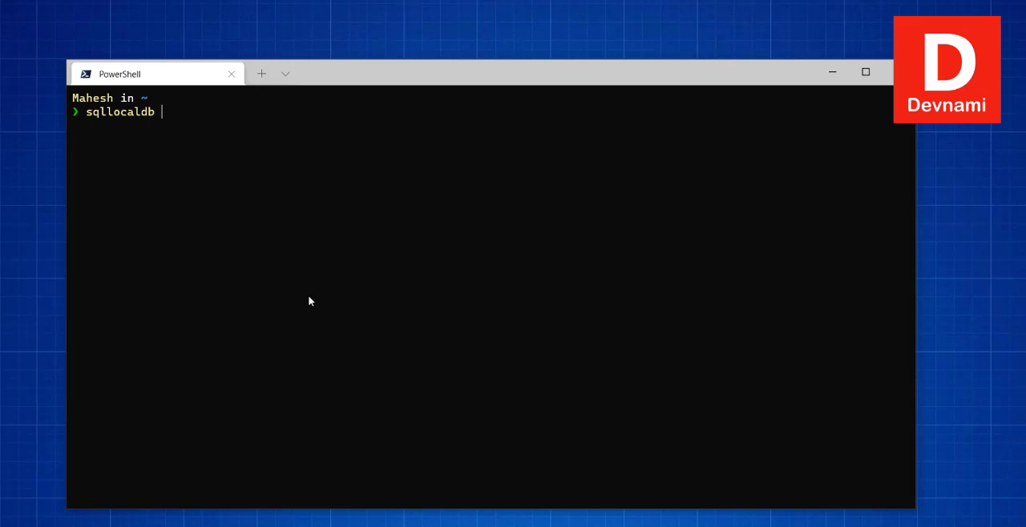
{"action": "key", "text": "Return"}
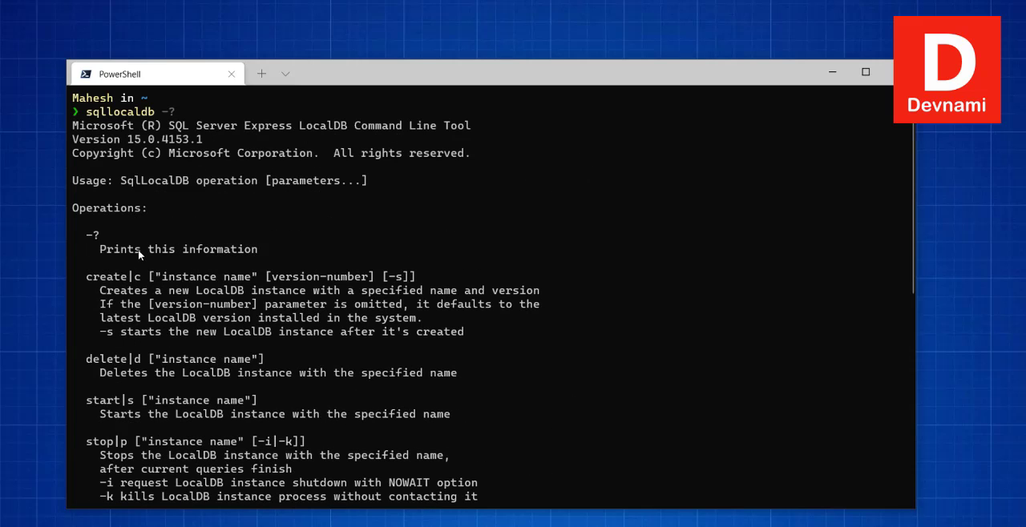
{"action": "mouse_move", "coordinate": [394, 439]}
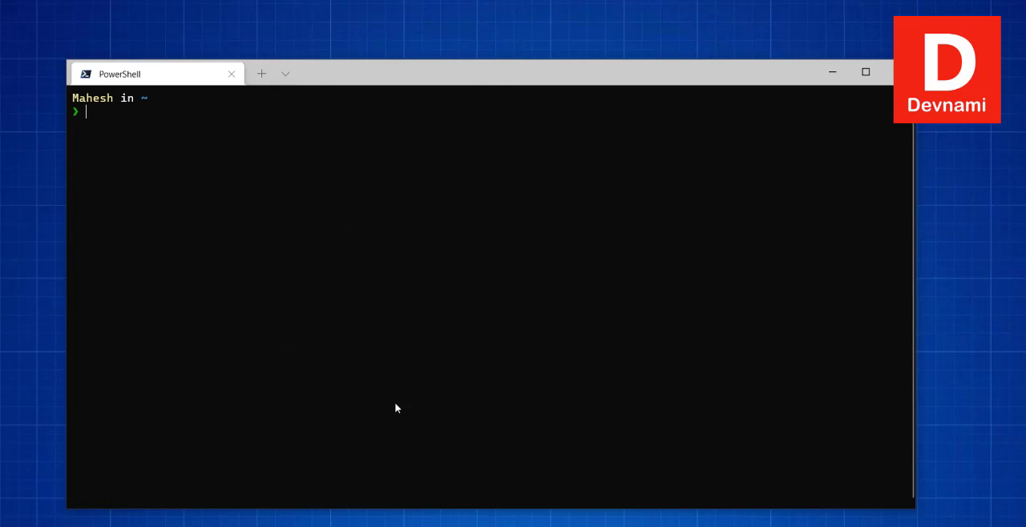
{"action": "type", "text": "sqlloc"}
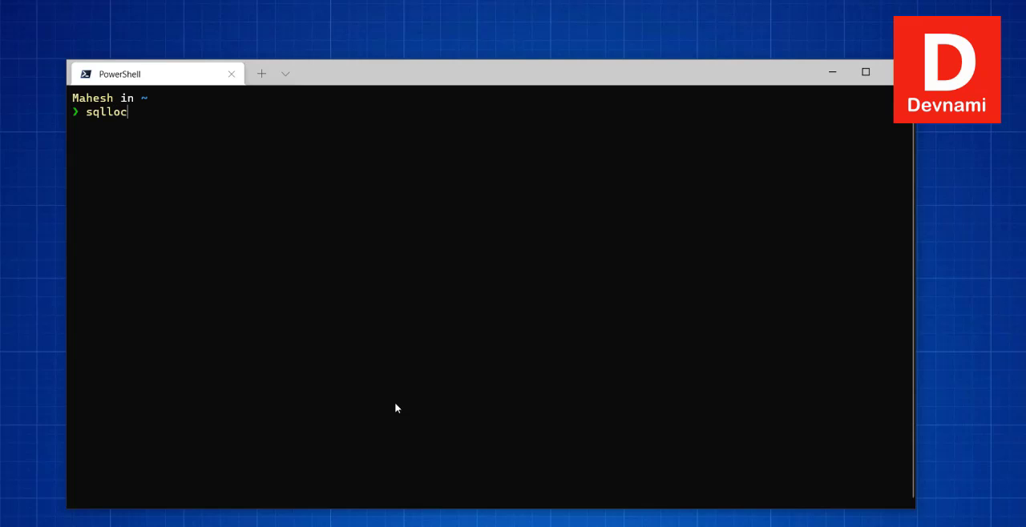
{"action": "type", "text": "aldb inf"}
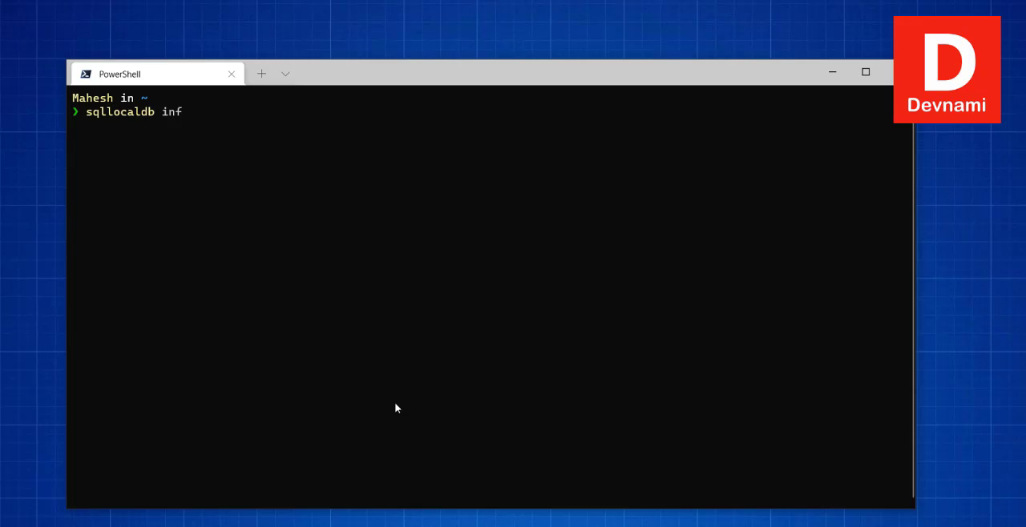
Run sqllocaldb info, which lists only the MSSQLLocalDB instance
{"action": "key", "text": "Return"}
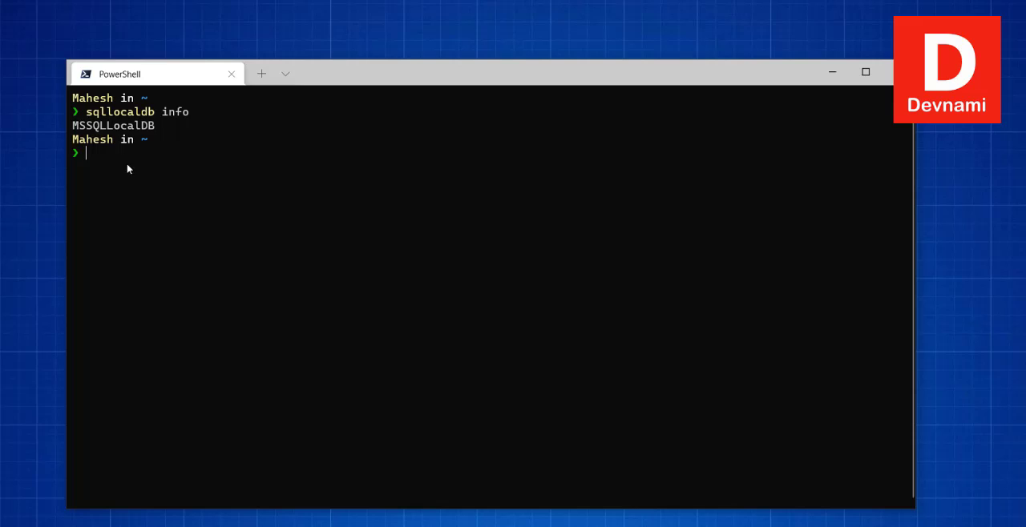
{"action": "mouse_move", "coordinate": [119, 134]}
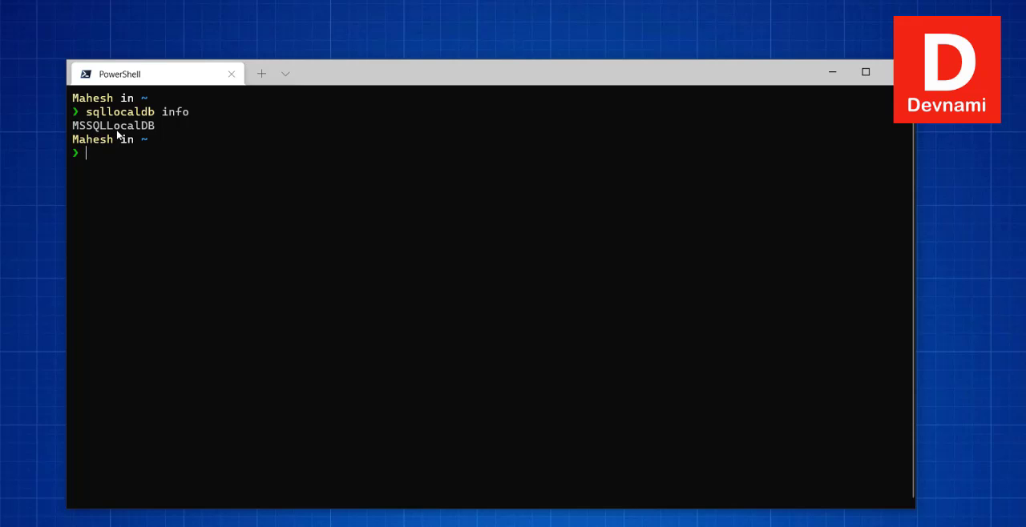
{"action": "mouse_move", "coordinate": [125, 147]}
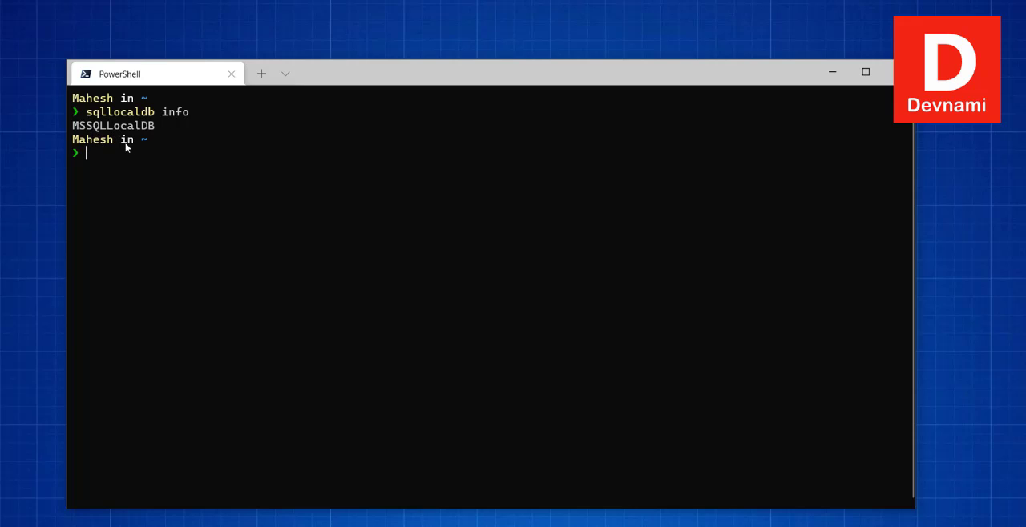
{"action": "mouse_move", "coordinate": [126, 158]}
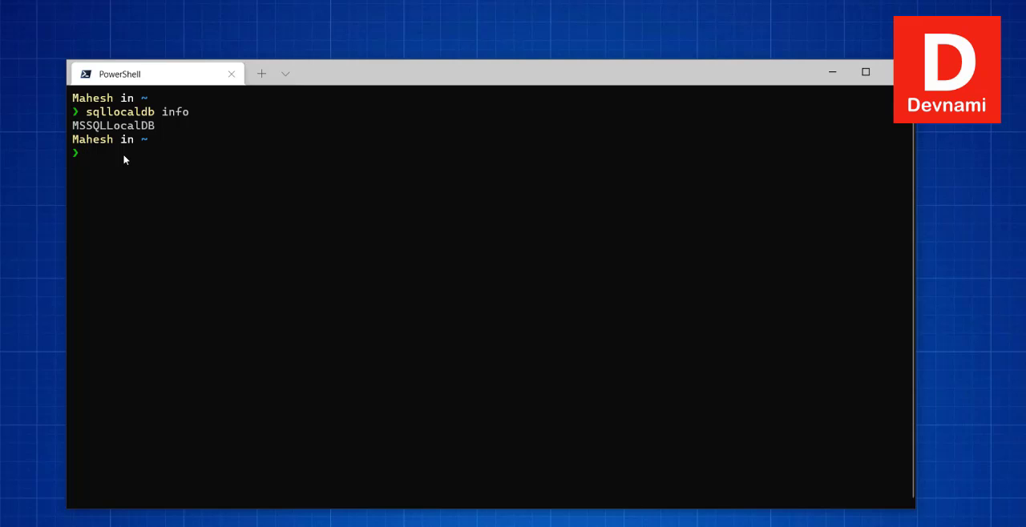
{"action": "mouse_move", "coordinate": [116, 143]}
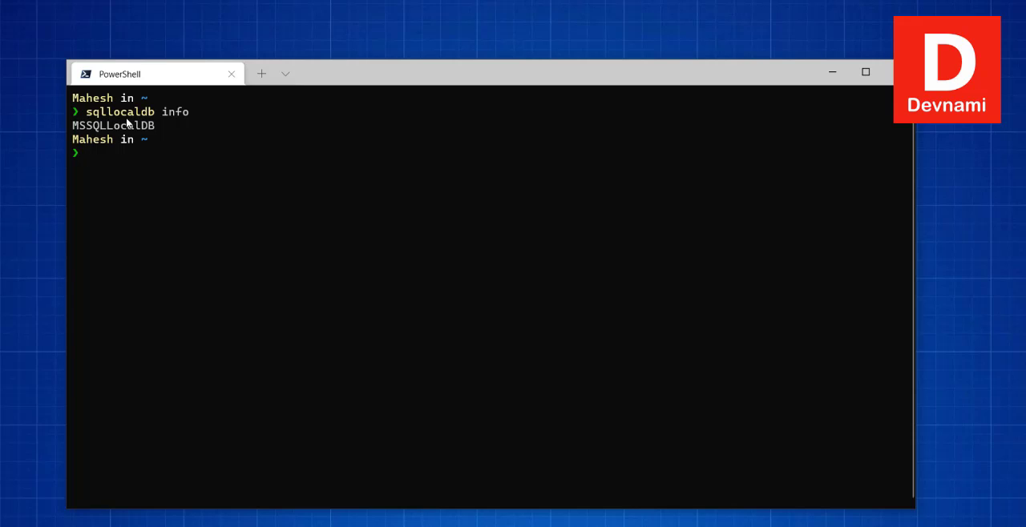
{"action": "mouse_move", "coordinate": [234, 222]}
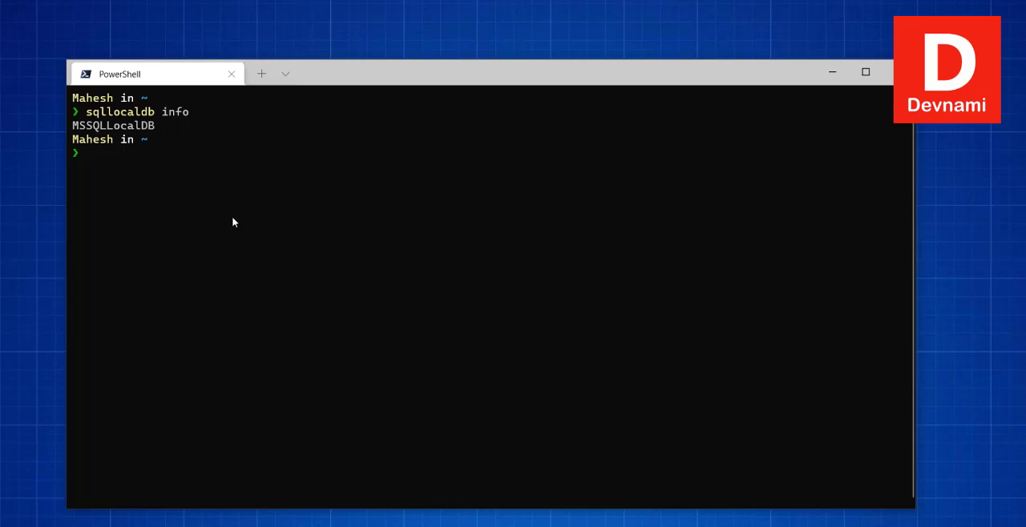
Attempt sqllocal create "mylocodb", which fails with a 'term not recognized' error
{"action": "type", "text": "sqllocal c"}
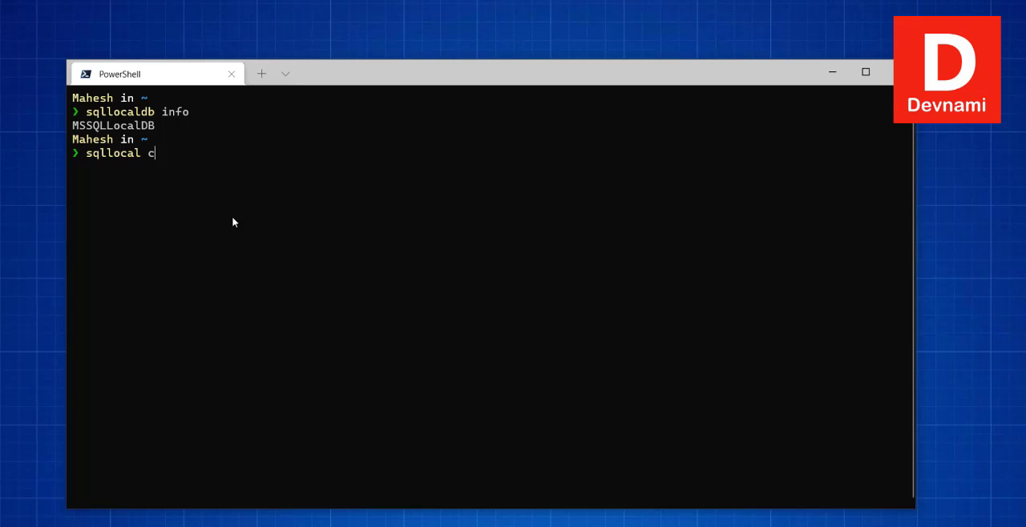
{"action": "type", "text": "reate"}
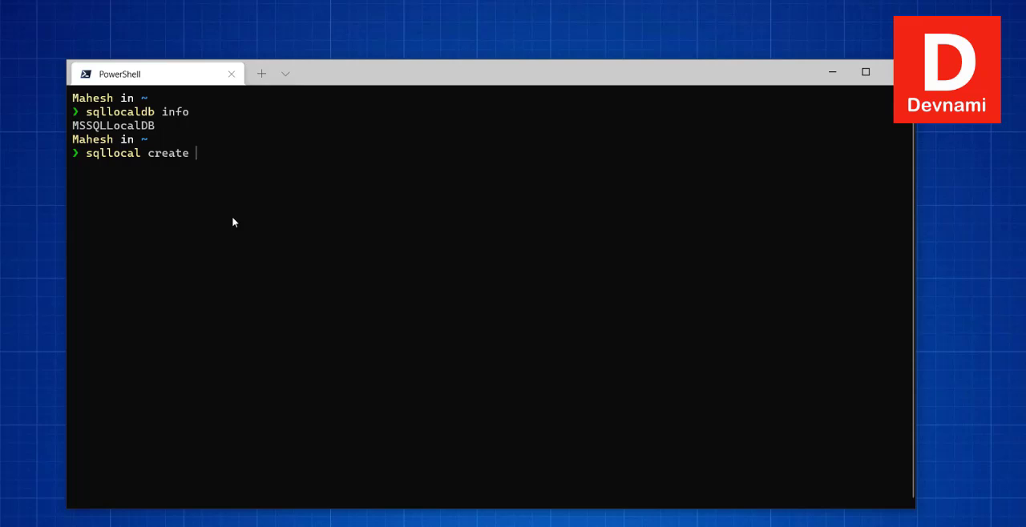
{"action": "type", "text": "\""}
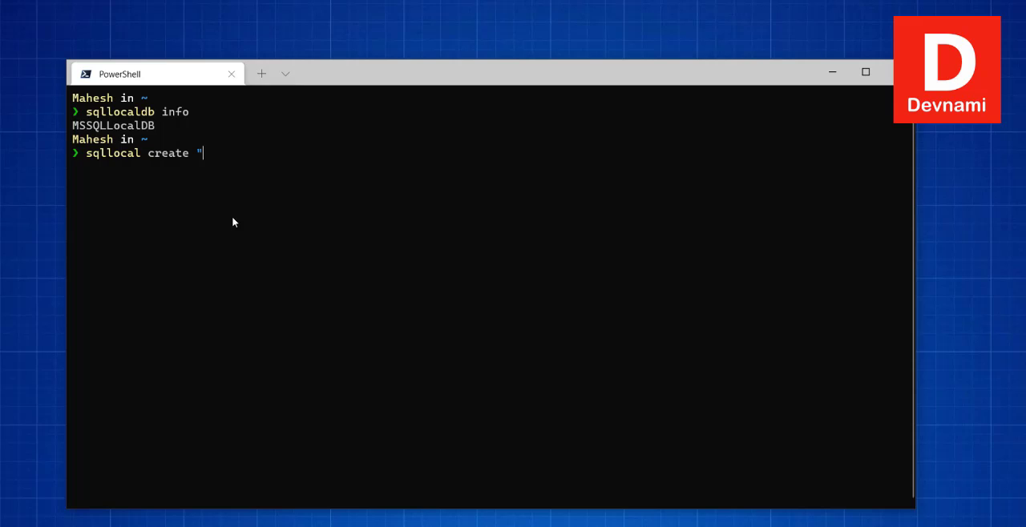
{"action": "type", "text": "myloco"}
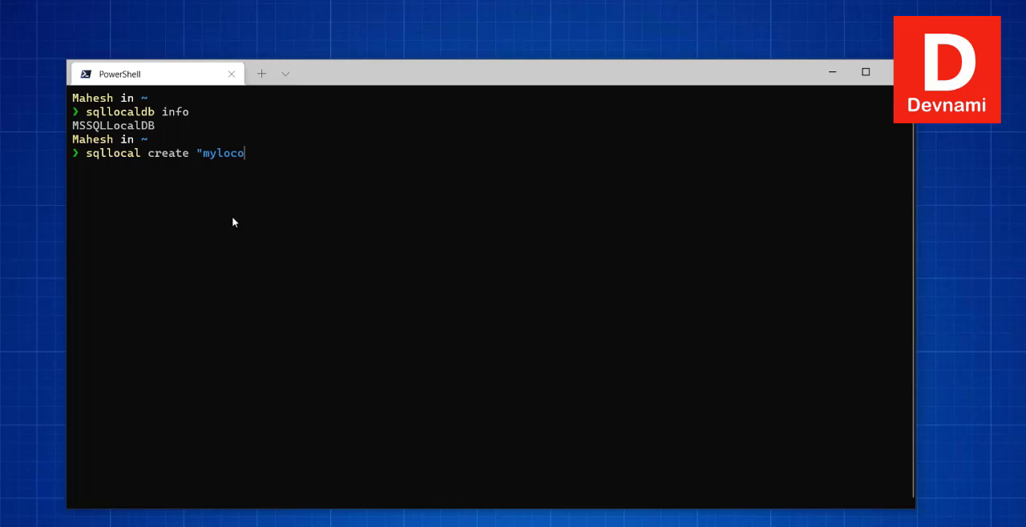
{"action": "type", "text": "db\""}
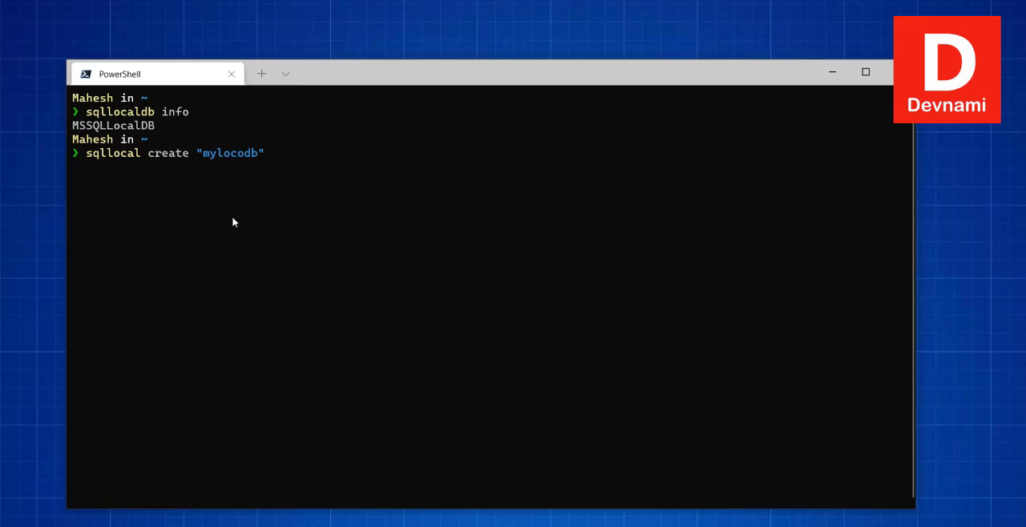
{"action": "key", "text": "Return"}
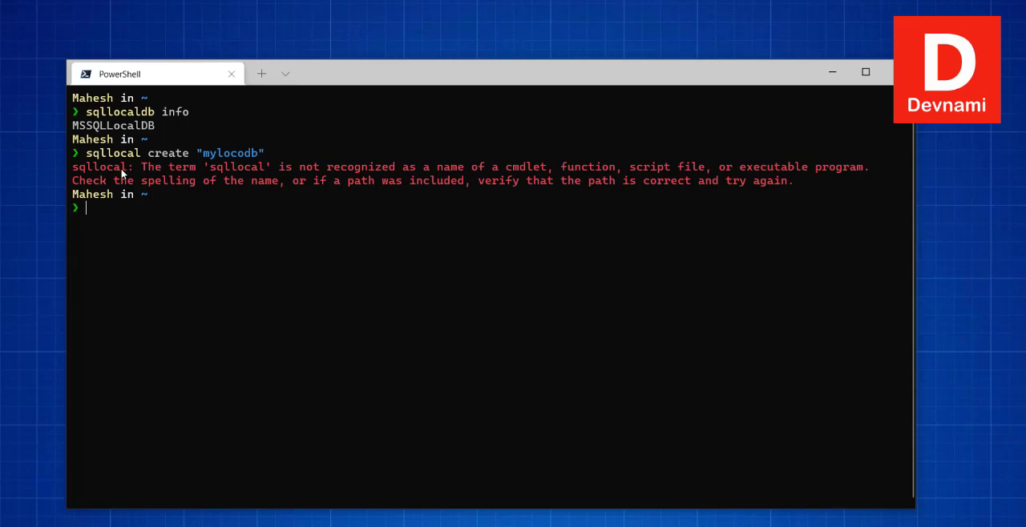
{"action": "mouse_move", "coordinate": [262, 211]}
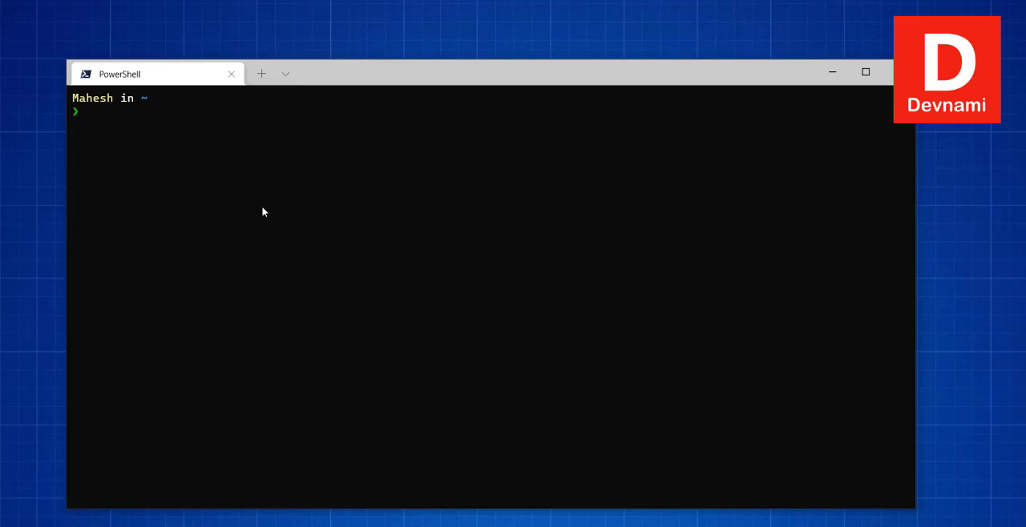
Run sqllocaldb create "mylocodb", creating the instance with version 15.0.4153.1
{"action": "type", "text": "sqllocaldb create"}
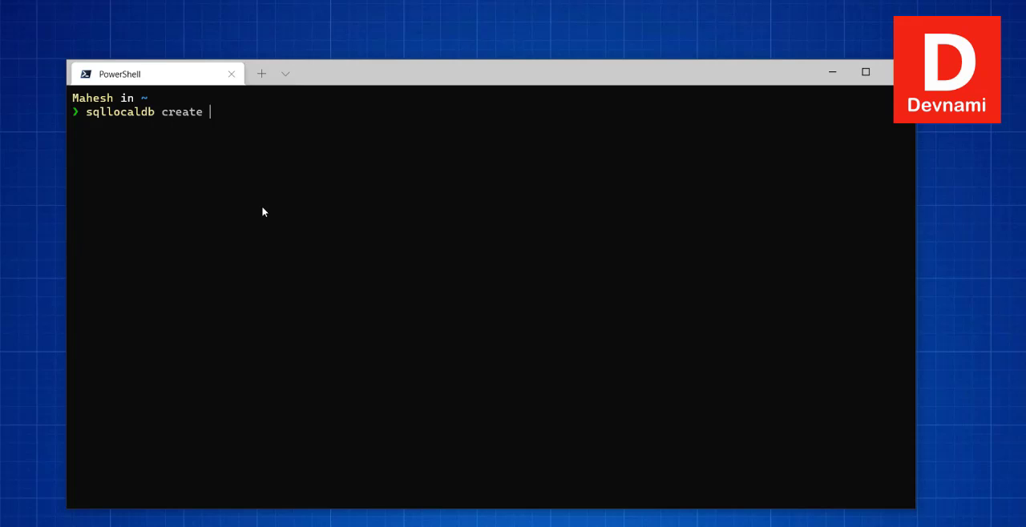
{"action": "type", "text": "\"myloco"}
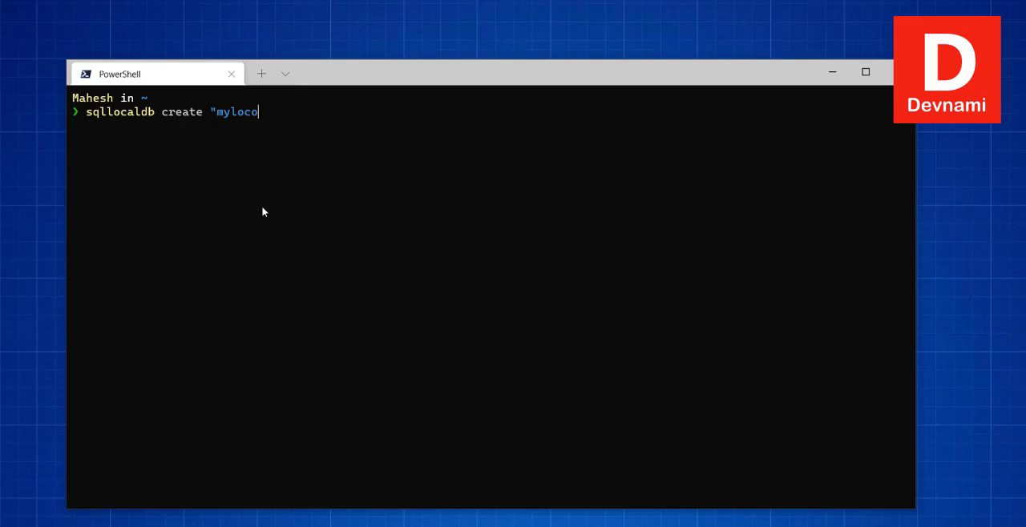
{"action": "type", "text": "db\""}
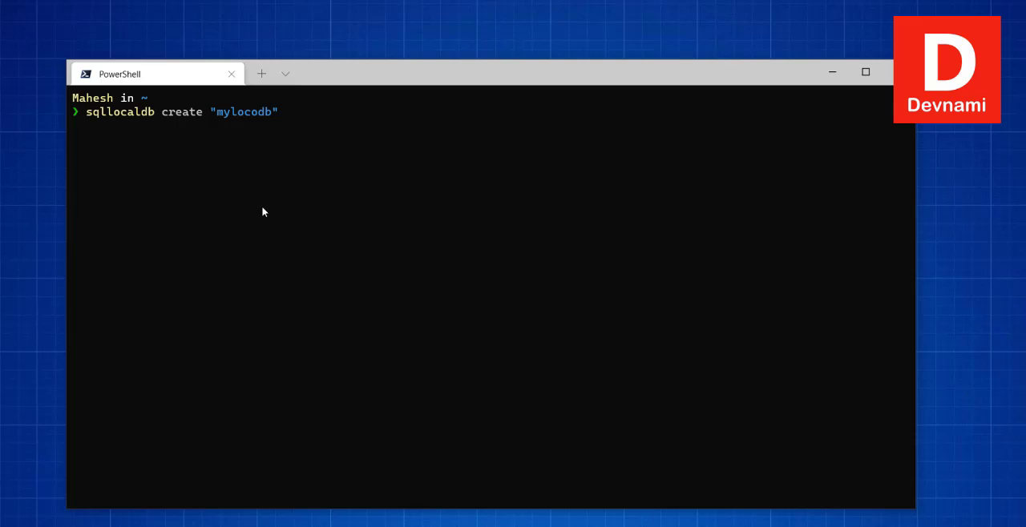
{"action": "mouse_move", "coordinate": [252, 210]}
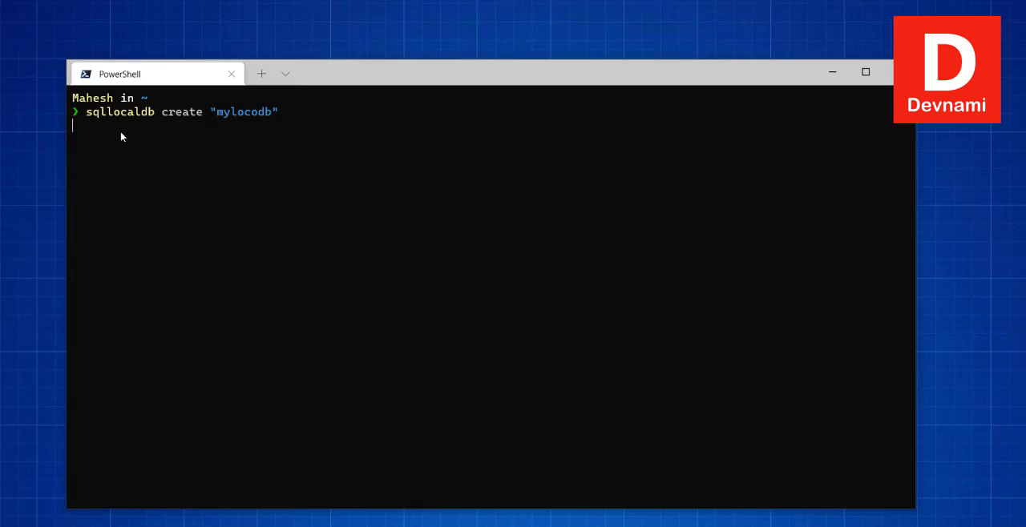
{"action": "key", "text": "Return"}
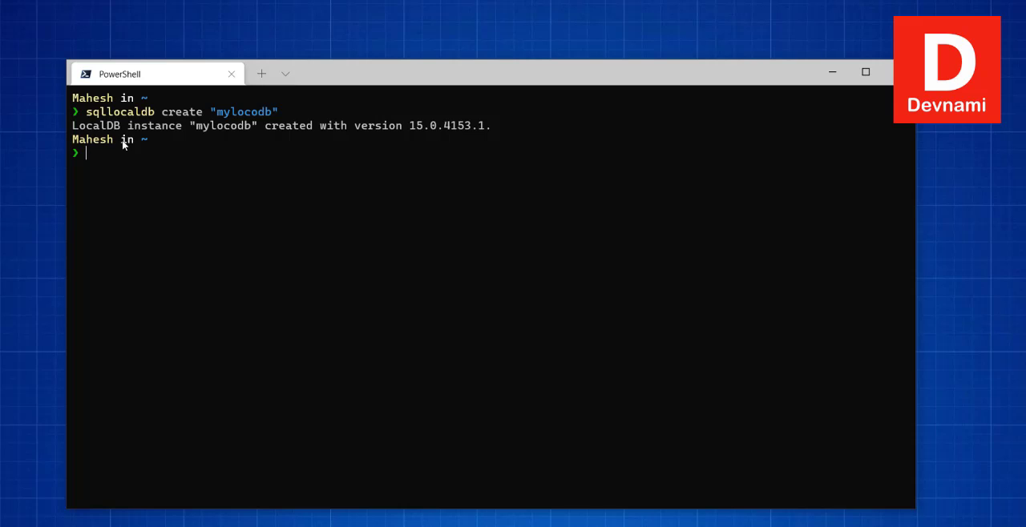
Run sqllocaldb i "mylocodb", showing version 15.0.4153.1, owner NOVA\Mahesh, state Stopped
{"action": "type", "text": "sq"}
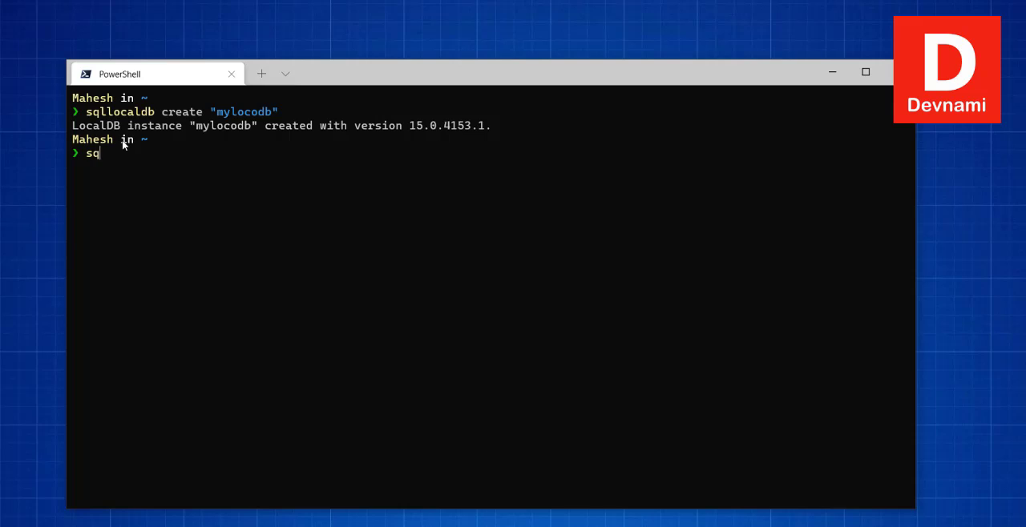
{"action": "type", "text": "llocaldb"}
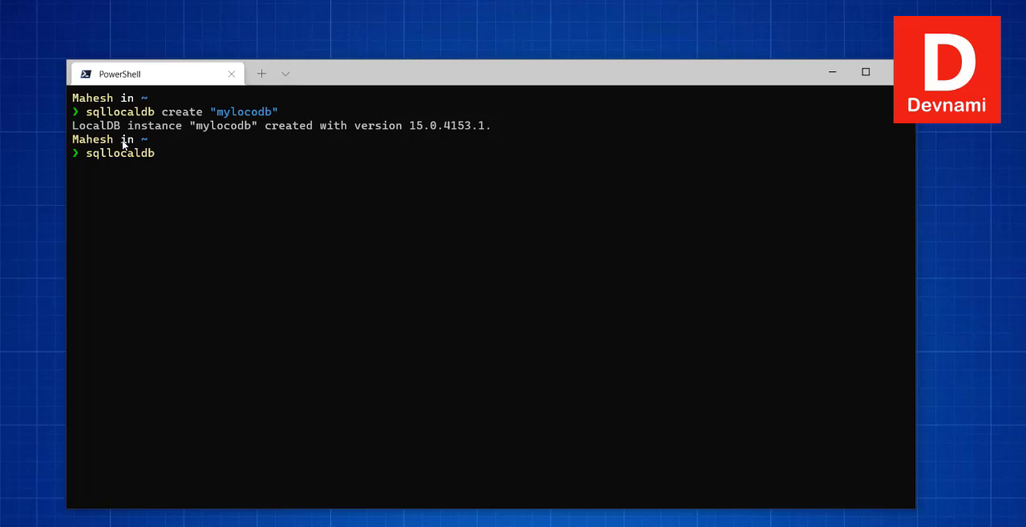
{"action": "type", "text": "i"}
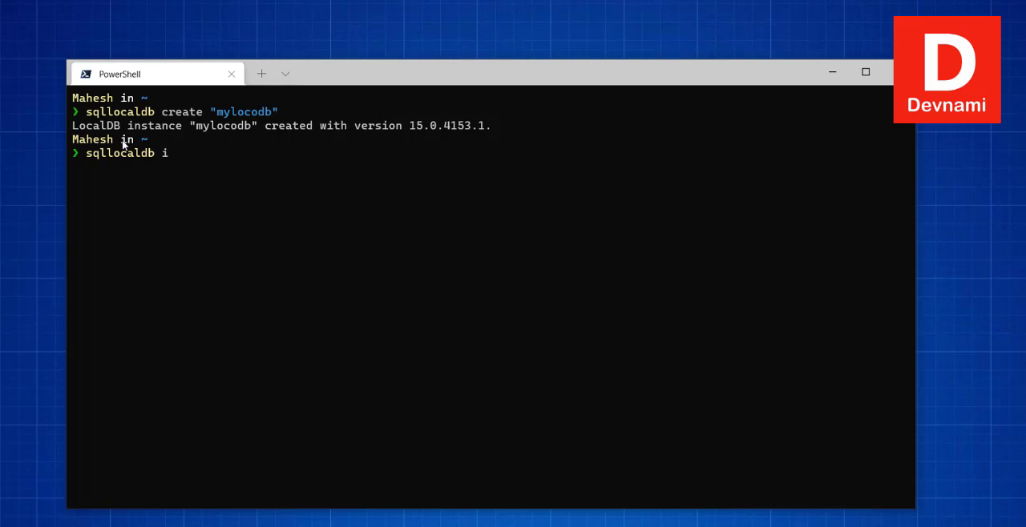
{"action": "type", "text": "\"mylol"}
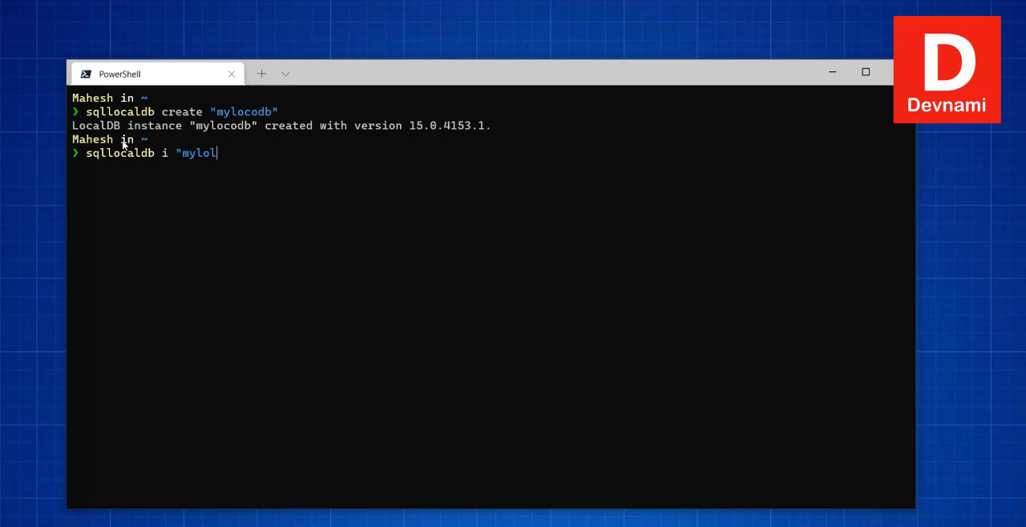
{"action": "type", "text": "codb\""}
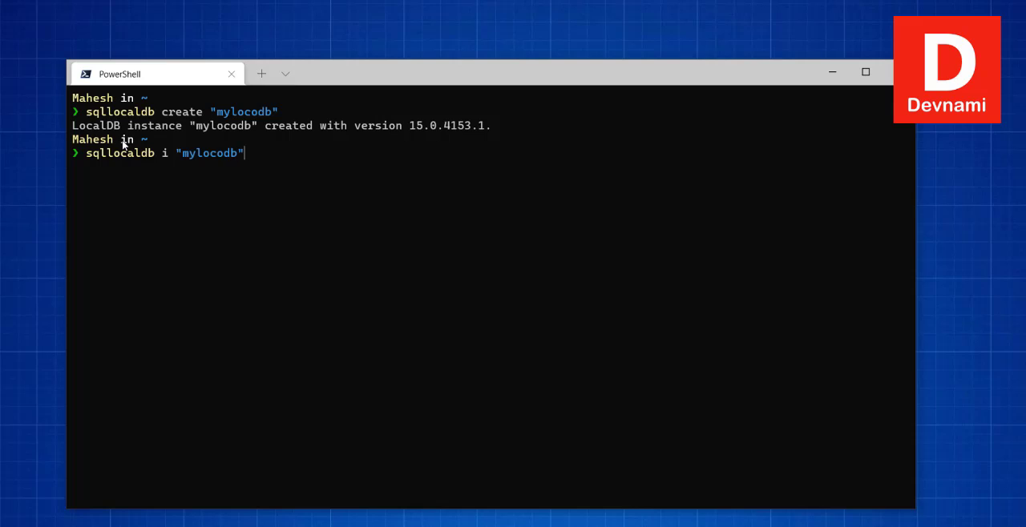
{"action": "key", "text": "Return"}
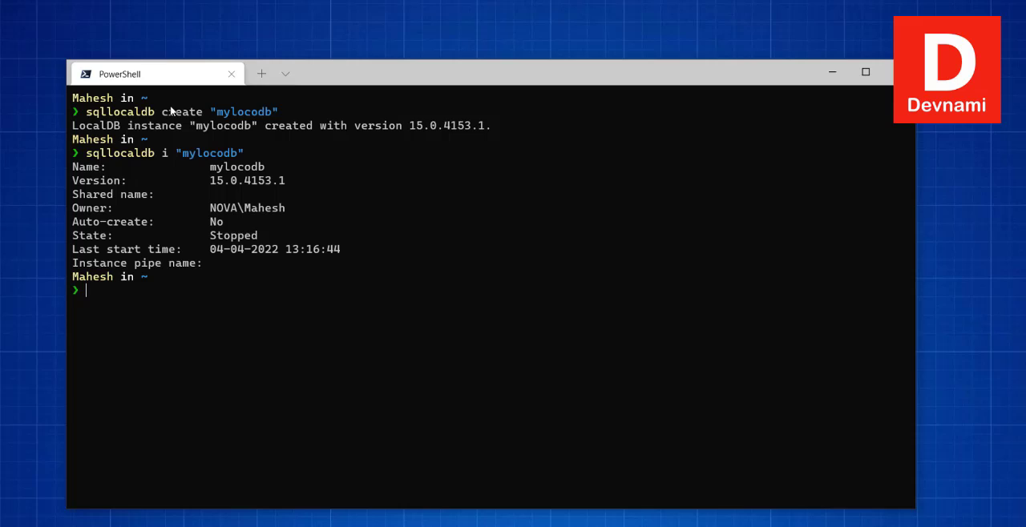
{"action": "mouse_move", "coordinate": [198, 249]}
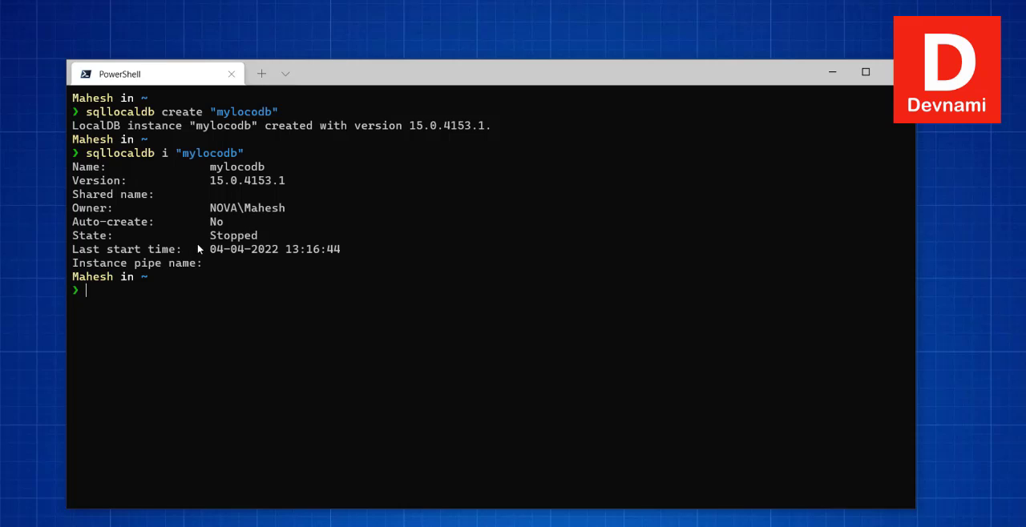
{"action": "mouse_move", "coordinate": [236, 177]}
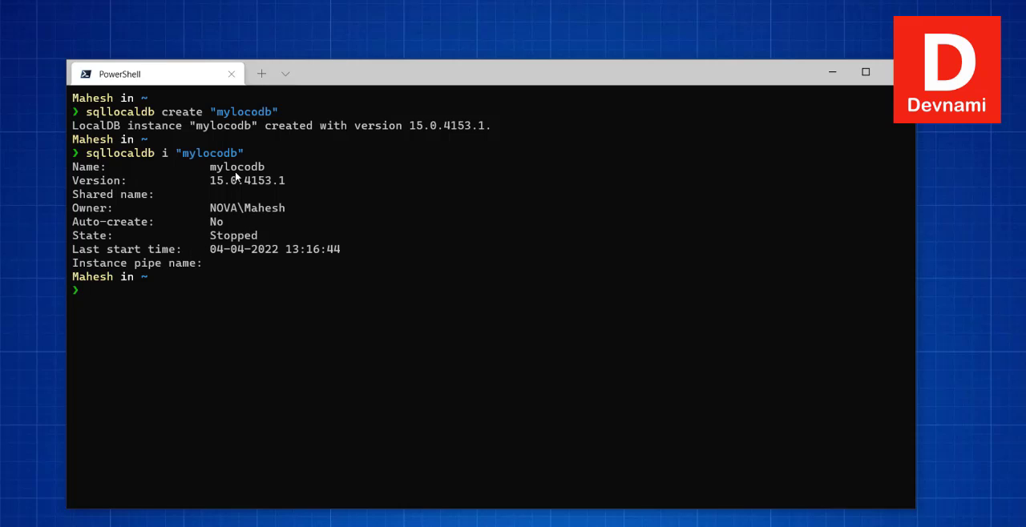
{"action": "mouse_move", "coordinate": [277, 166]}
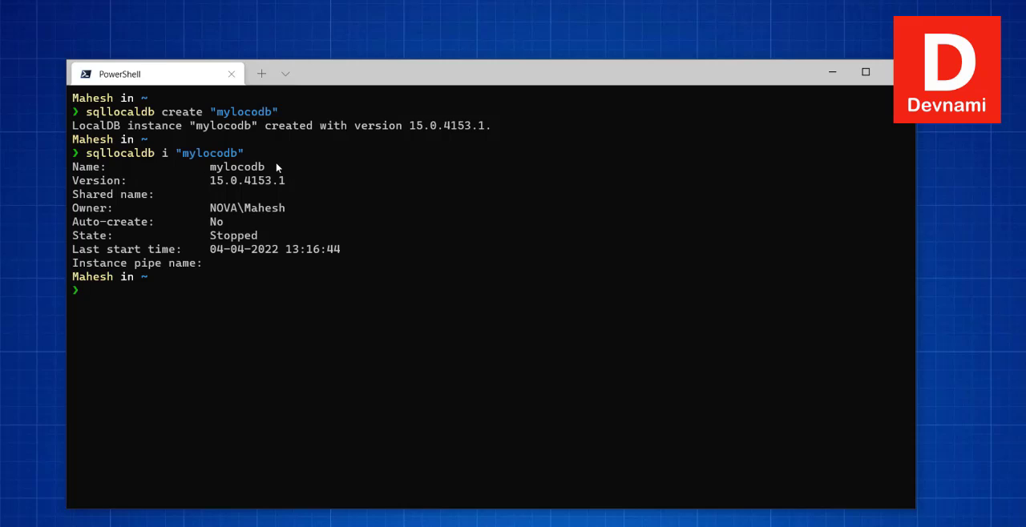
{"action": "mouse_move", "coordinate": [101, 217]}
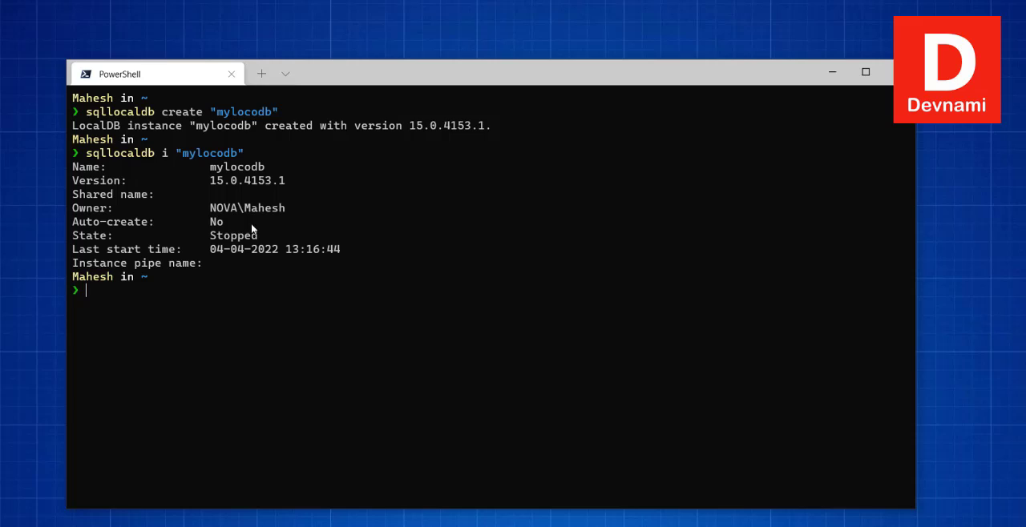
{"action": "mouse_move", "coordinate": [229, 219]}
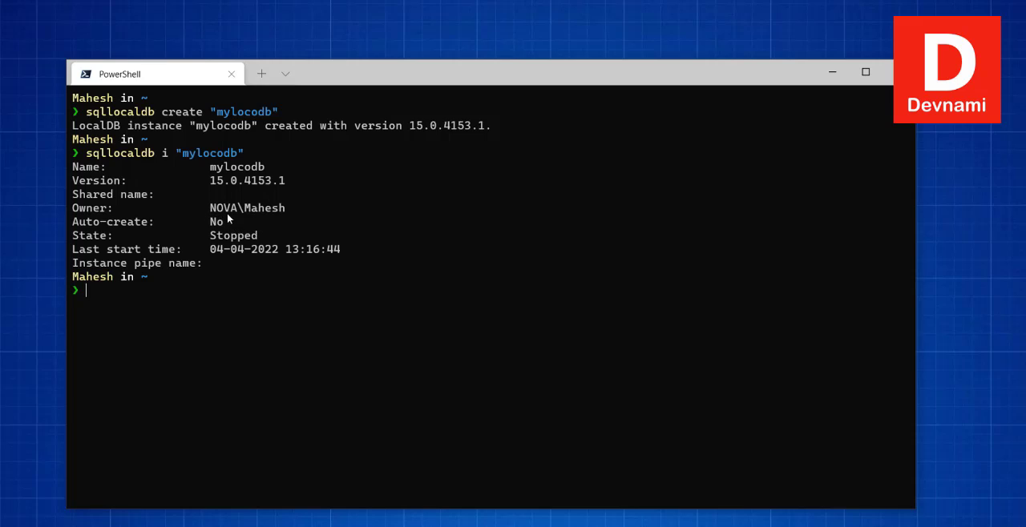
{"action": "mouse_move", "coordinate": [254, 209]}
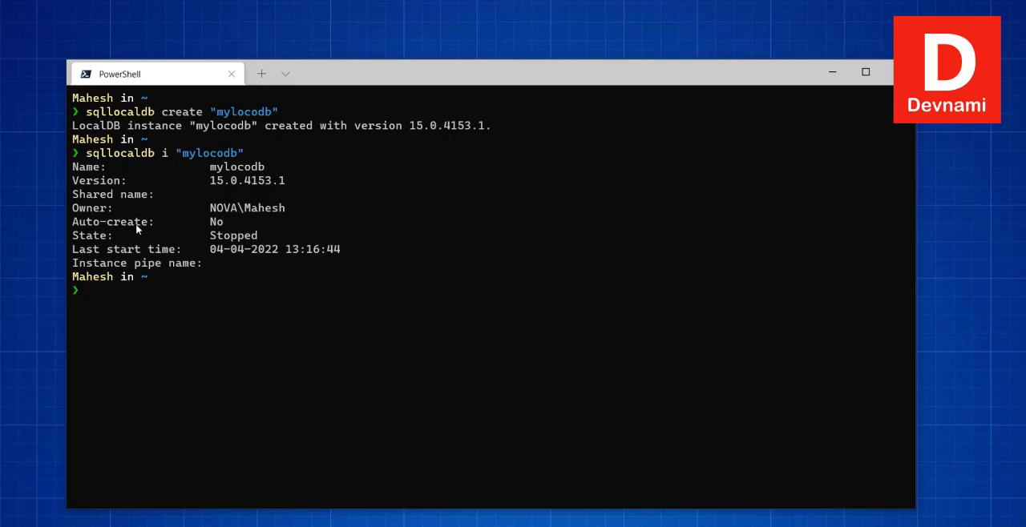
{"action": "mouse_move", "coordinate": [222, 224]}
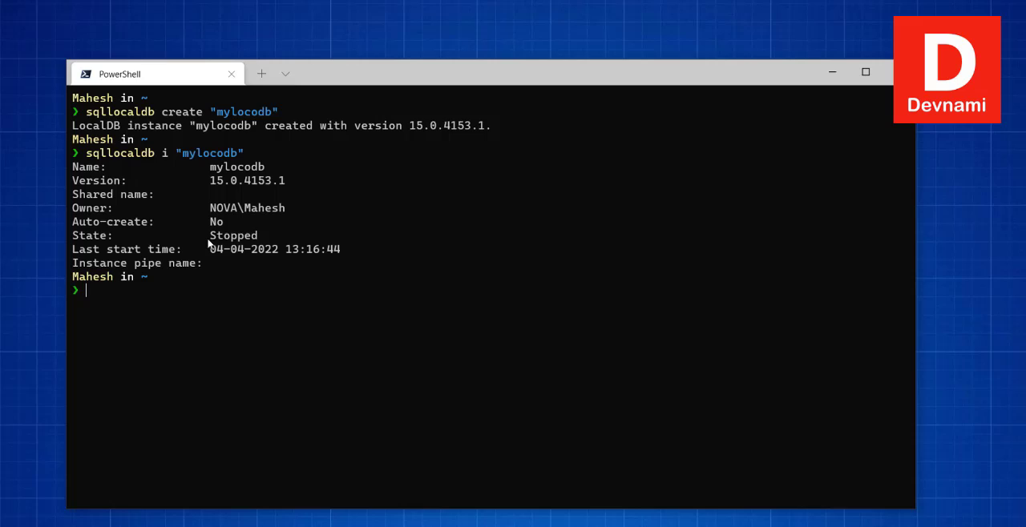
{"action": "mouse_move", "coordinate": [271, 247]}
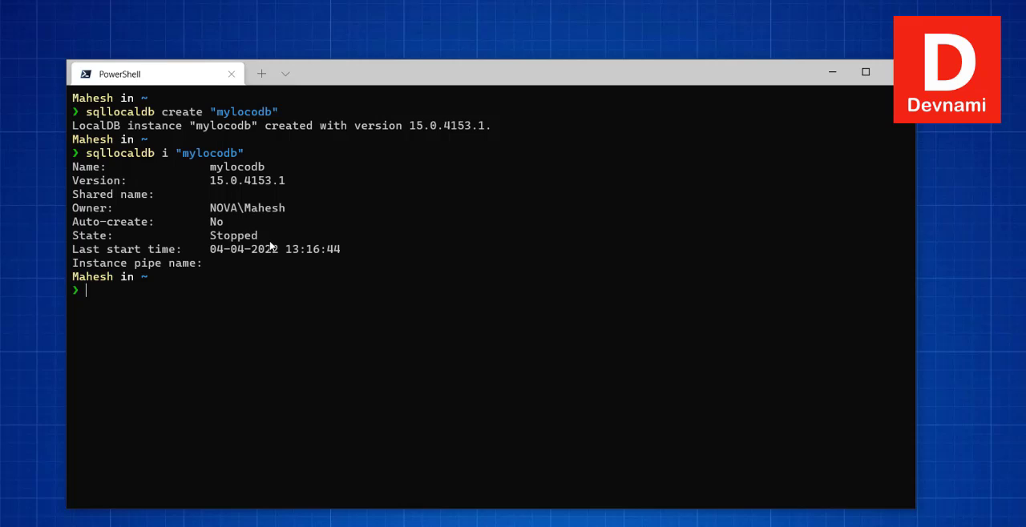
{"action": "mouse_move", "coordinate": [131, 256]}
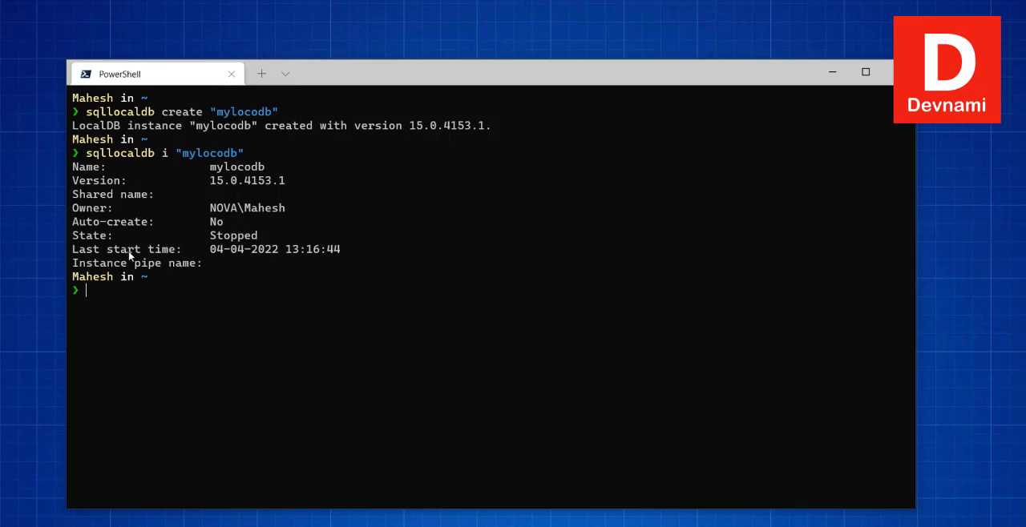
{"action": "mouse_move", "coordinate": [255, 270]}
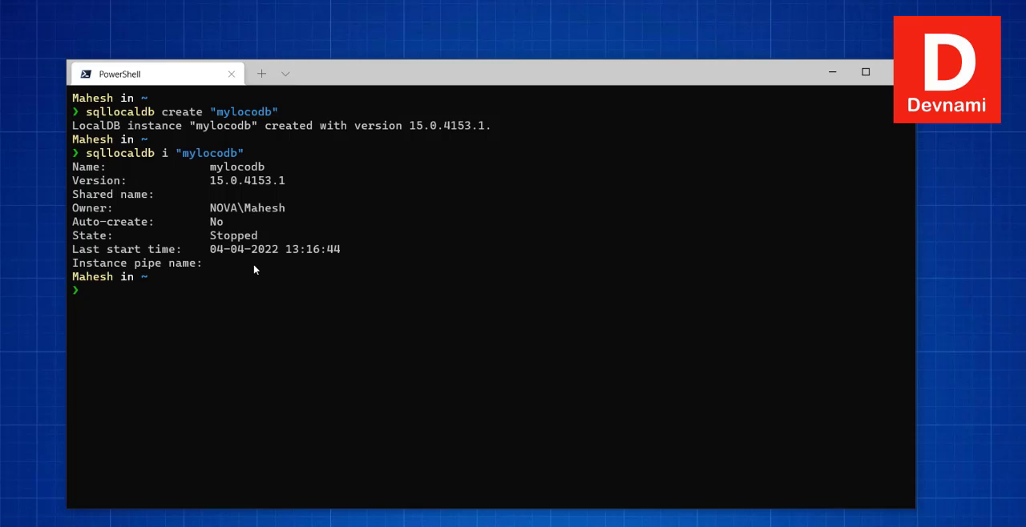
{"action": "mouse_move", "coordinate": [259, 291]}
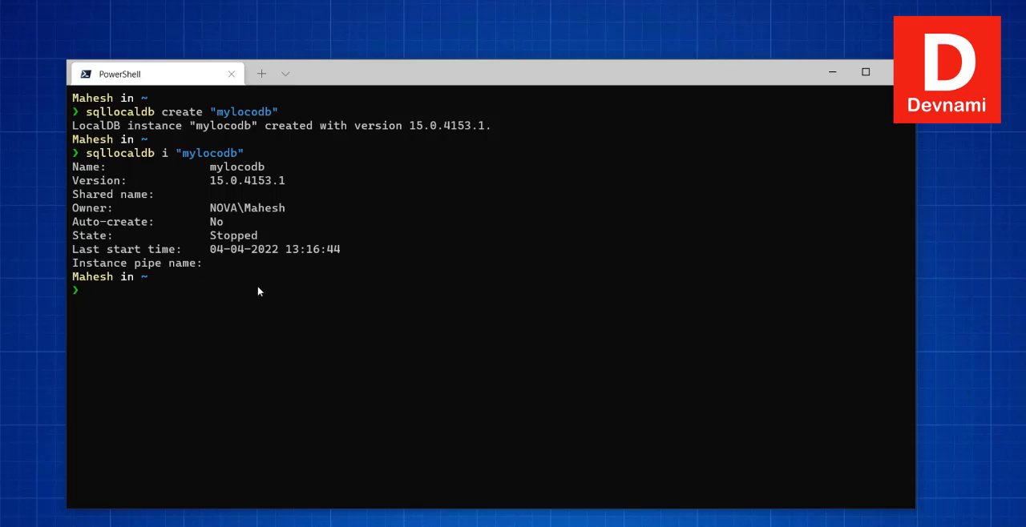
{"action": "mouse_move", "coordinate": [125, 198]}
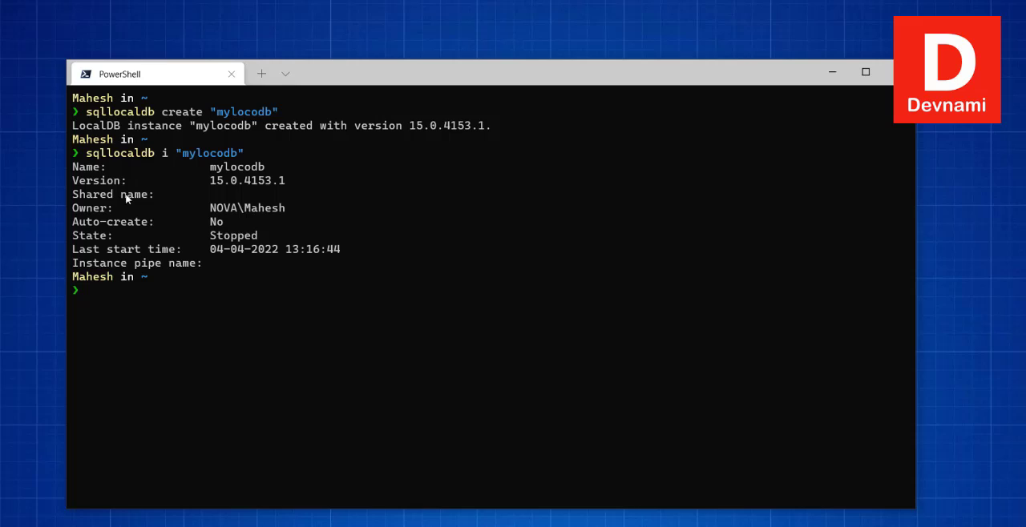
{"action": "mouse_move", "coordinate": [389, 222]}
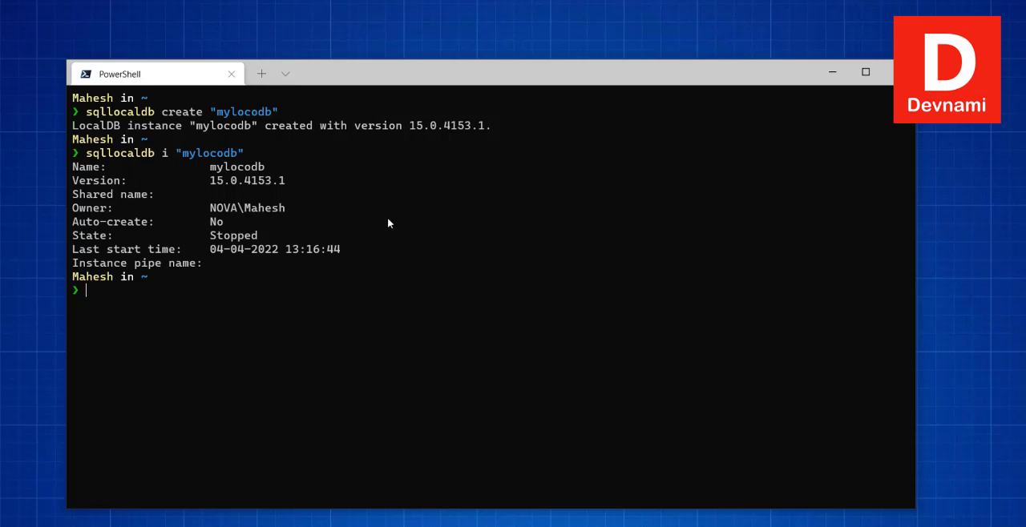
{"action": "mouse_move", "coordinate": [382, 264]}
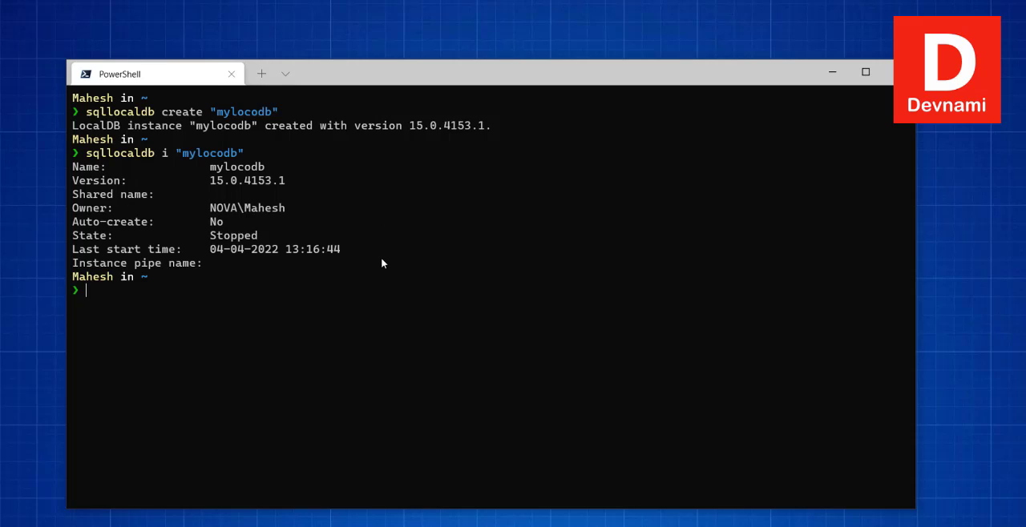
Run sqllocaldb start "mylocodb" so the mylocodb LocalDB instance is reported as started
{"action": "type", "text": "sqlloca"}
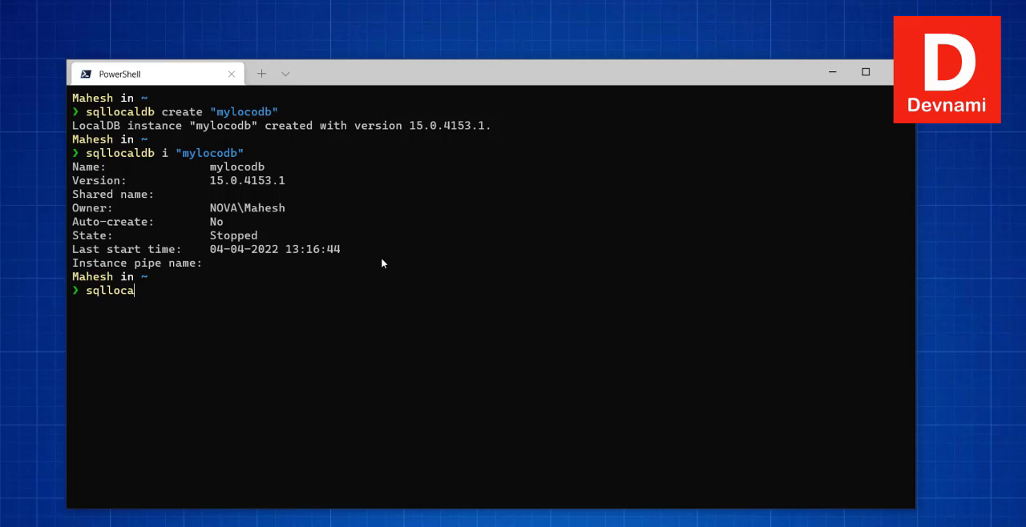
{"action": "type", "text": "ldb"}
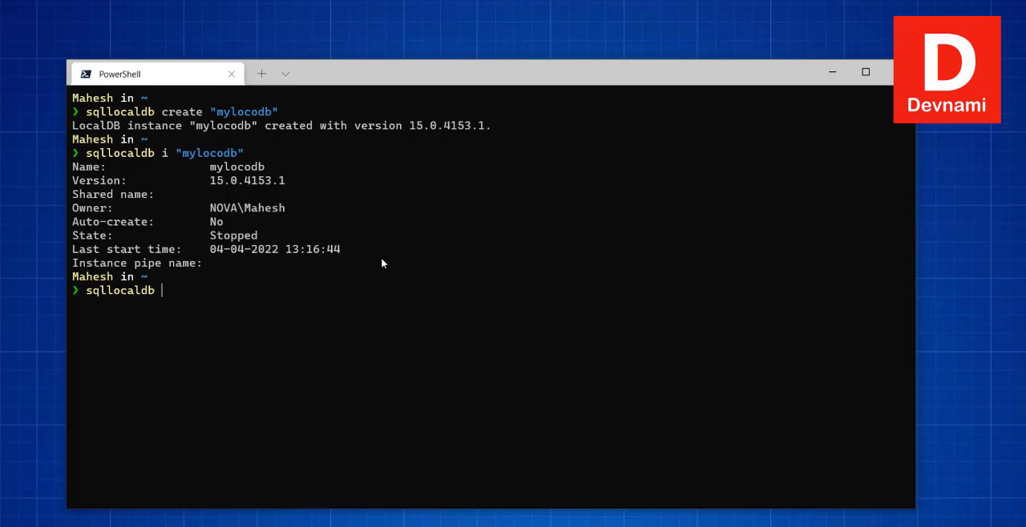
{"action": "type", "text": "start \"m"}
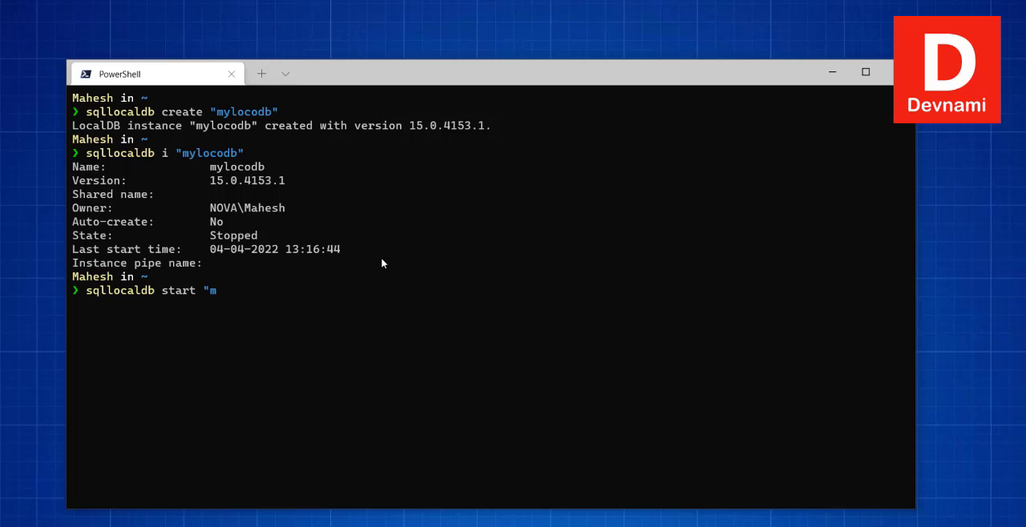
{"action": "type", "text": "ylocodb"}
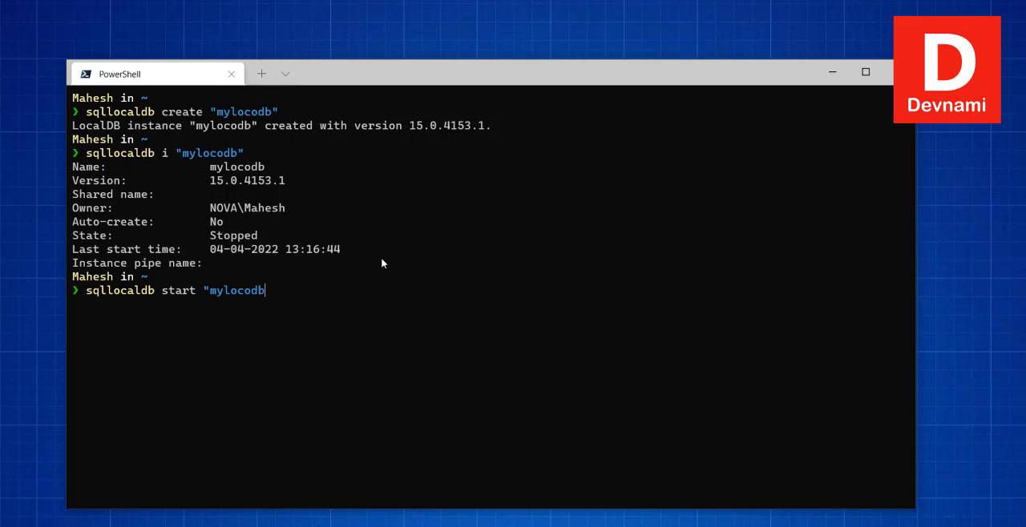
{"action": "type", "text": "\""}
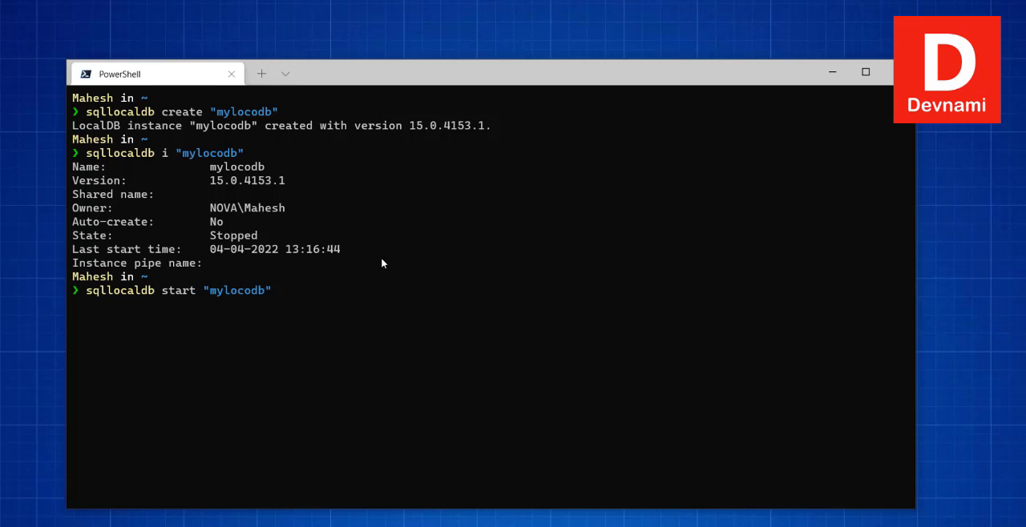
{"action": "key", "text": "Return"}
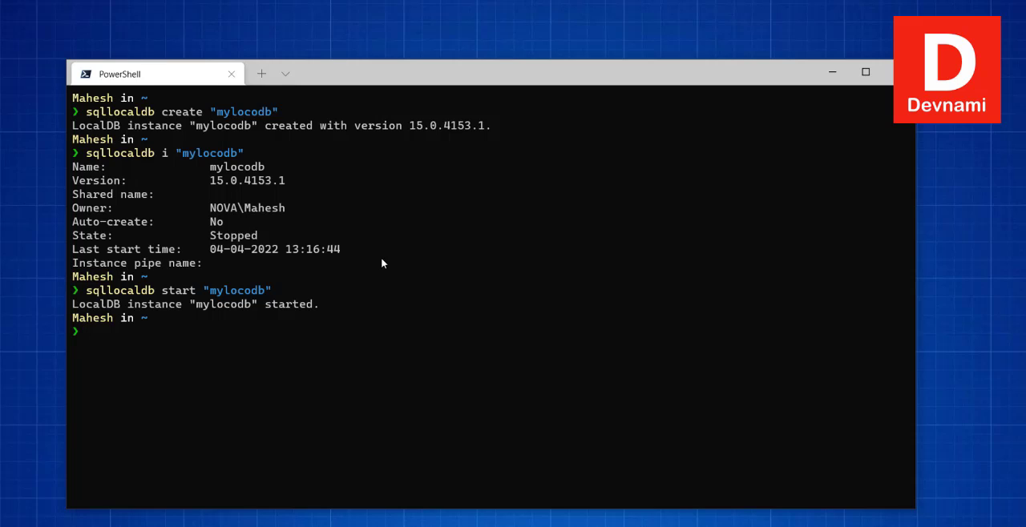
{"action": "mouse_move", "coordinate": [158, 343]}
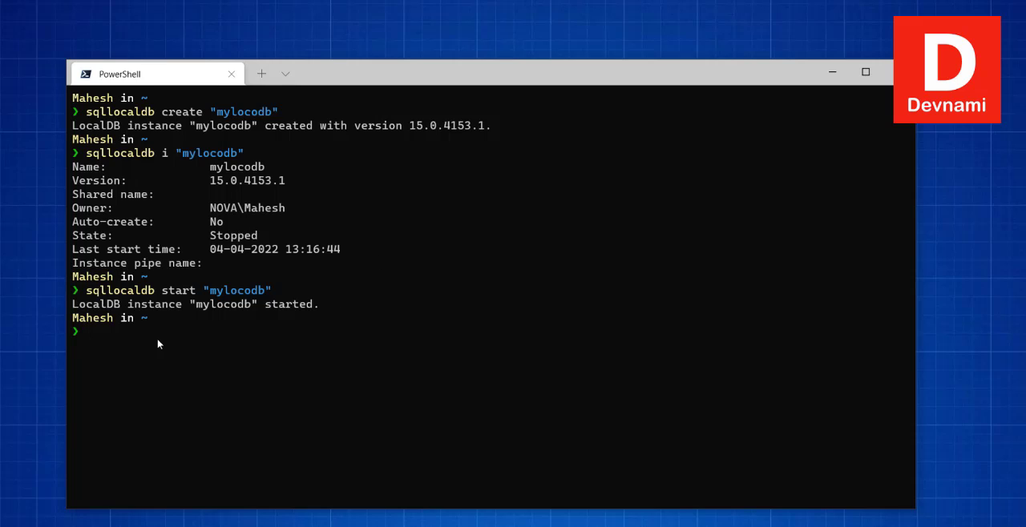
{"action": "mouse_move", "coordinate": [159, 305]}
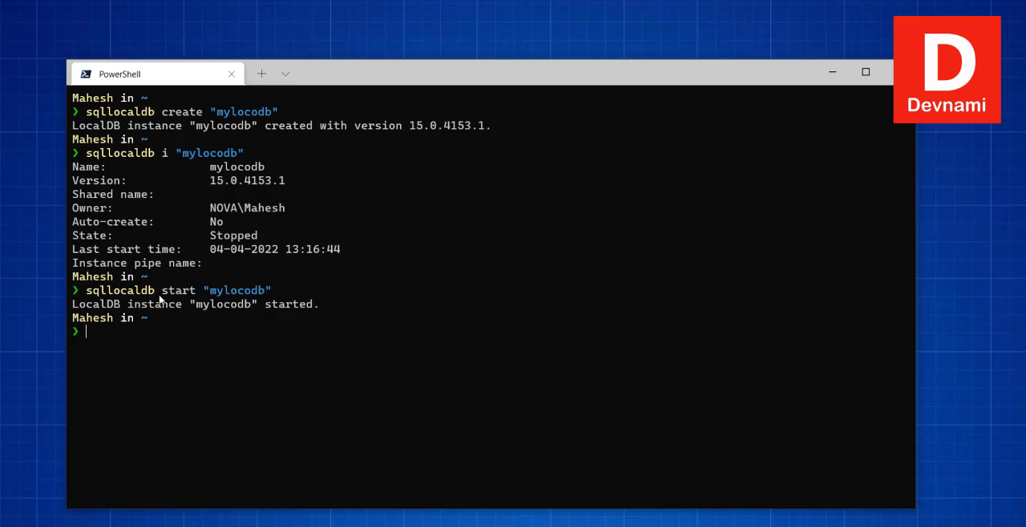
{"action": "mouse_move", "coordinate": [201, 347]}
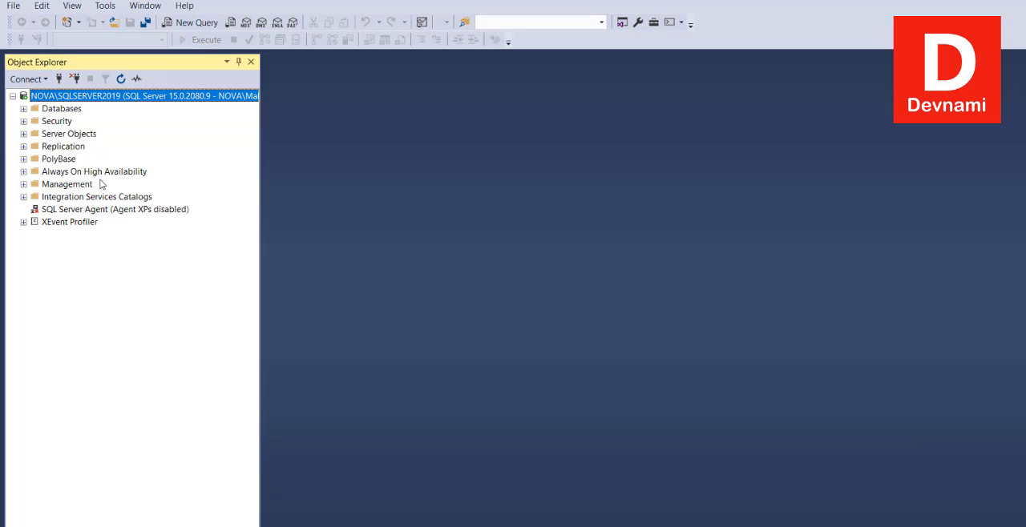
{"action": "mouse_move", "coordinate": [122, 234]}
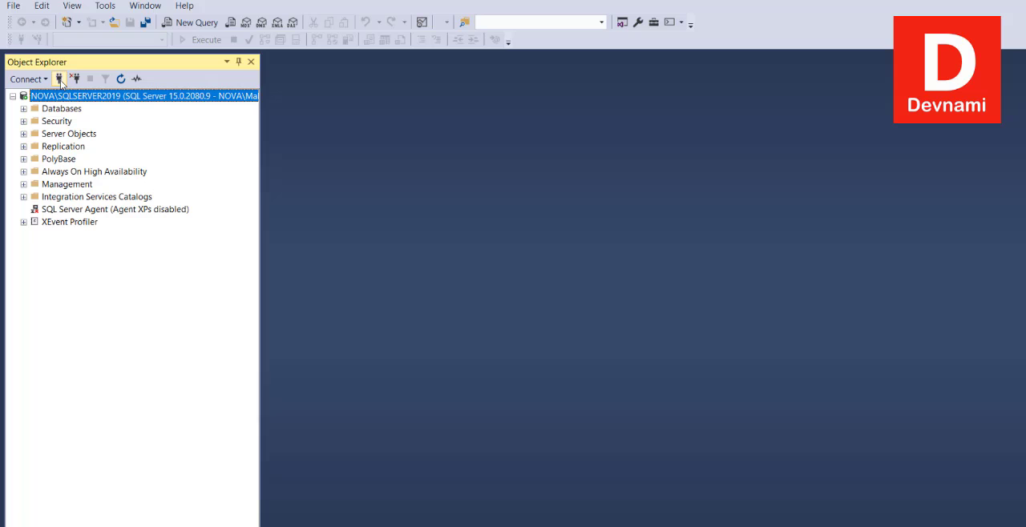
{"action": "mouse_move", "coordinate": [59, 78]}
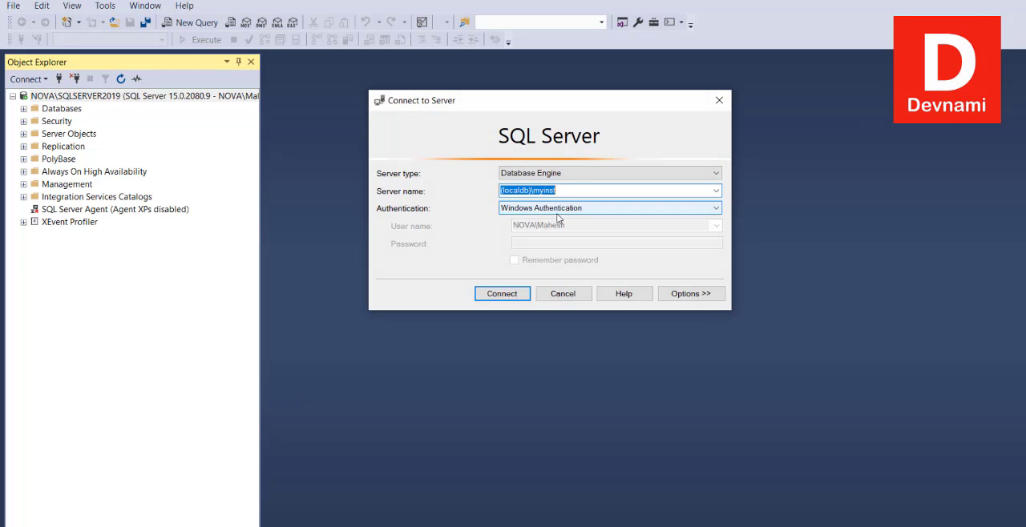
Connect Object Explorer to server (localdb)\mylocodb using Windows Authentication
{"action": "left_click", "coordinate": [609, 190]}
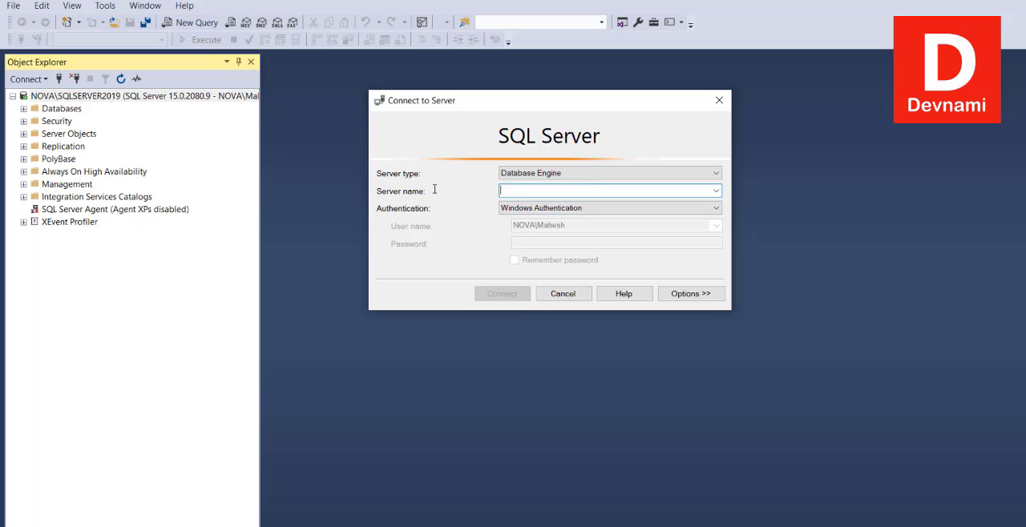
{"action": "mouse_move", "coordinate": [580, 204]}
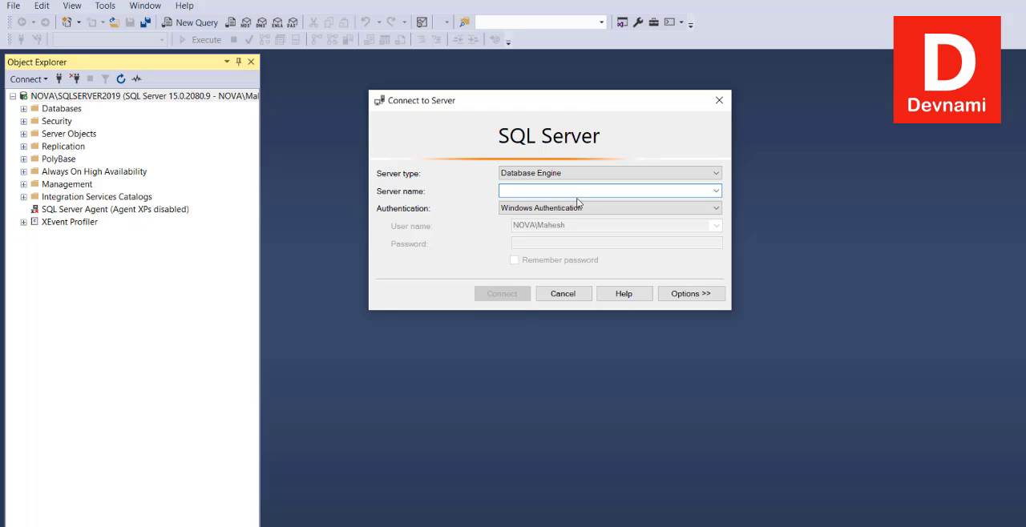
{"action": "type", "text": "(local"}
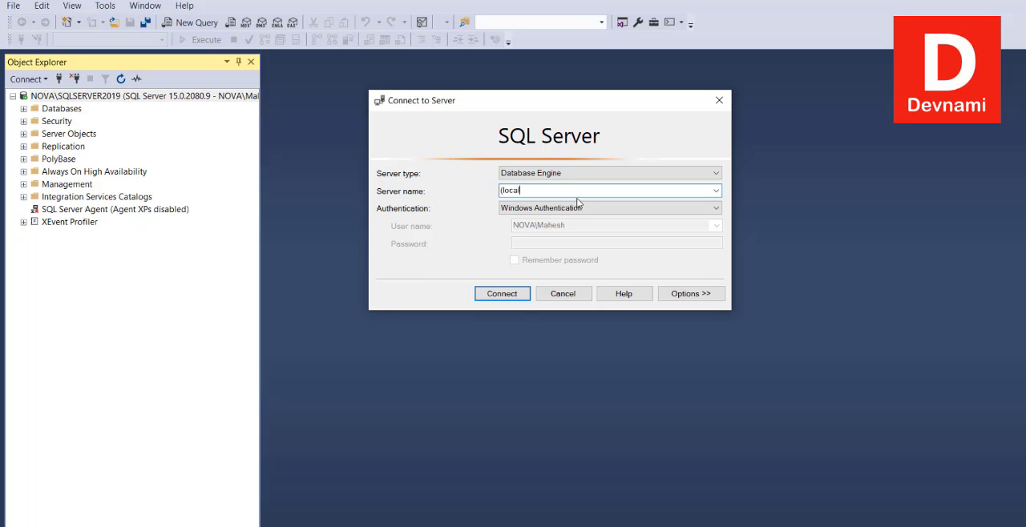
{"action": "type", "text": "db"}
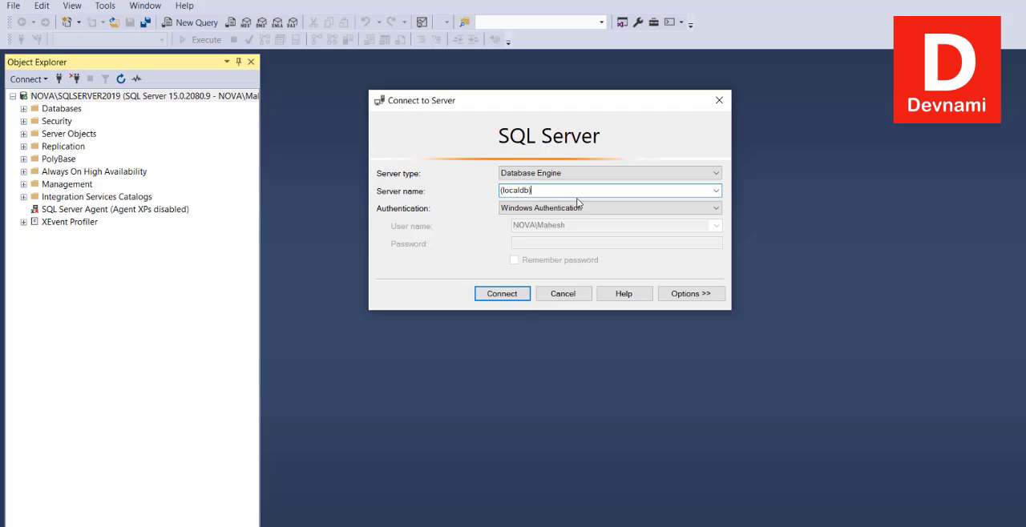
{"action": "type", "text": "\\"}
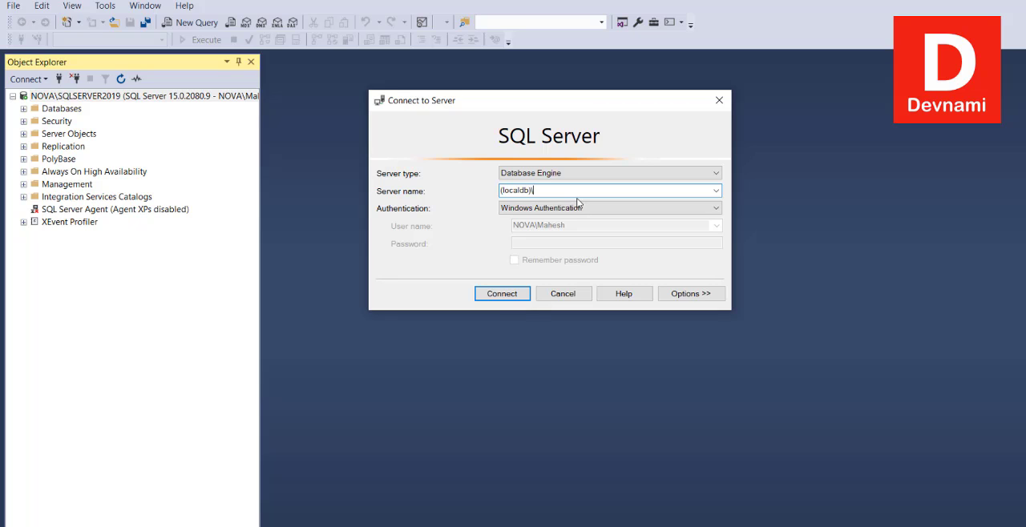
{"action": "type", "text": "mylocodb"}
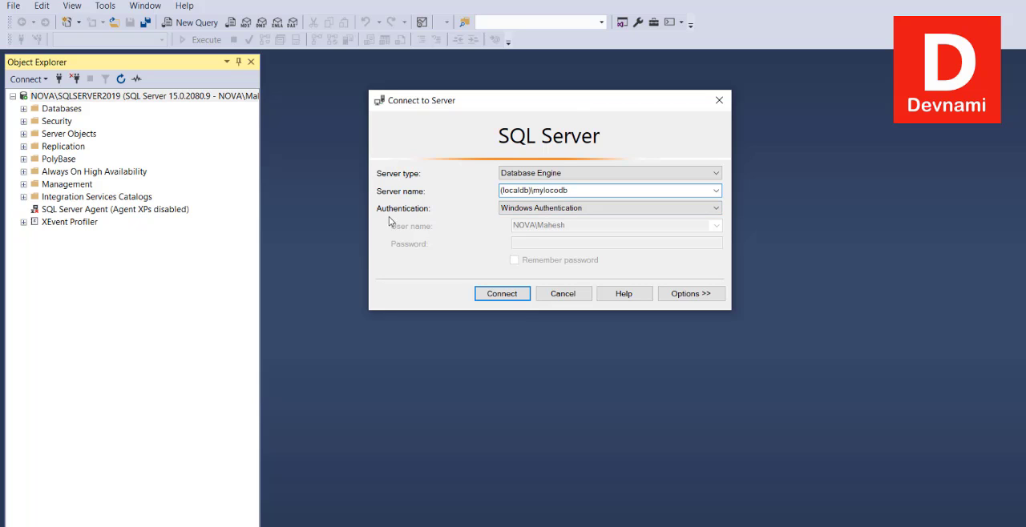
{"action": "mouse_move", "coordinate": [428, 218]}
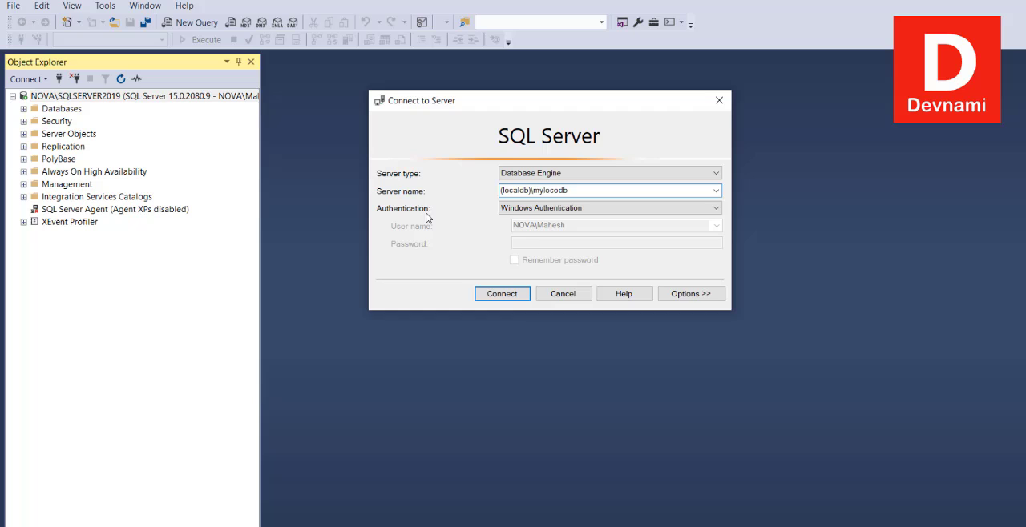
{"action": "left_click", "coordinate": [609, 190]}
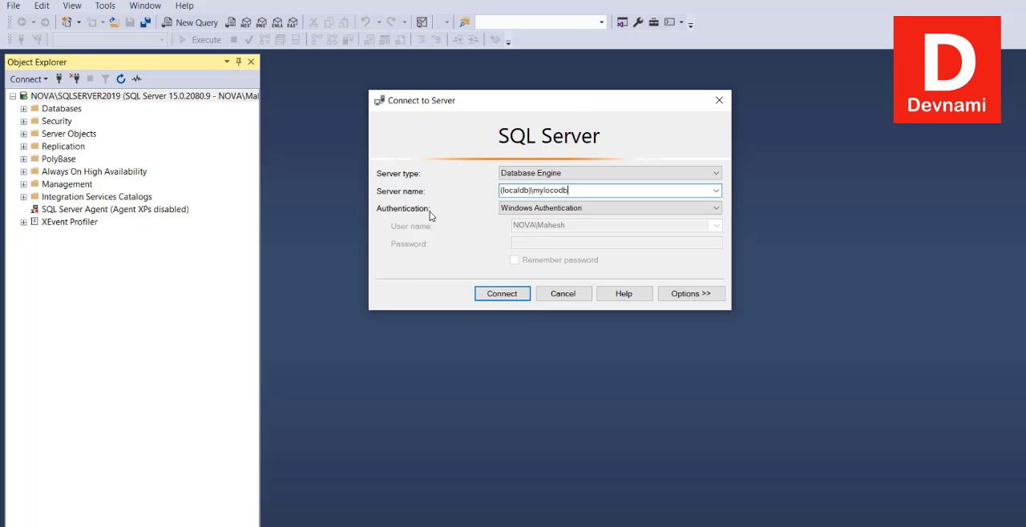
{"action": "mouse_move", "coordinate": [445, 214]}
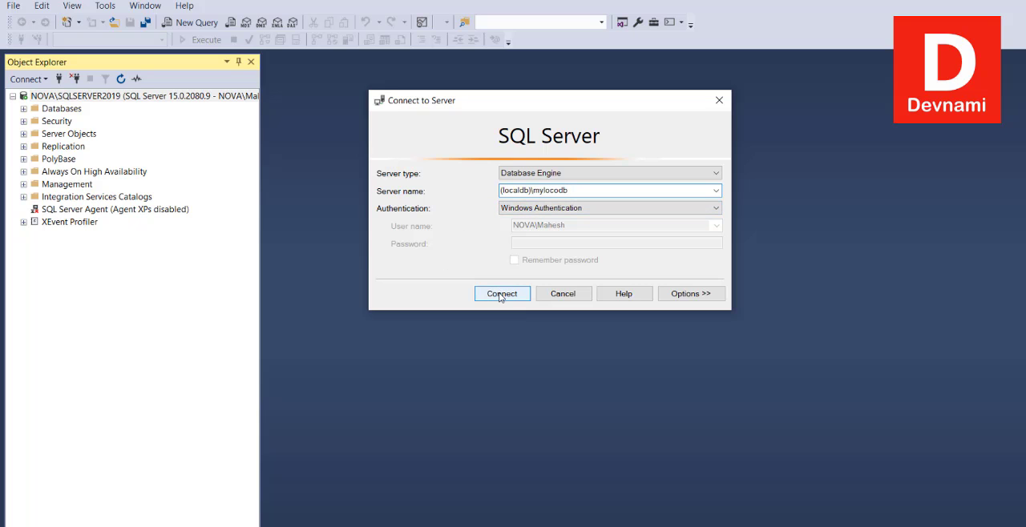
{"action": "left_click", "coordinate": [501, 293]}
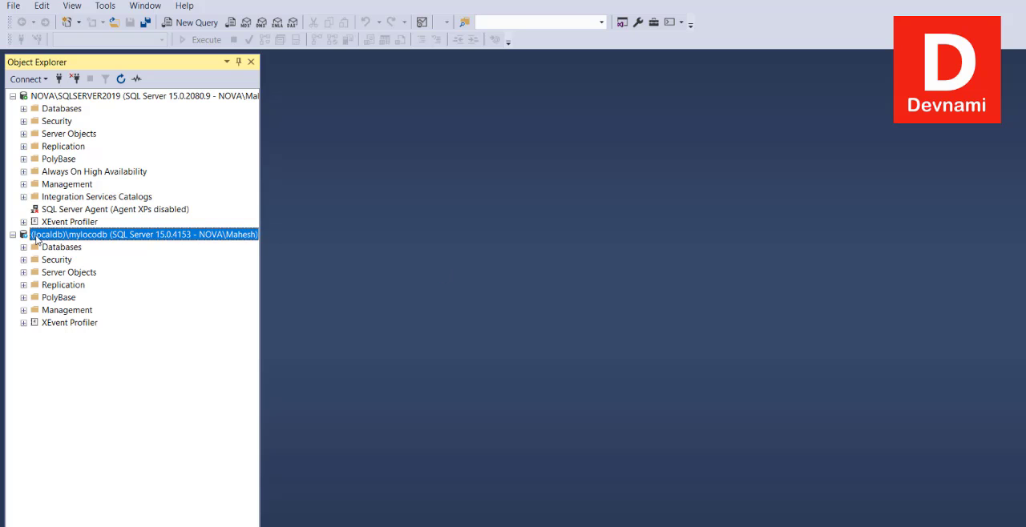
{"action": "mouse_move", "coordinate": [118, 240]}
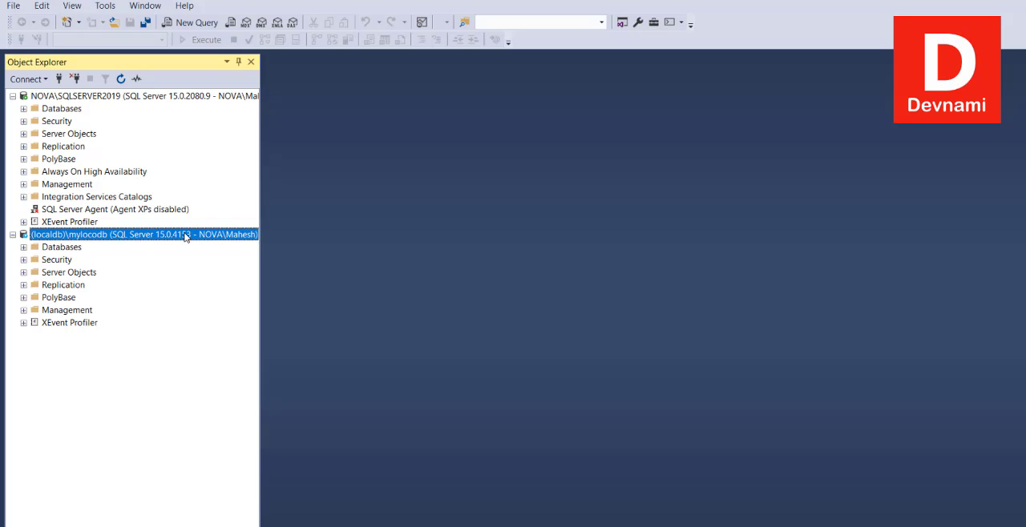
{"action": "mouse_move", "coordinate": [130, 234]}
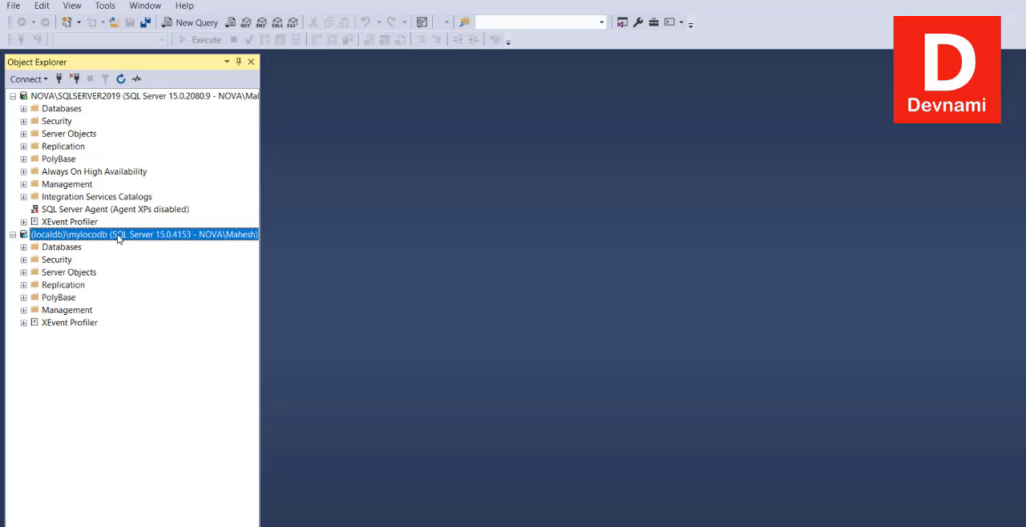
{"action": "mouse_move", "coordinate": [89, 244]}
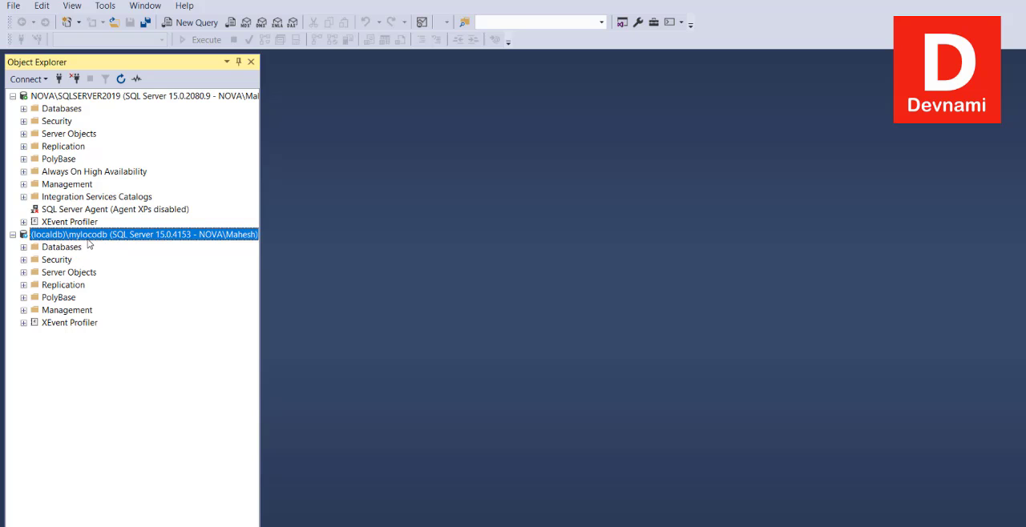
Expand mylocodb's Databases and System Databases (master, tempdb), then collapse and select Databases
{"action": "left_click", "coordinate": [24, 247]}
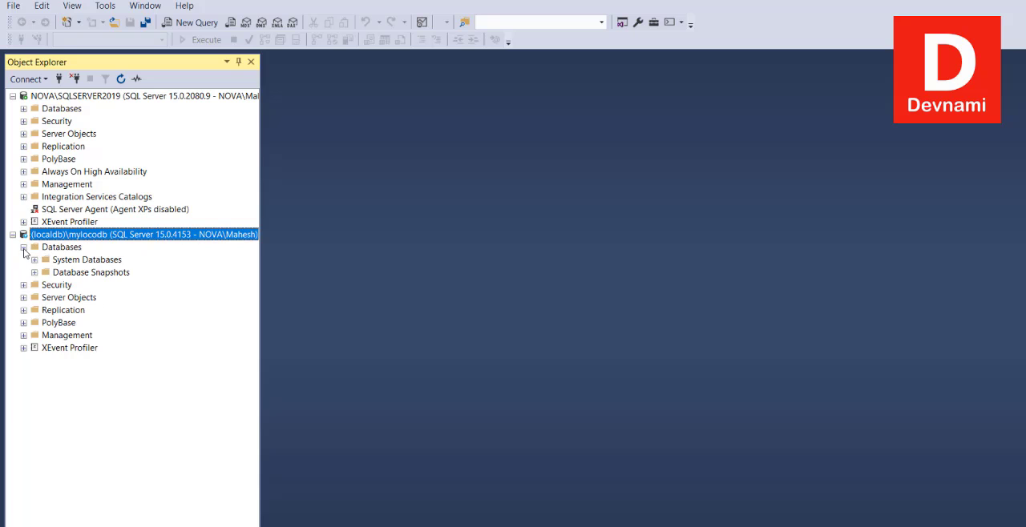
{"action": "left_click", "coordinate": [34, 259]}
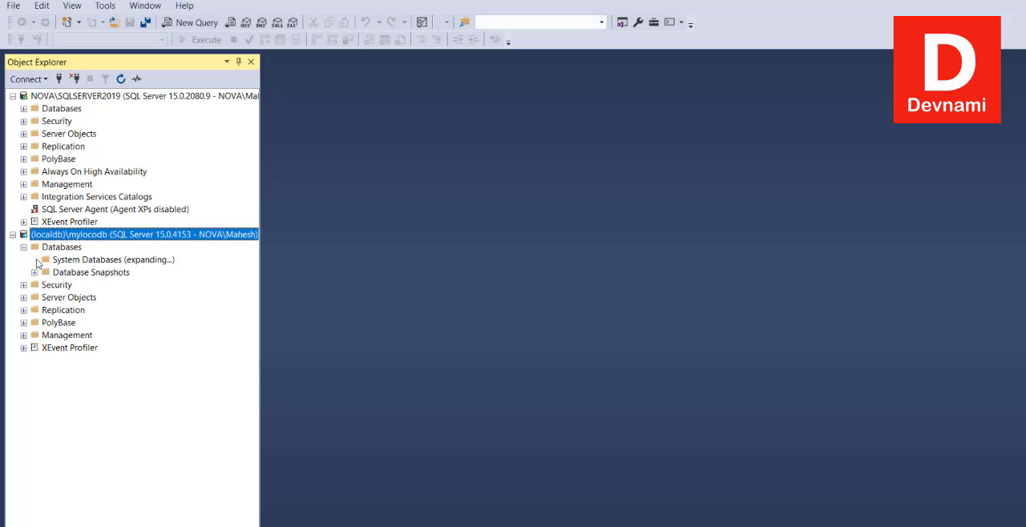
{"action": "left_click", "coordinate": [34, 259]}
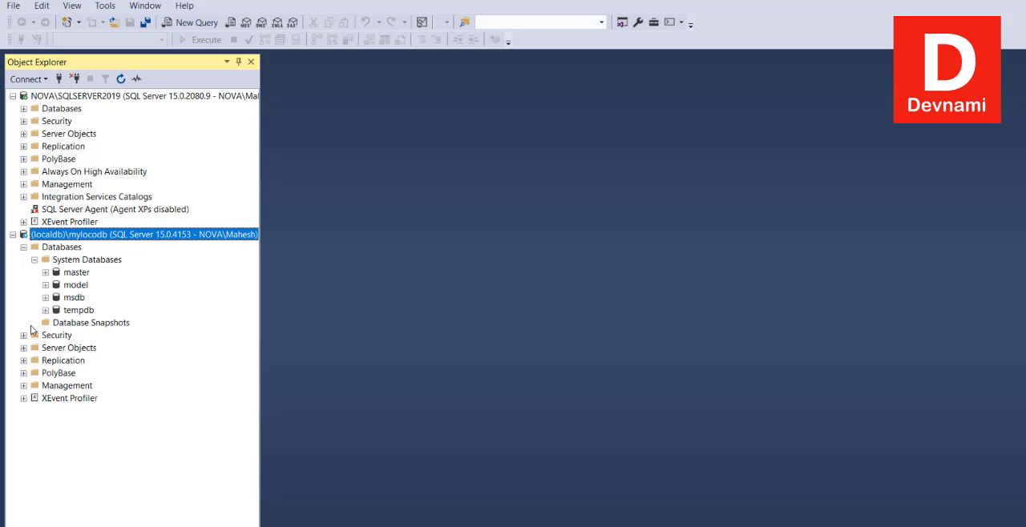
{"action": "mouse_move", "coordinate": [140, 335]}
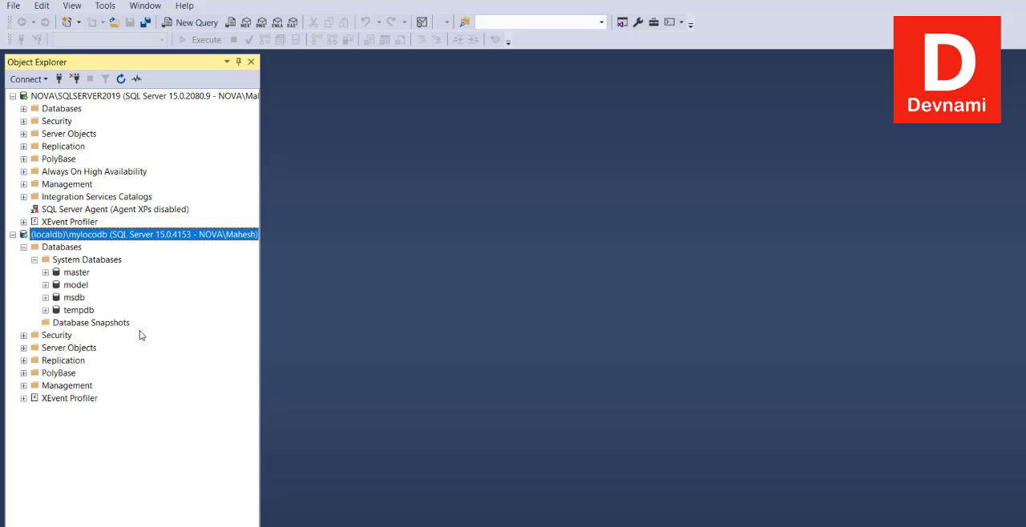
{"action": "left_click", "coordinate": [76, 272]}
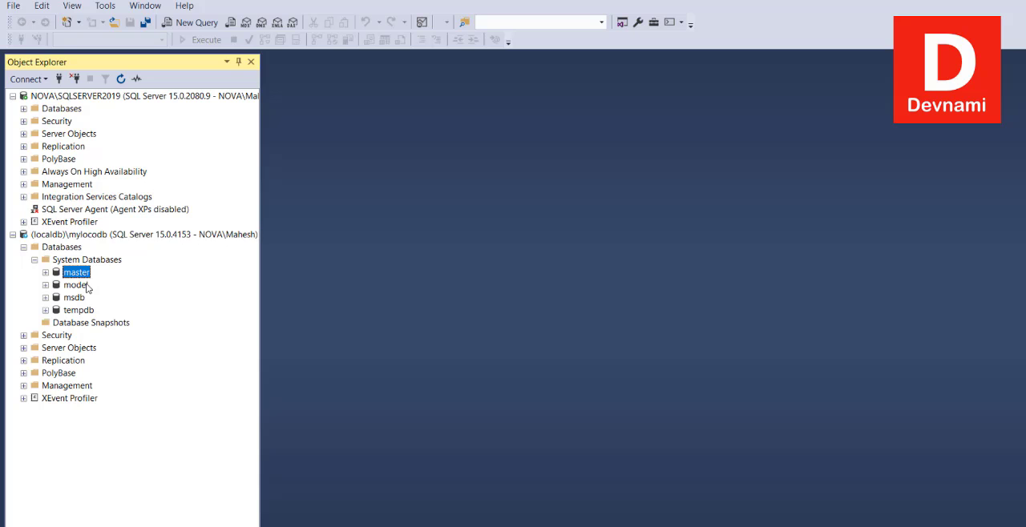
{"action": "left_click", "coordinate": [78, 310]}
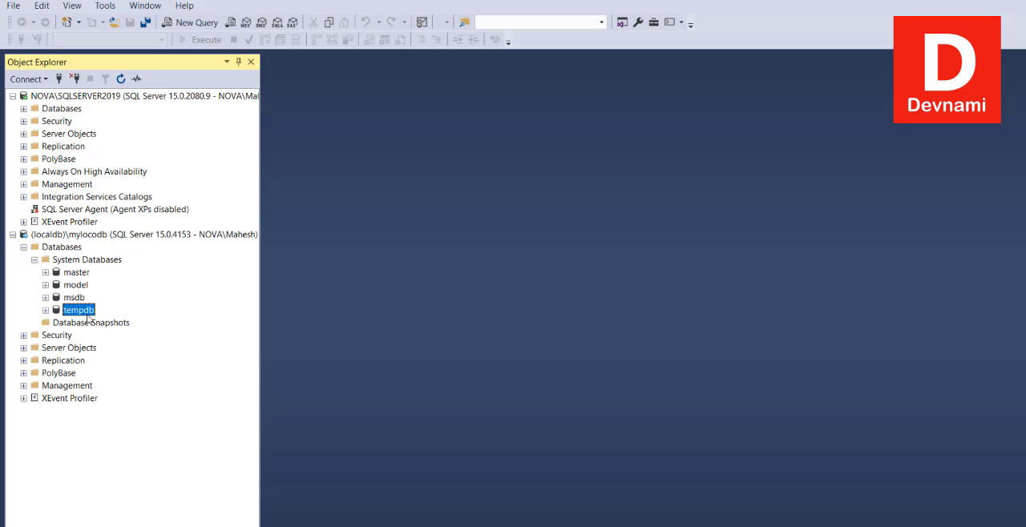
{"action": "left_click", "coordinate": [46, 259]}
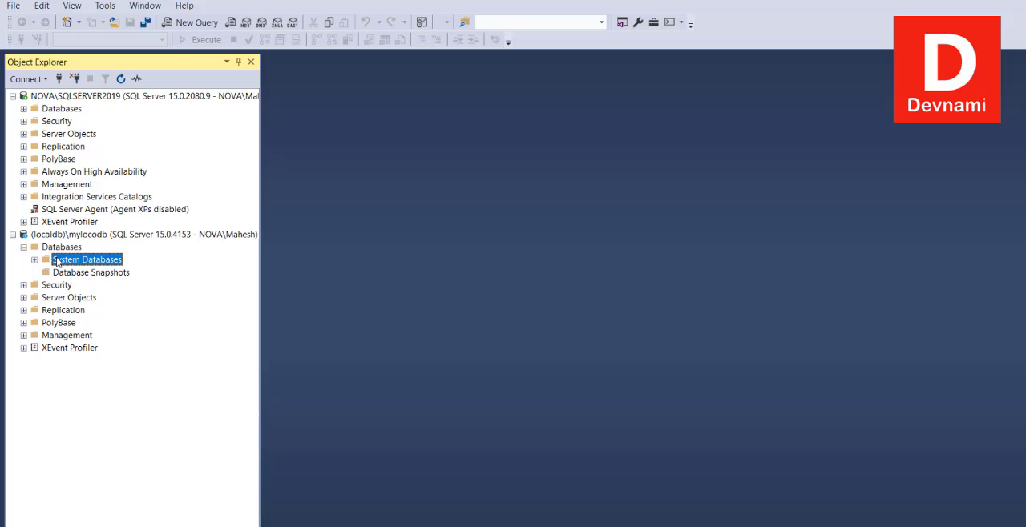
{"action": "left_click", "coordinate": [62, 247]}
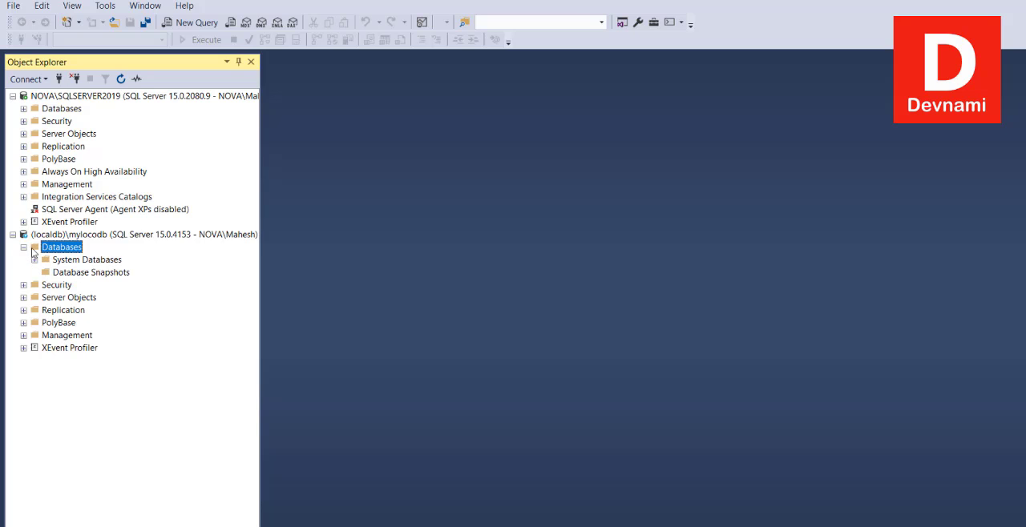
{"action": "mouse_move", "coordinate": [78, 249]}
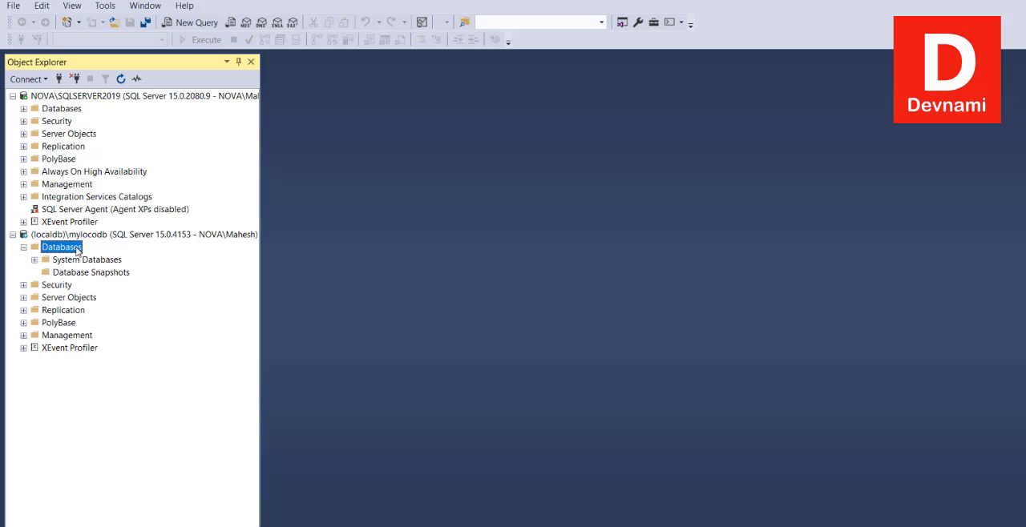
Create a database named mydb from mylocodb's Databases folder
{"action": "right_click", "coordinate": [61, 247]}
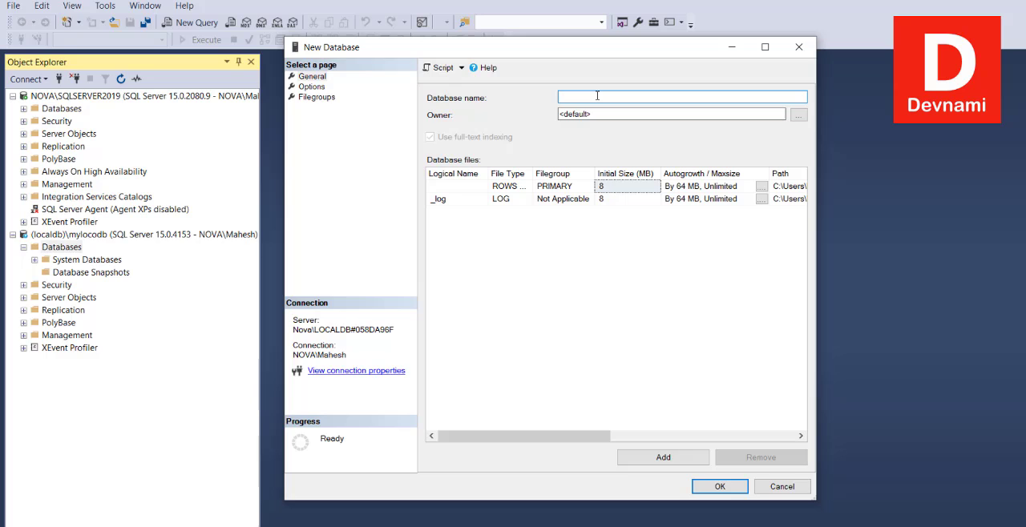
{"action": "mouse_move", "coordinate": [493, 145]}
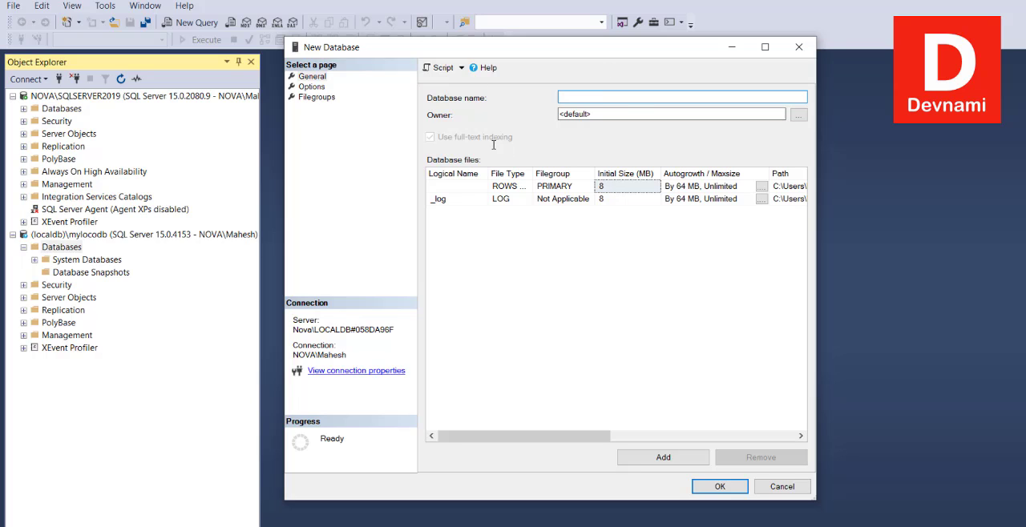
{"action": "type", "text": "my"}
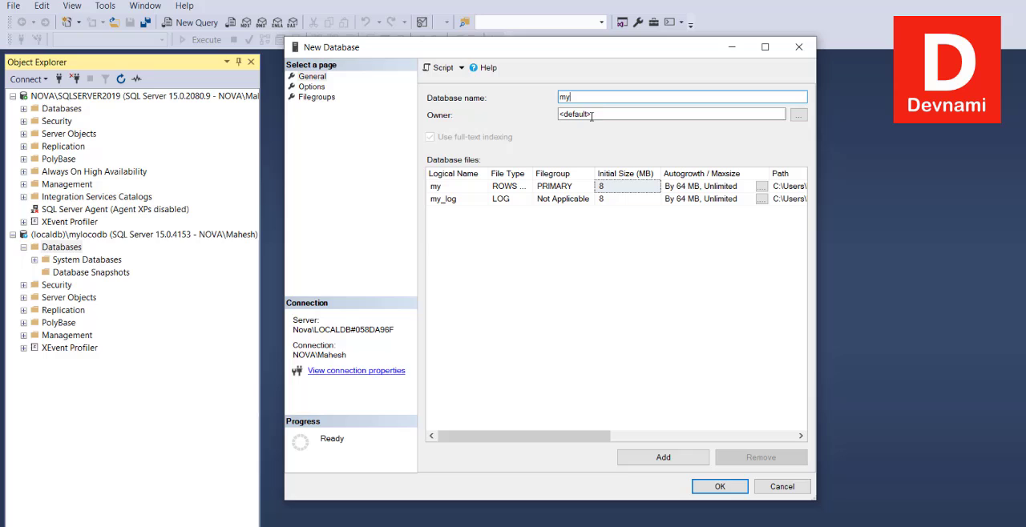
{"action": "type", "text": "D"}
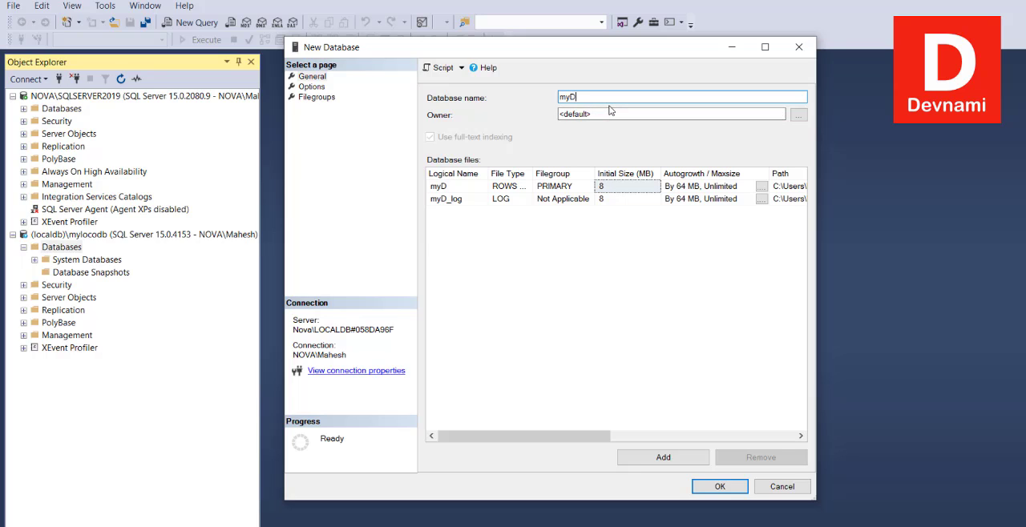
{"action": "type", "text": "b"}
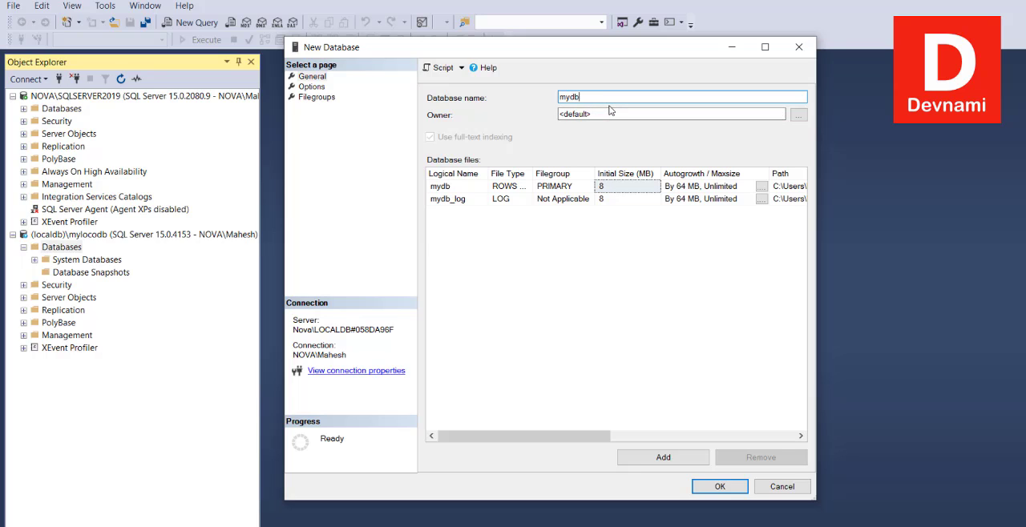
{"action": "mouse_move", "coordinate": [435, 190]}
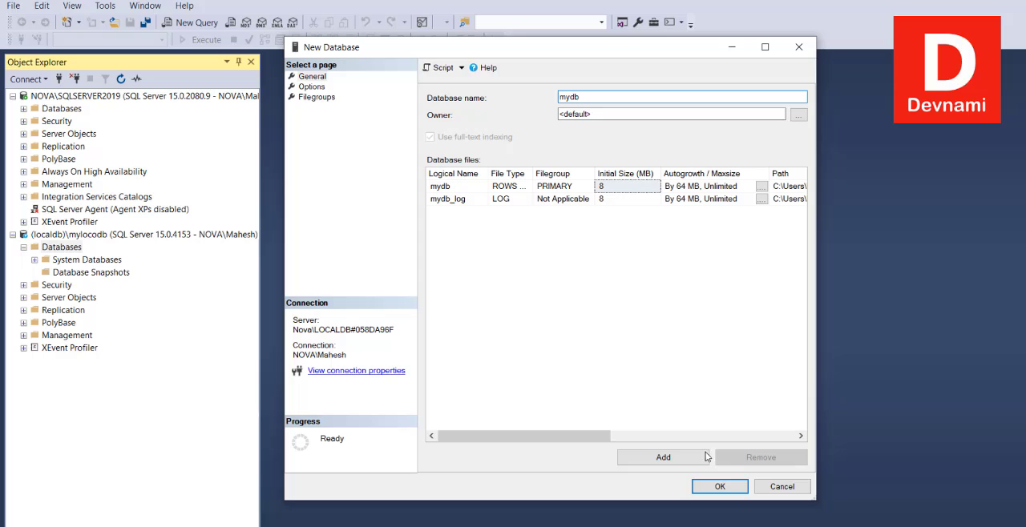
{"action": "left_click", "coordinate": [719, 486]}
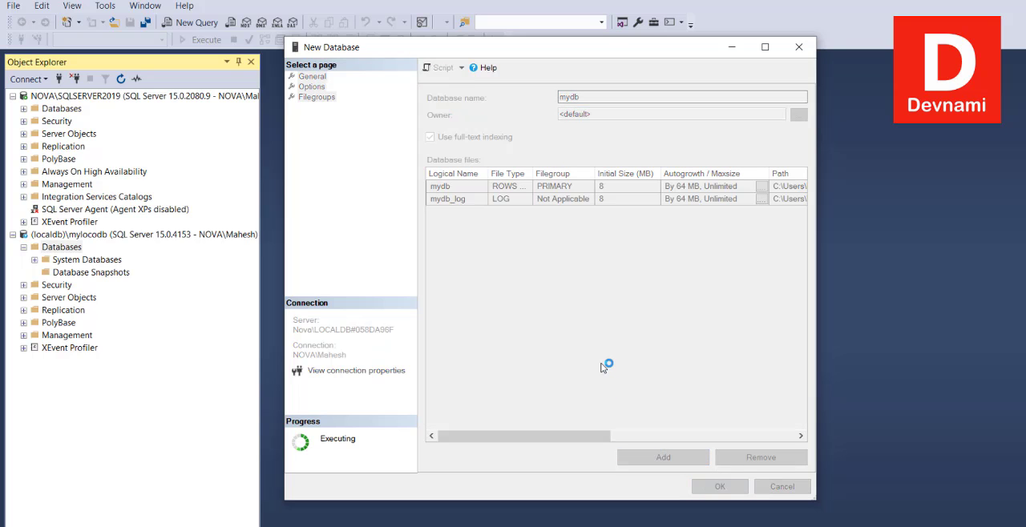
{"action": "left_click", "coordinate": [719, 487]}
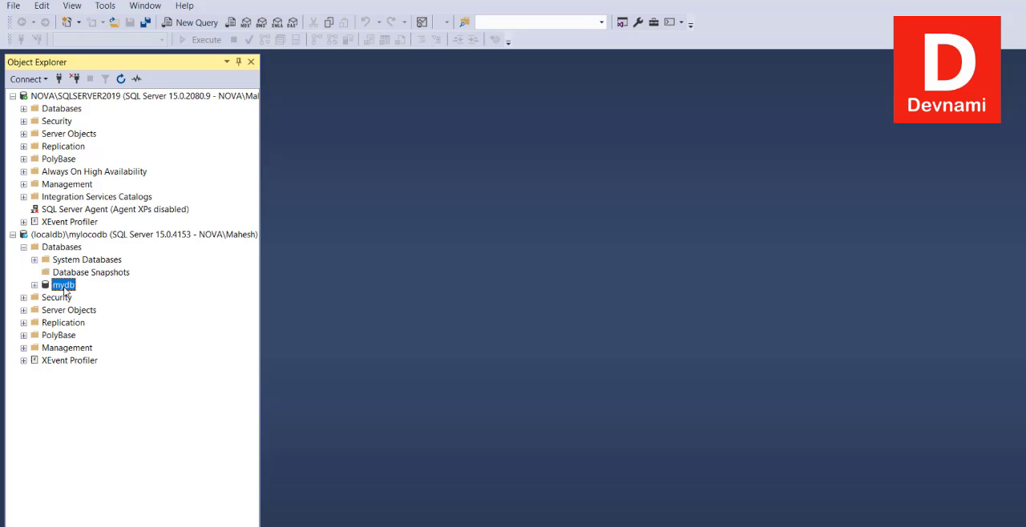
{"action": "right_click", "coordinate": [63, 284]}
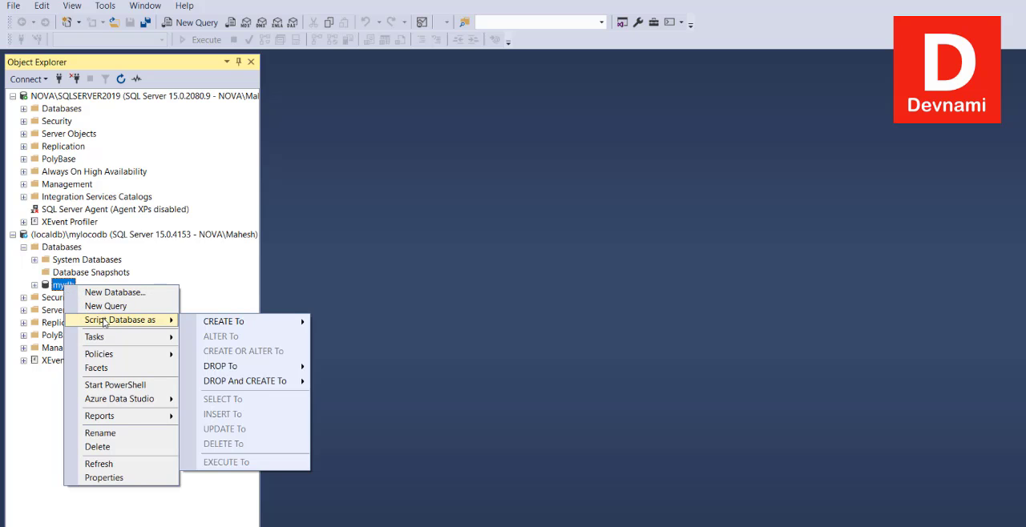
{"action": "mouse_move", "coordinate": [180, 324]}
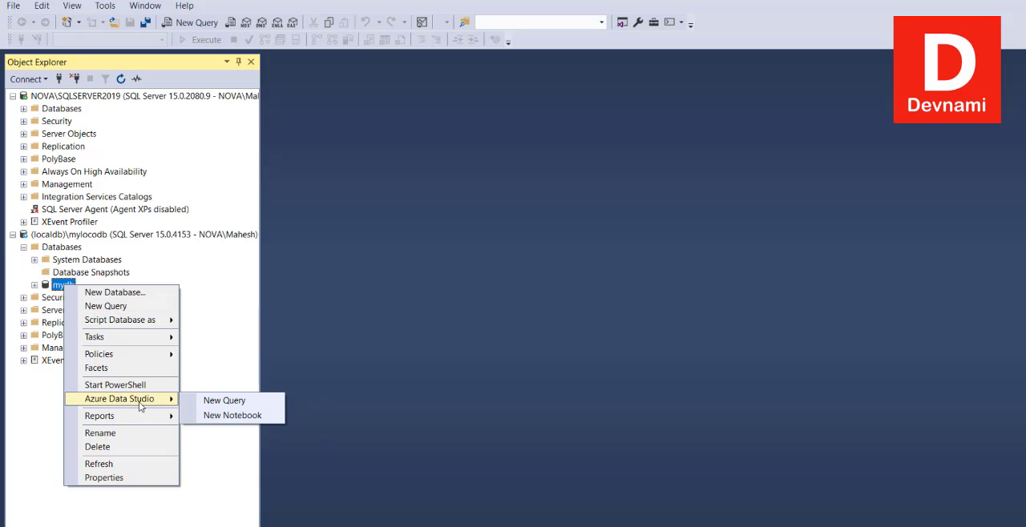
{"action": "mouse_move", "coordinate": [115, 385]}
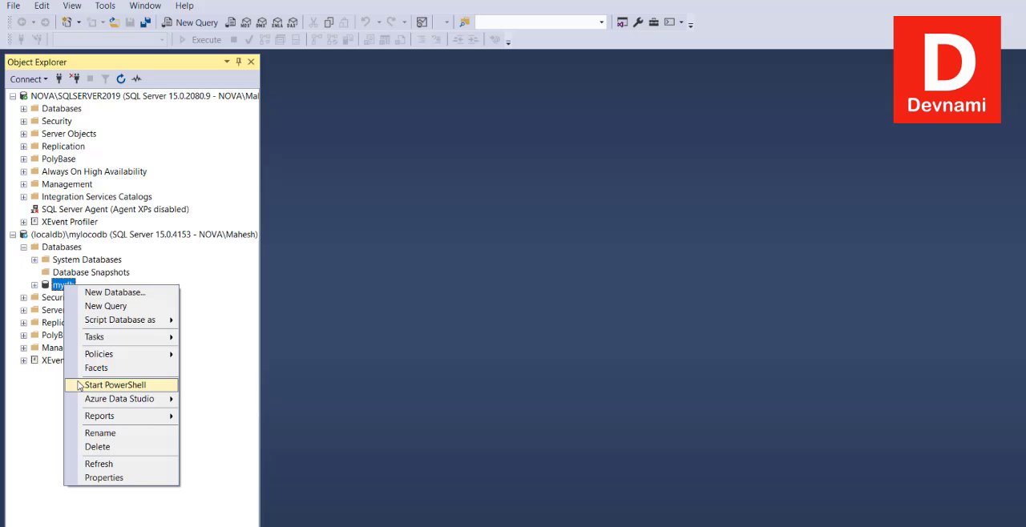
{"action": "mouse_move", "coordinate": [538, 339]}
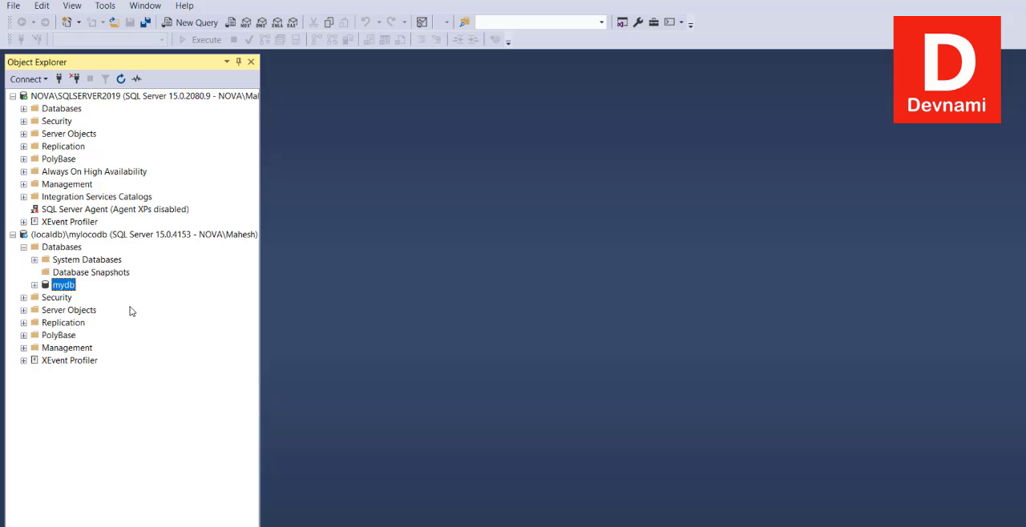
{"action": "left_click", "coordinate": [132, 308]}
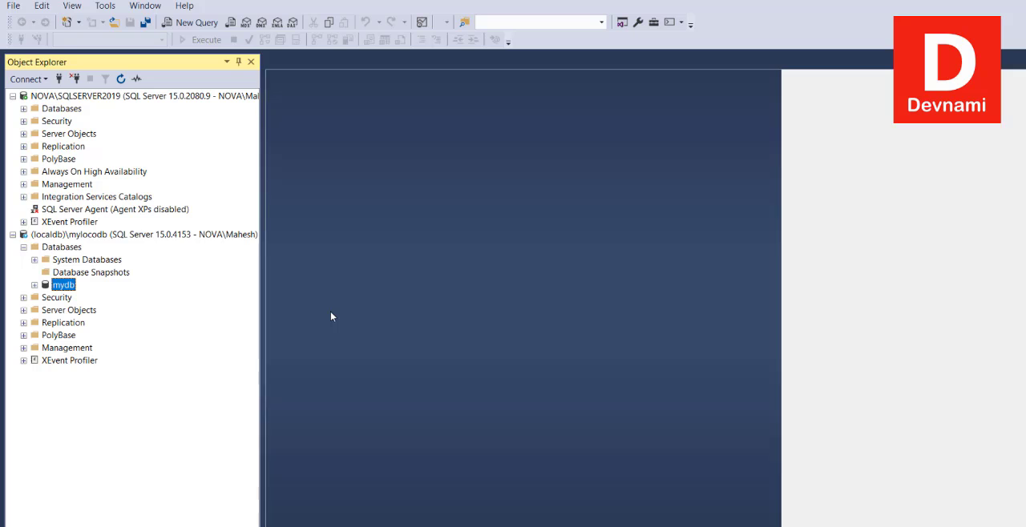
Write "USE mydb; GO CREATE TABLE" in a new query and expand mydb's Tables folder
{"action": "left_click", "coordinate": [189, 22]}
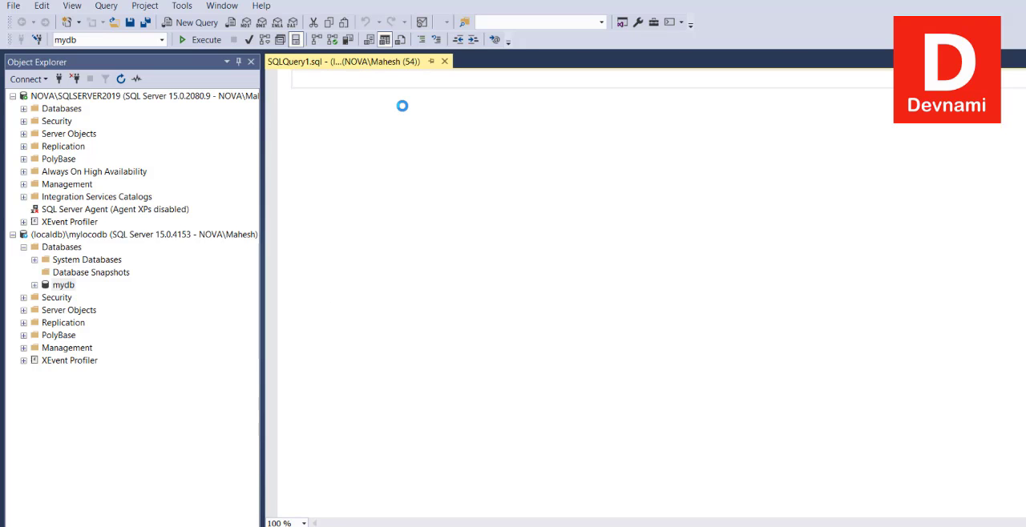
{"action": "type", "text": "USE"}
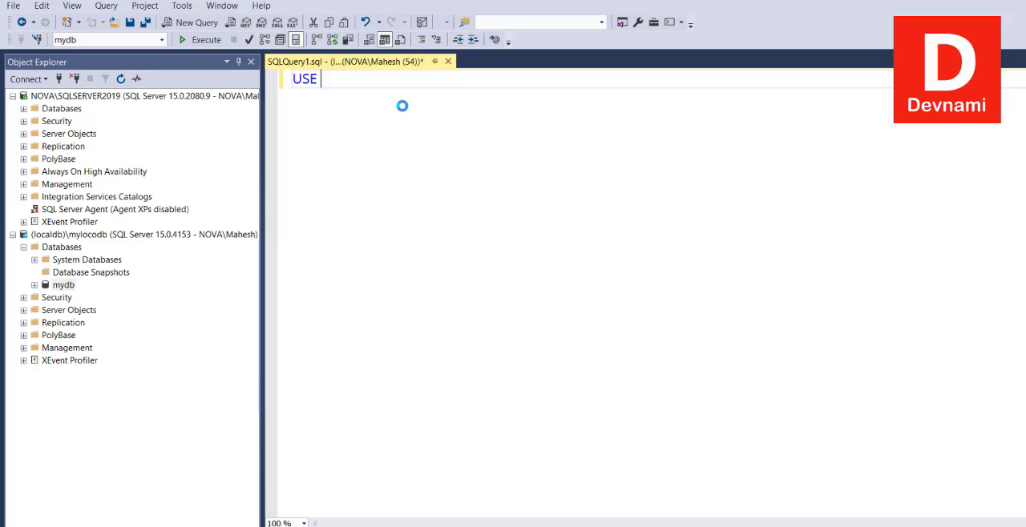
{"action": "type", "text": "my"}
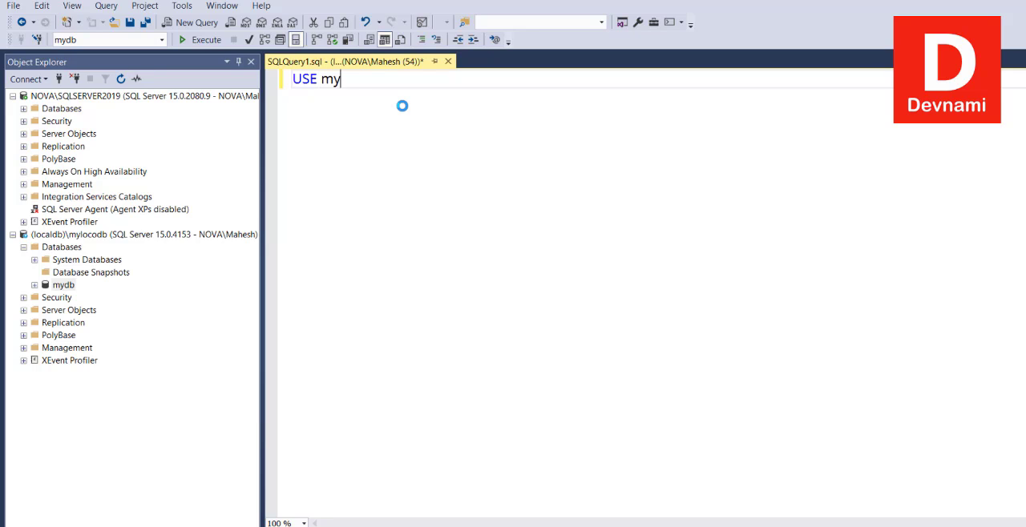
{"action": "type", "text": "db;"}
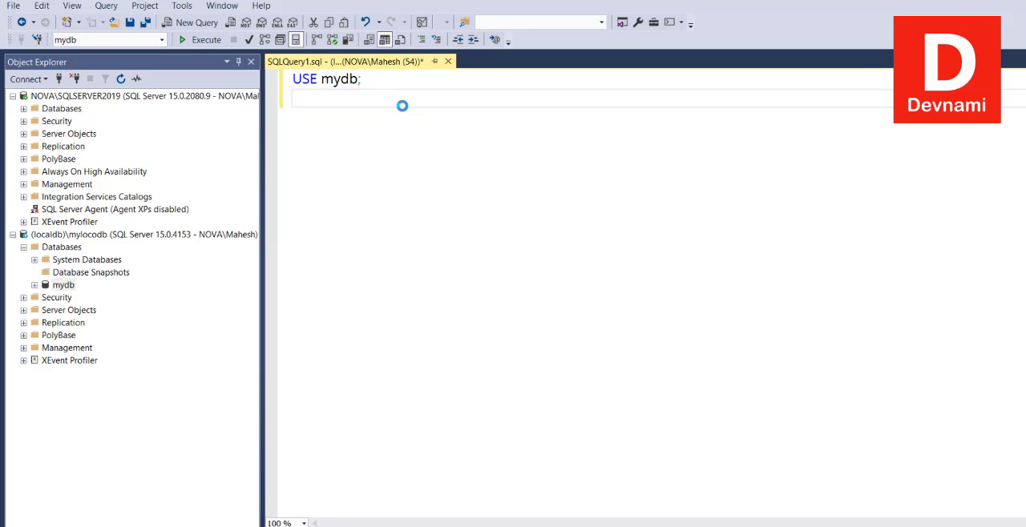
{"action": "type", "text": "GO"}
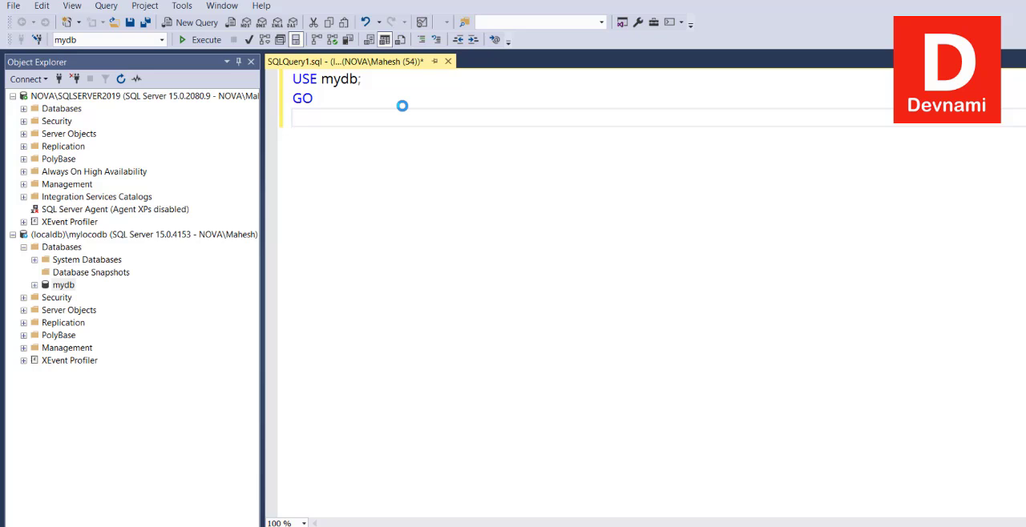
{"action": "type", "text": "CREATE TABLE"}
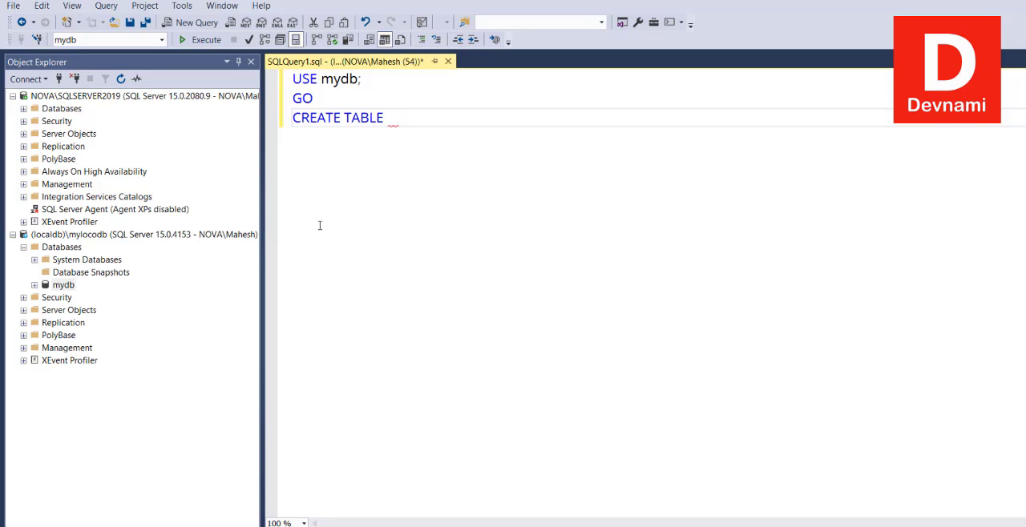
{"action": "mouse_move", "coordinate": [444, 316]}
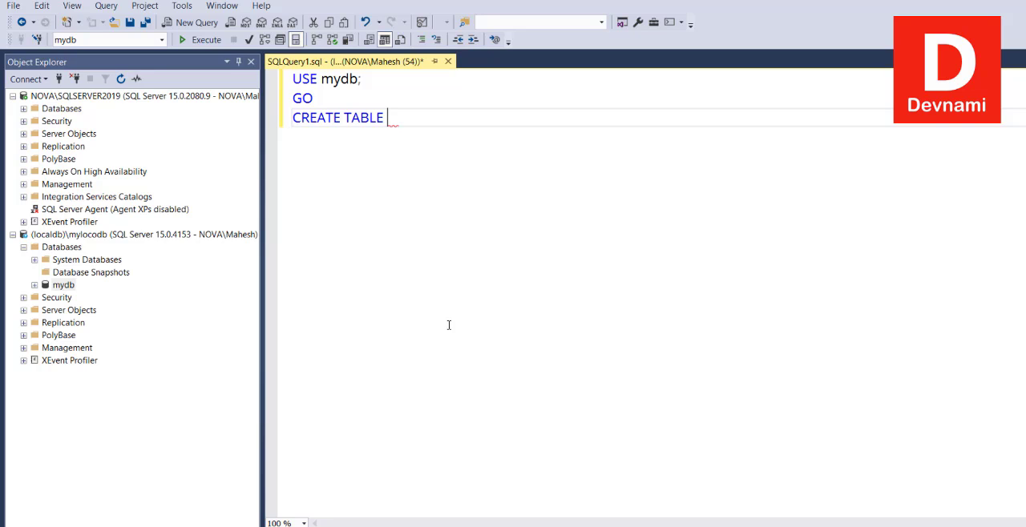
{"action": "left_click", "coordinate": [35, 284]}
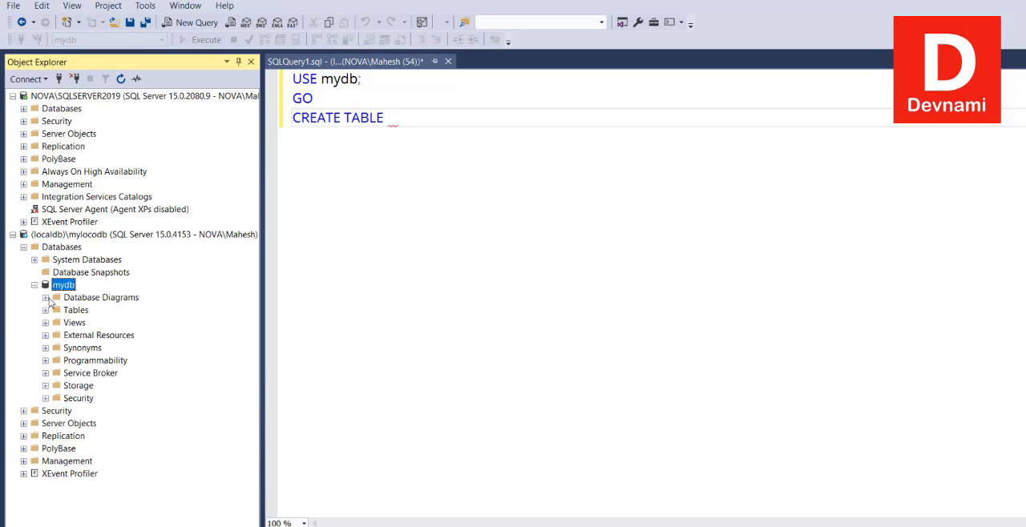
{"action": "left_click", "coordinate": [46, 310]}
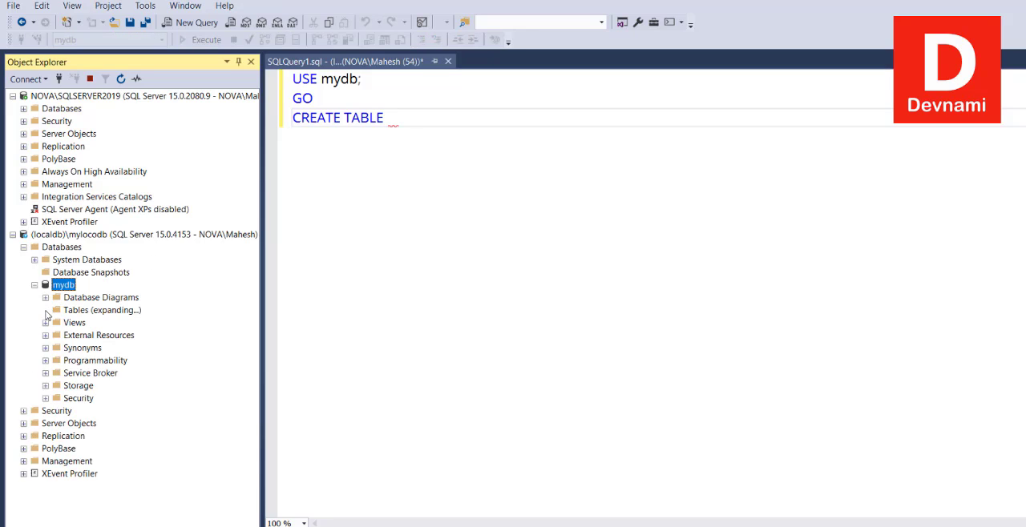
Open a new table designer from mydb's Tables folder
{"action": "left_click", "coordinate": [46, 310]}
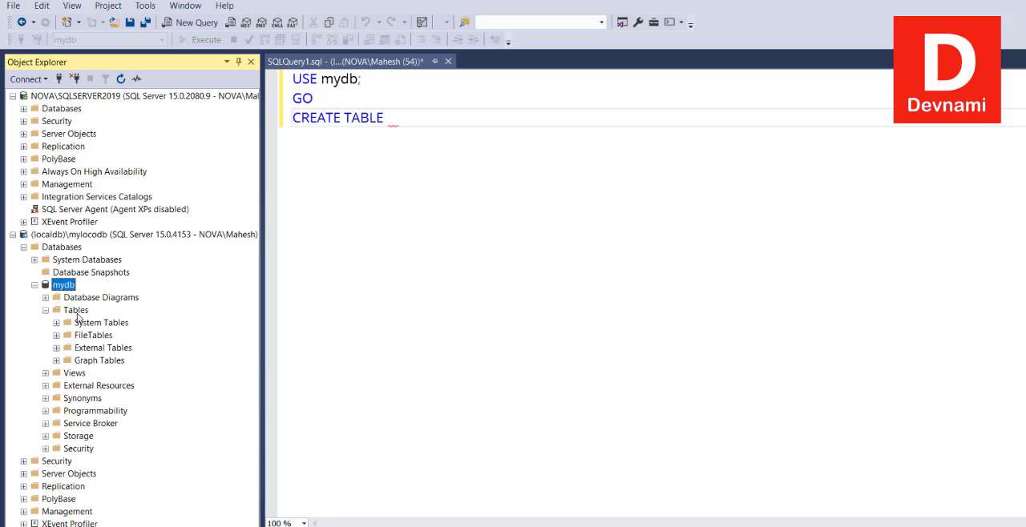
{"action": "right_click", "coordinate": [76, 311]}
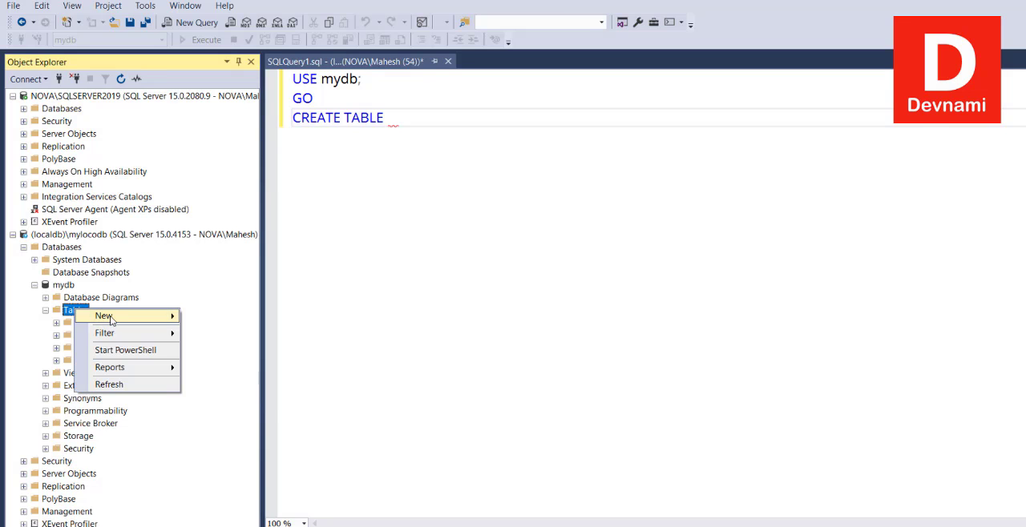
{"action": "left_click", "coordinate": [108, 384]}
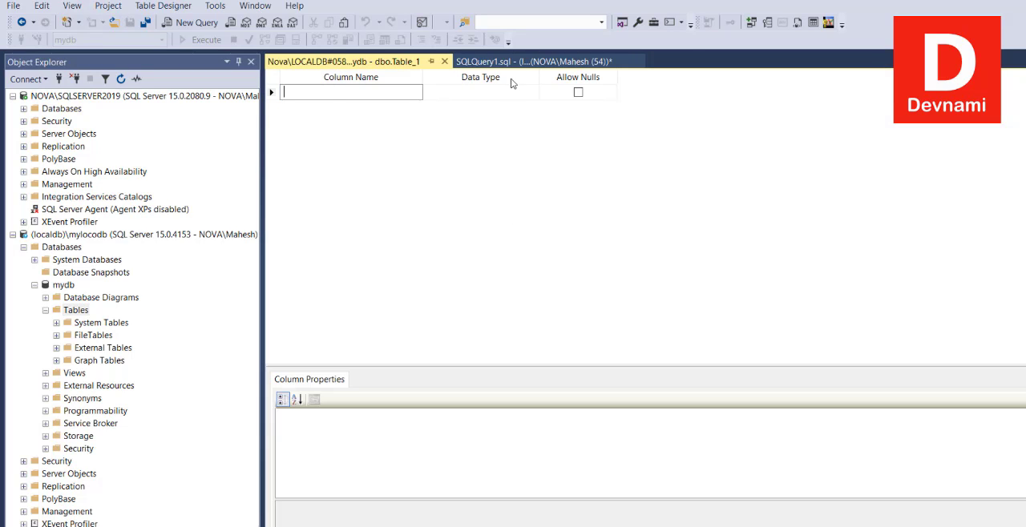
{"action": "left_click", "coordinate": [521, 61]}
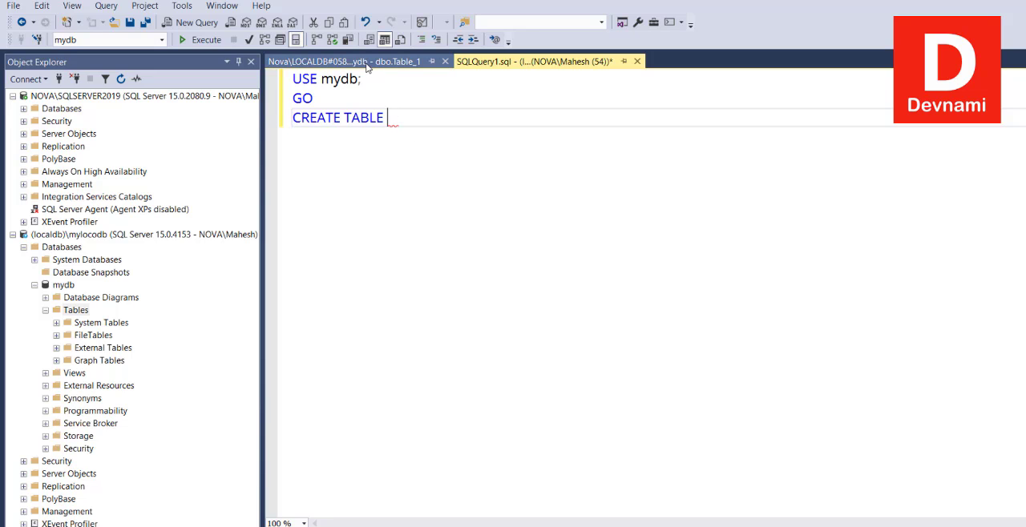
{"action": "left_click", "coordinate": [344, 60]}
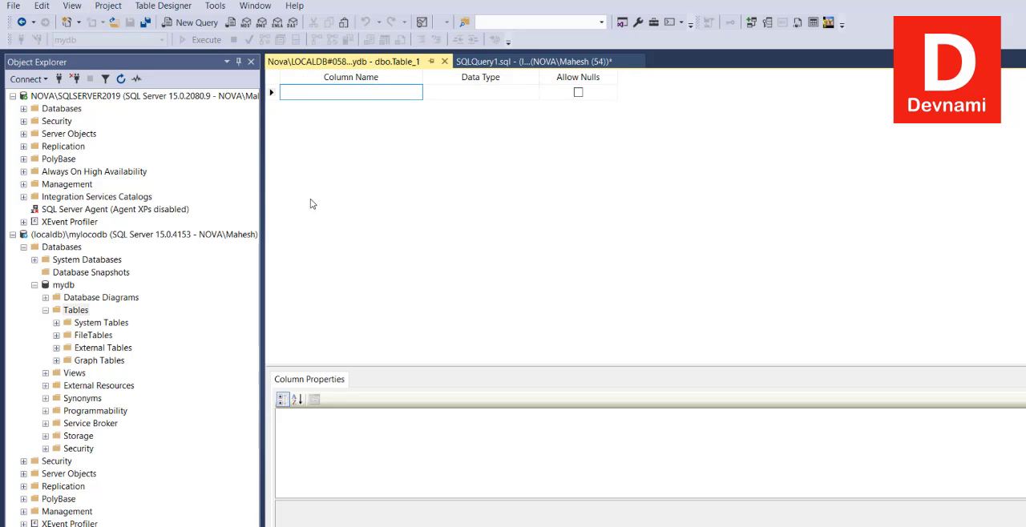
Add a non-nullable int ID column and set it as primary key
{"action": "left_click", "coordinate": [351, 91]}
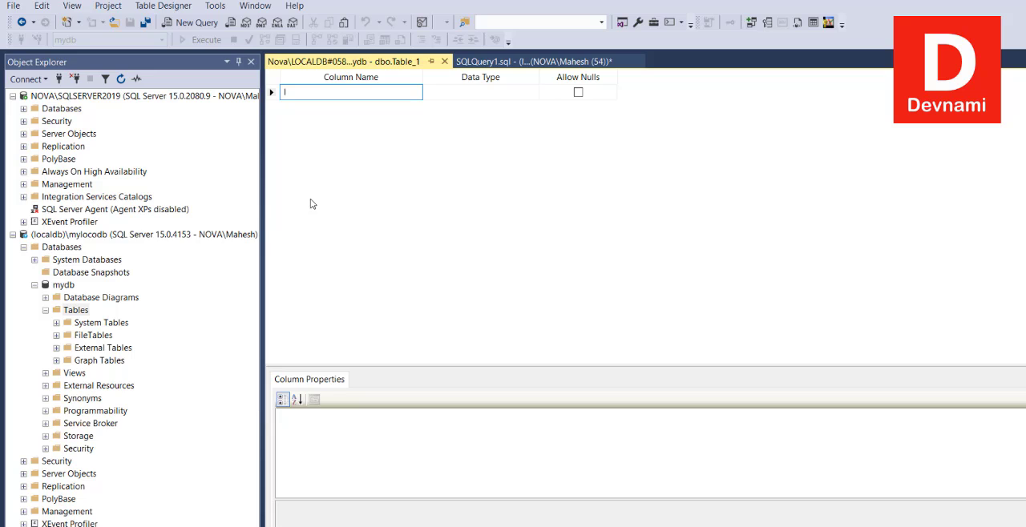
{"action": "type", "text": "ID"}
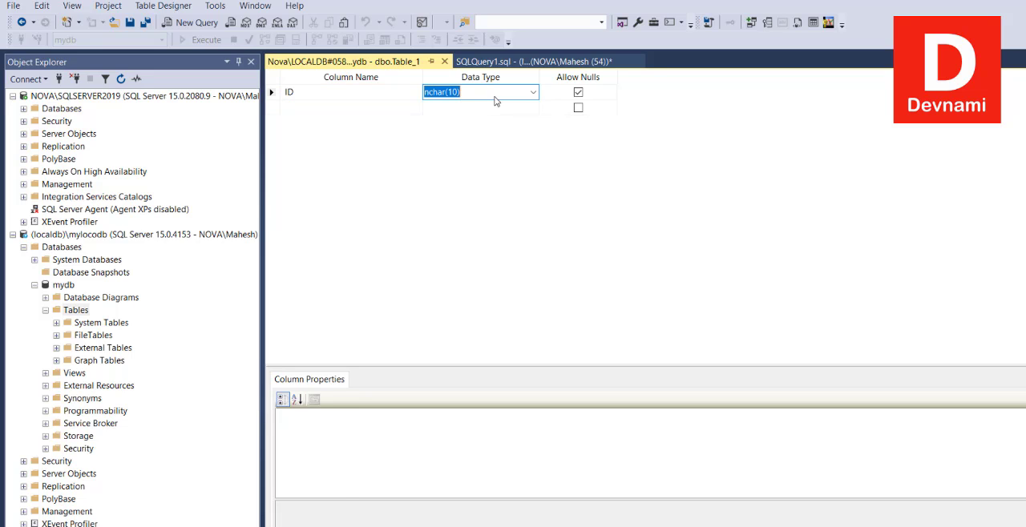
{"action": "left_click", "coordinate": [533, 91]}
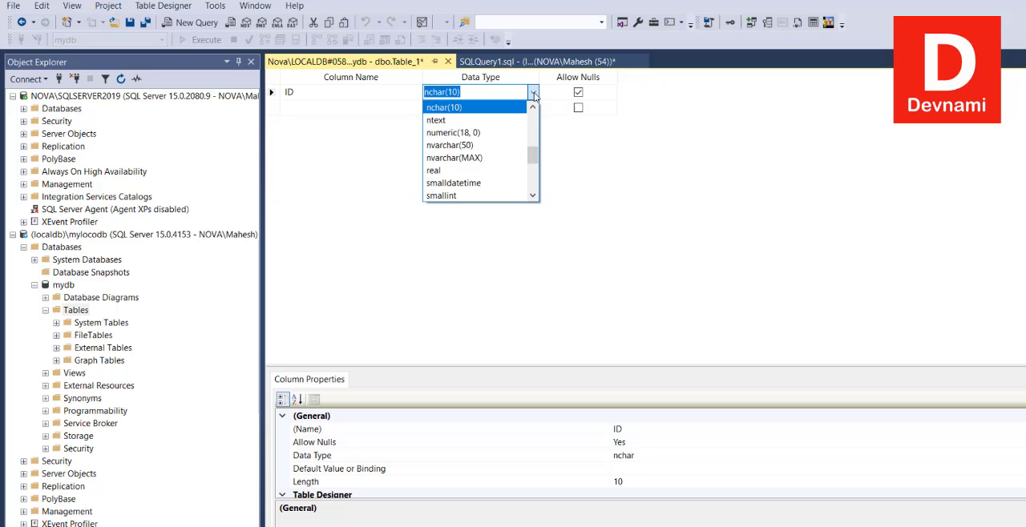
{"action": "type", "text": "int"}
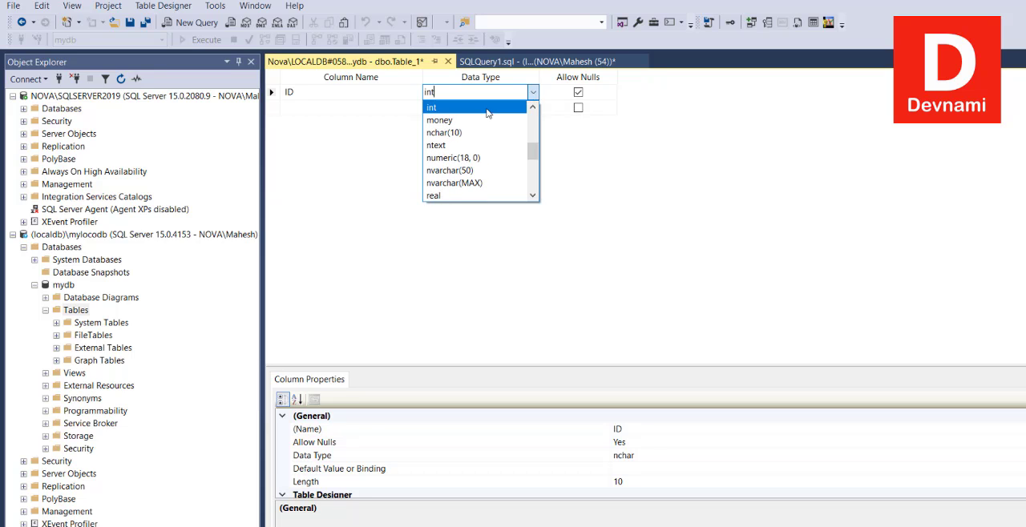
{"action": "left_click", "coordinate": [431, 107]}
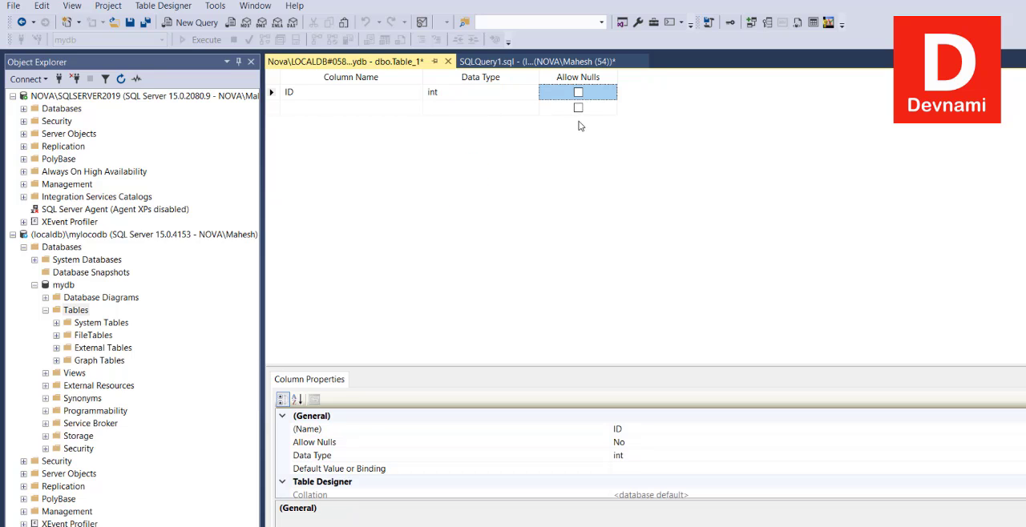
{"action": "left_click", "coordinate": [350, 108]}
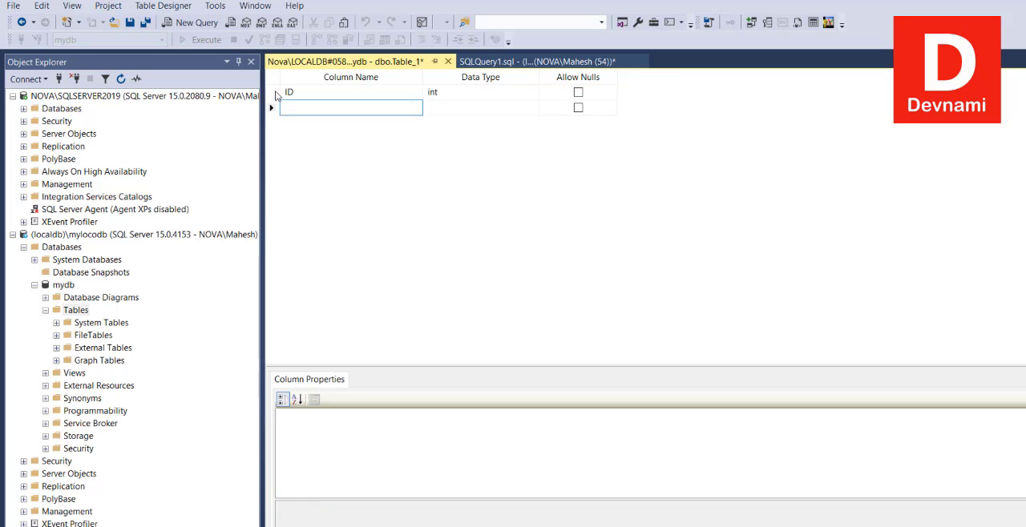
{"action": "right_click", "coordinate": [321, 92]}
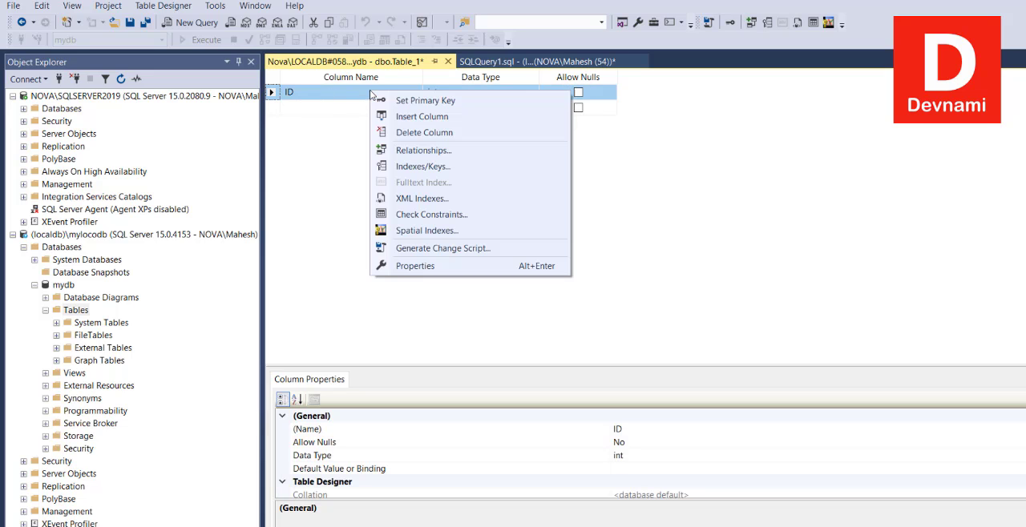
{"action": "mouse_move", "coordinate": [426, 101]}
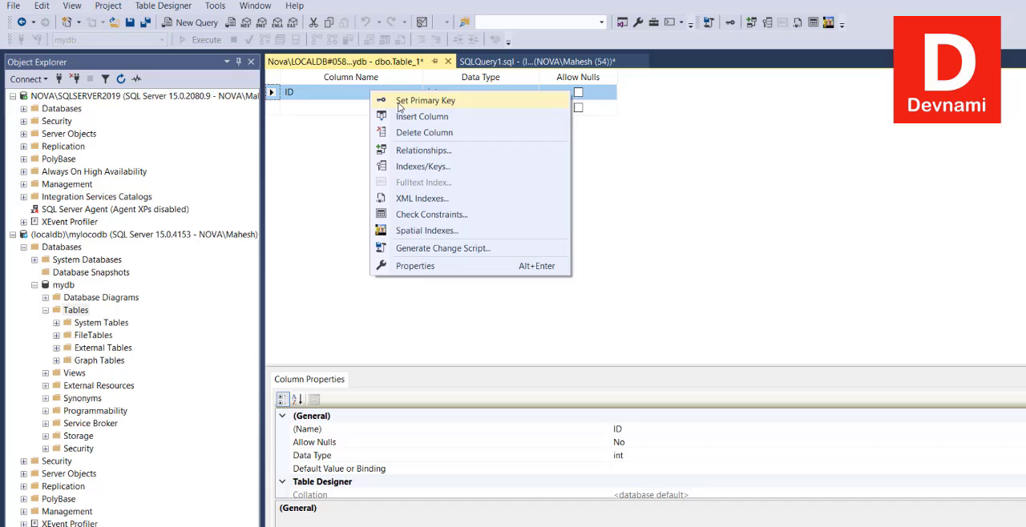
{"action": "left_click", "coordinate": [426, 100]}
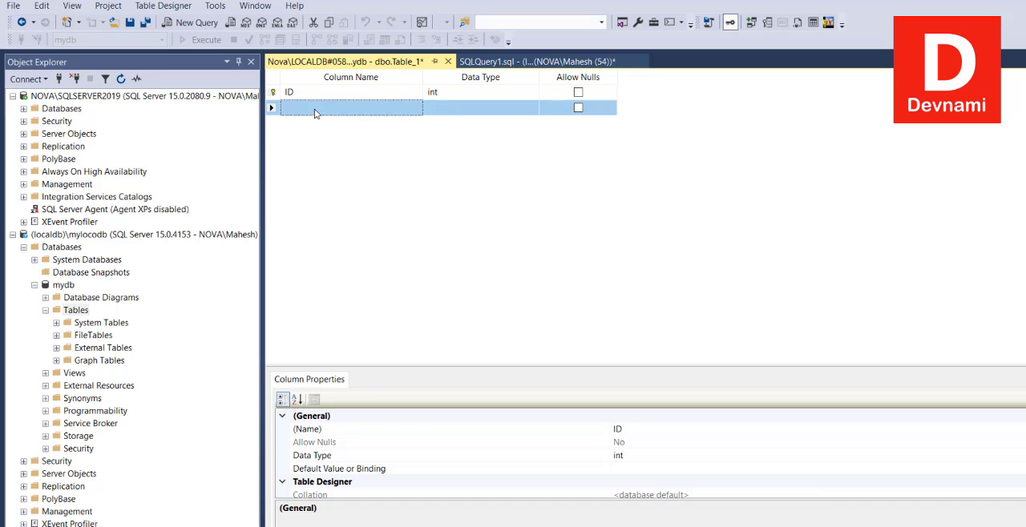
Add a name column with data type varchar(50)
{"action": "type", "text": "NAME"}
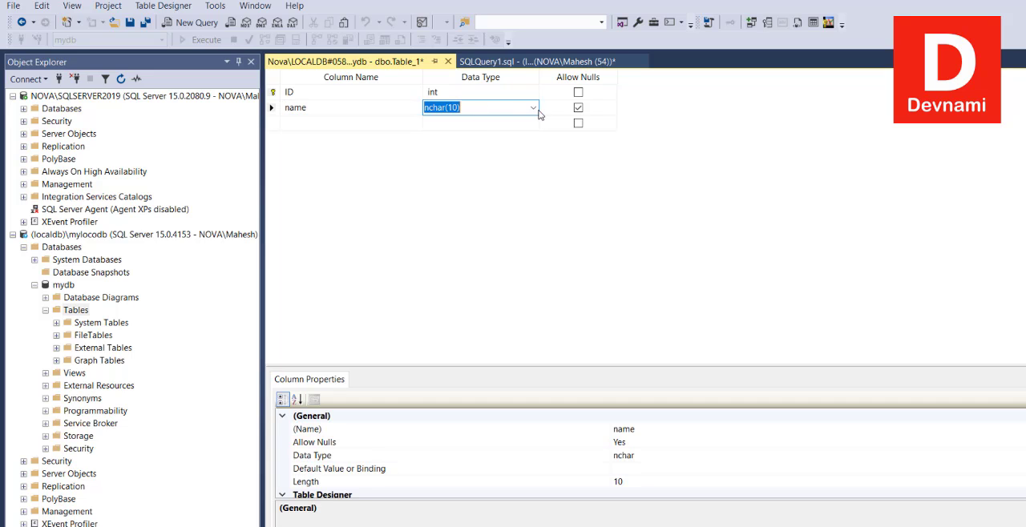
{"action": "left_click", "coordinate": [533, 108]}
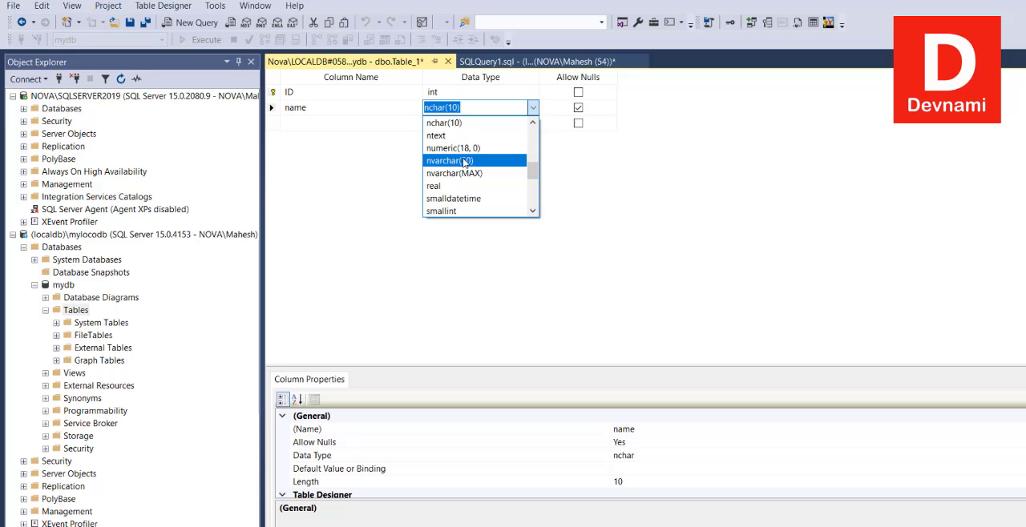
{"action": "scroll", "scroll_direction": "down", "scroll_amount": 3}
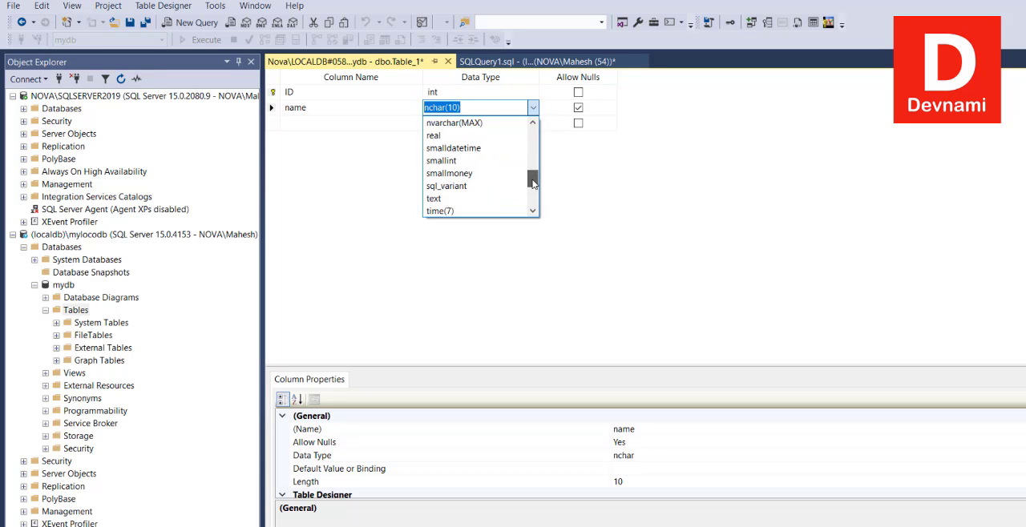
{"action": "left_click", "coordinate": [472, 203]}
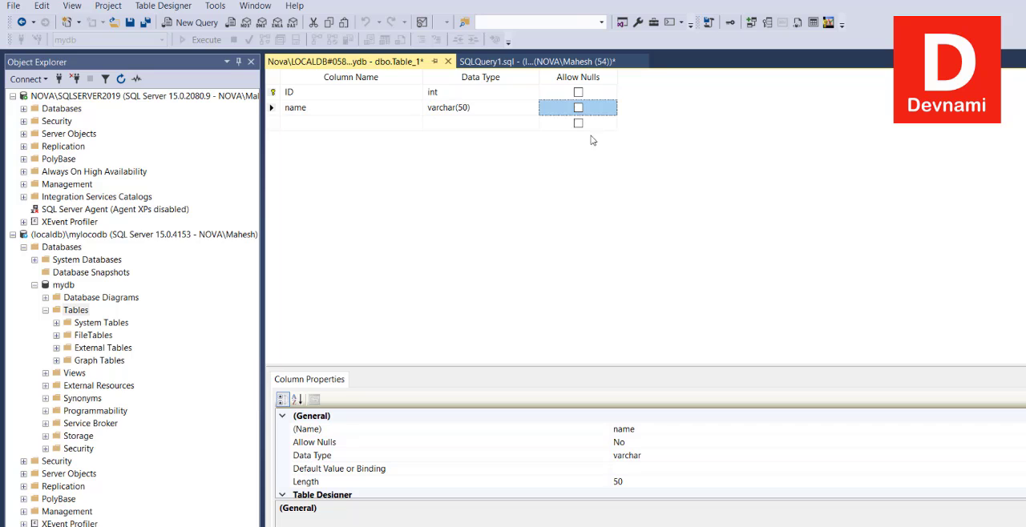
Add a phone column with data type varchar(50)
{"action": "left_click", "coordinate": [350, 123]}
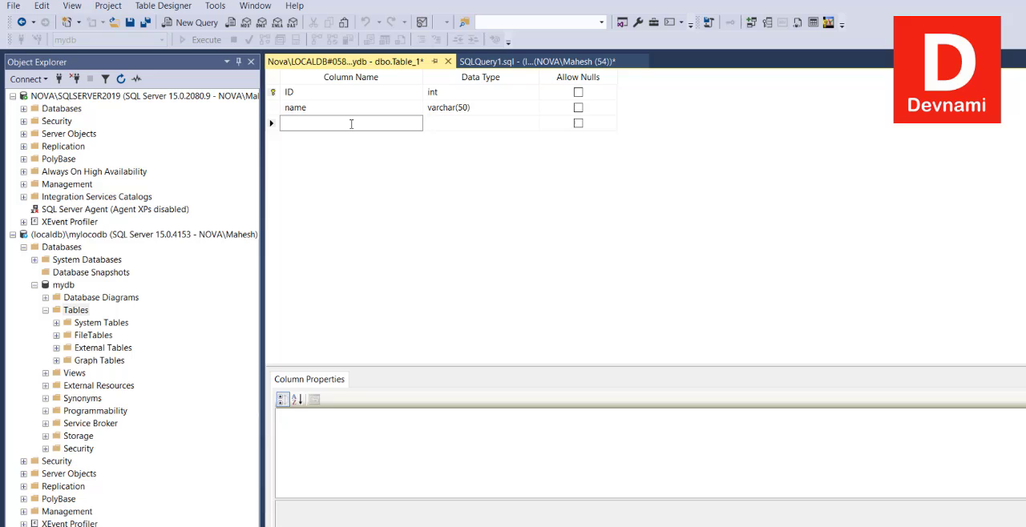
{"action": "type", "text": "phone"}
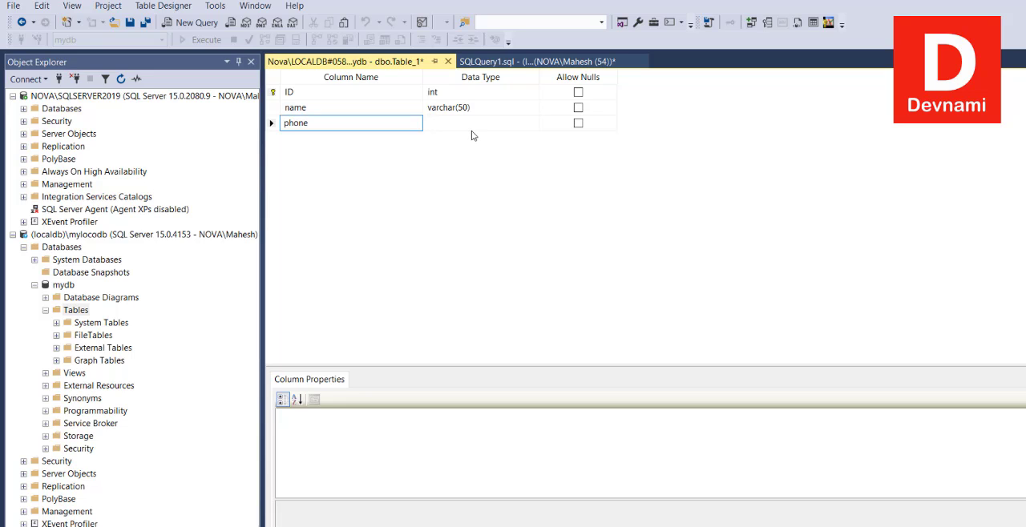
{"action": "left_click", "coordinate": [532, 122]}
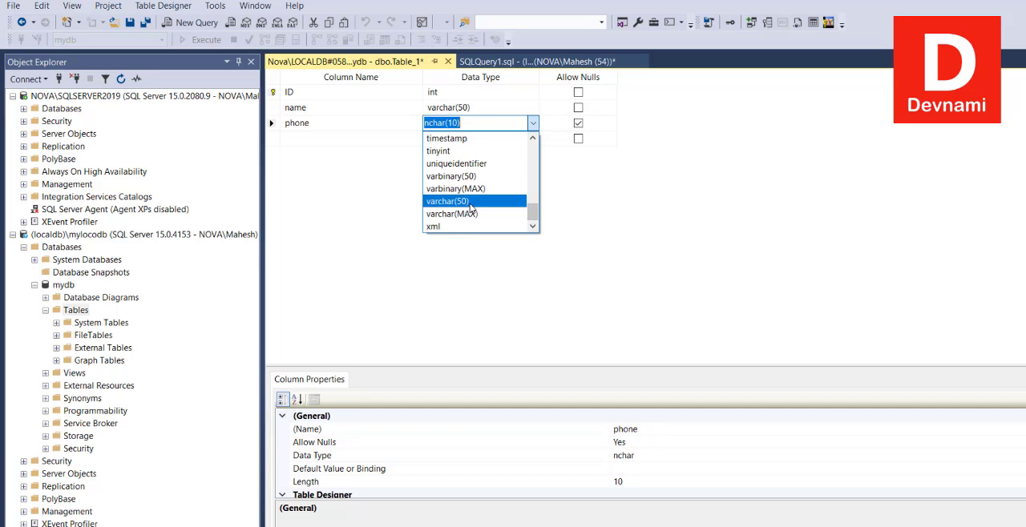
{"action": "left_click", "coordinate": [447, 201]}
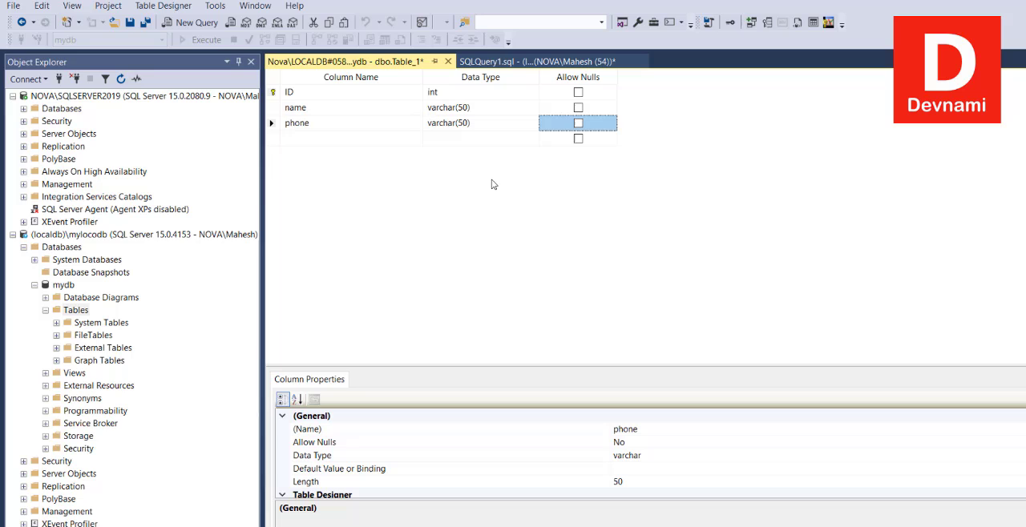
{"action": "mouse_move", "coordinate": [453, 159]}
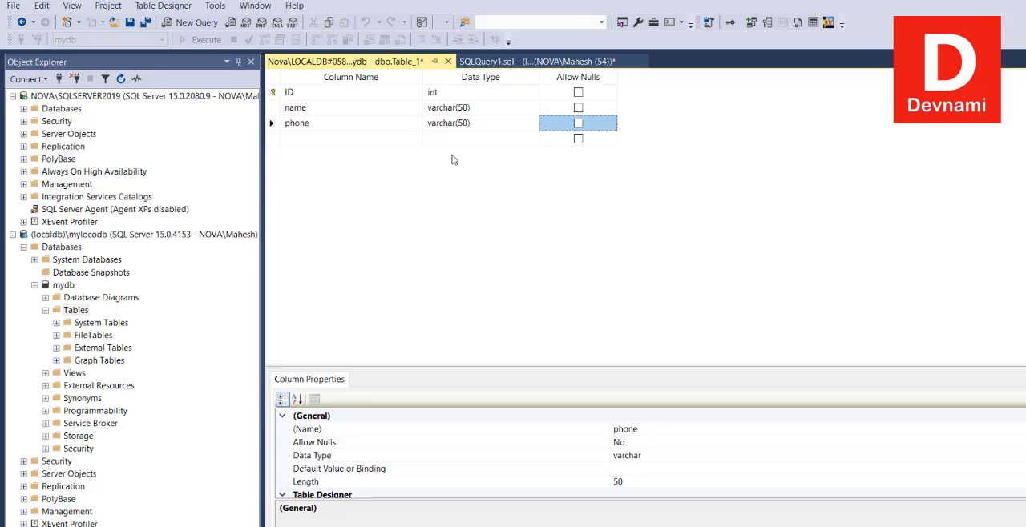
{"action": "mouse_move", "coordinate": [481, 241]}
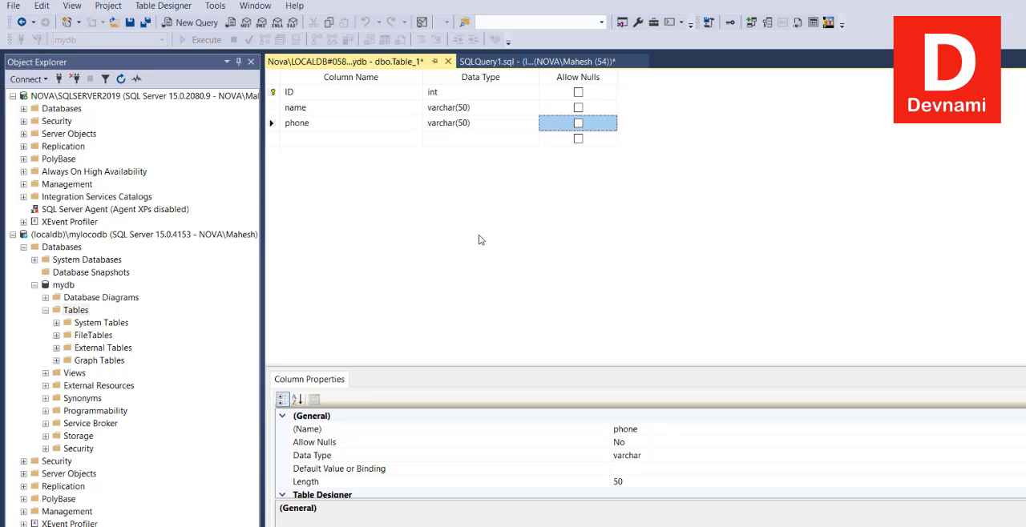
{"action": "mouse_move", "coordinate": [314, 146]}
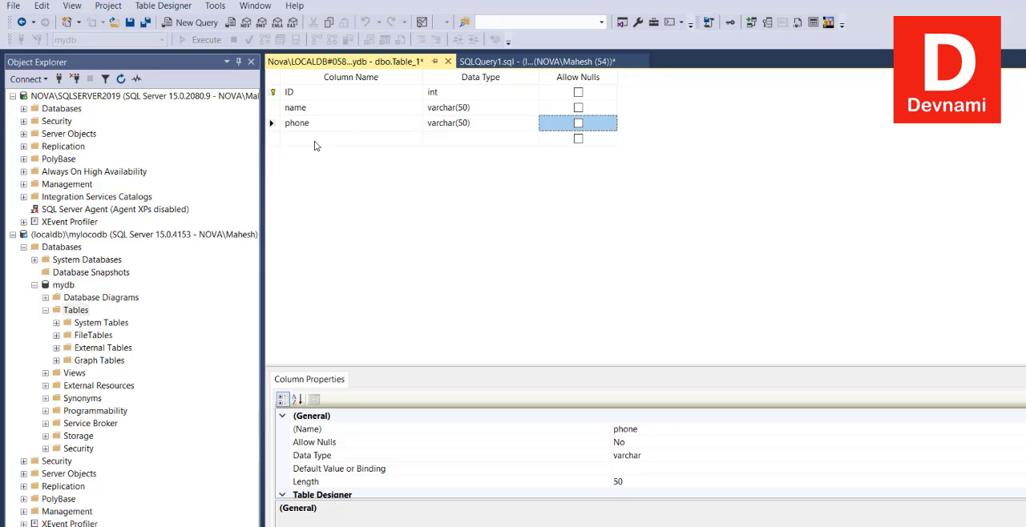
{"action": "left_click", "coordinate": [350, 138]}
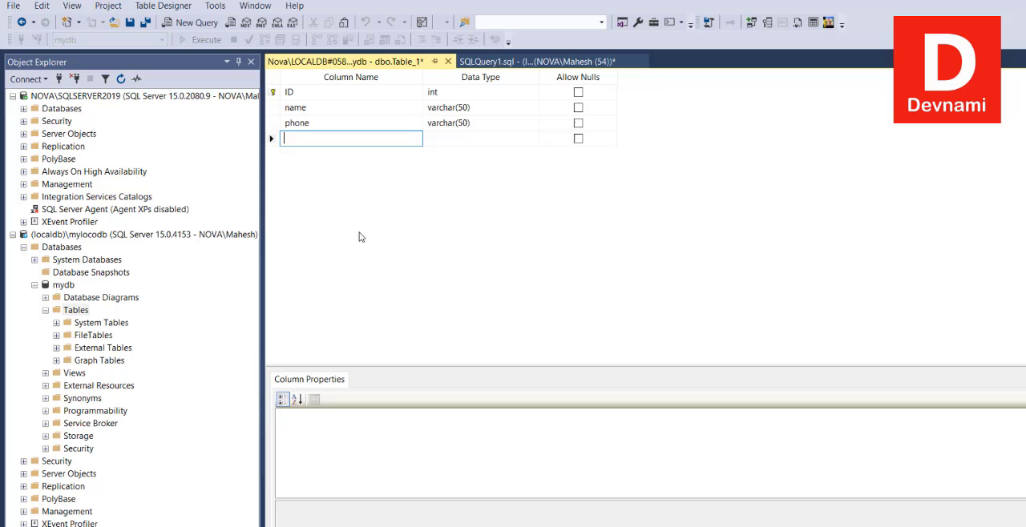
{"action": "mouse_move", "coordinate": [492, 247]}
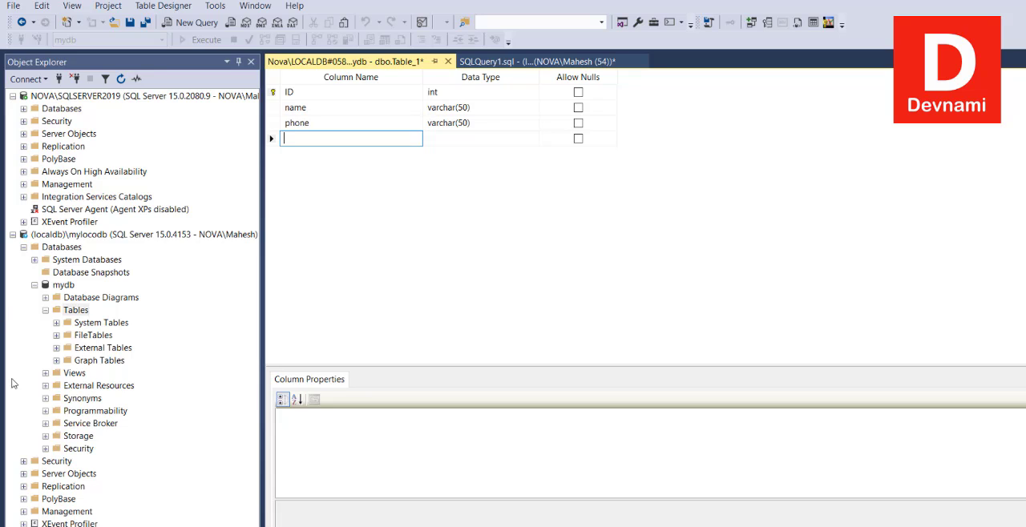
{"action": "mouse_move", "coordinate": [145, 340]}
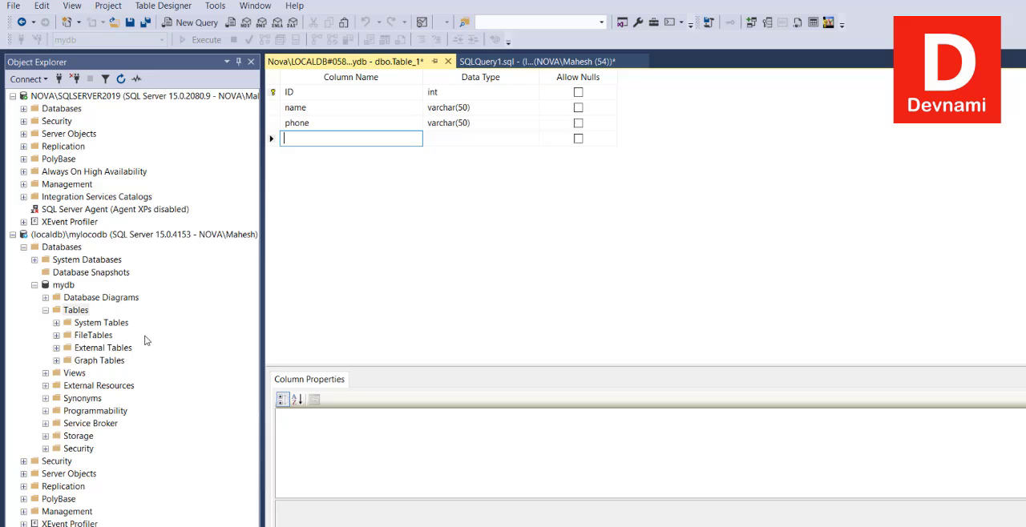
{"action": "mouse_move", "coordinate": [35, 299]}
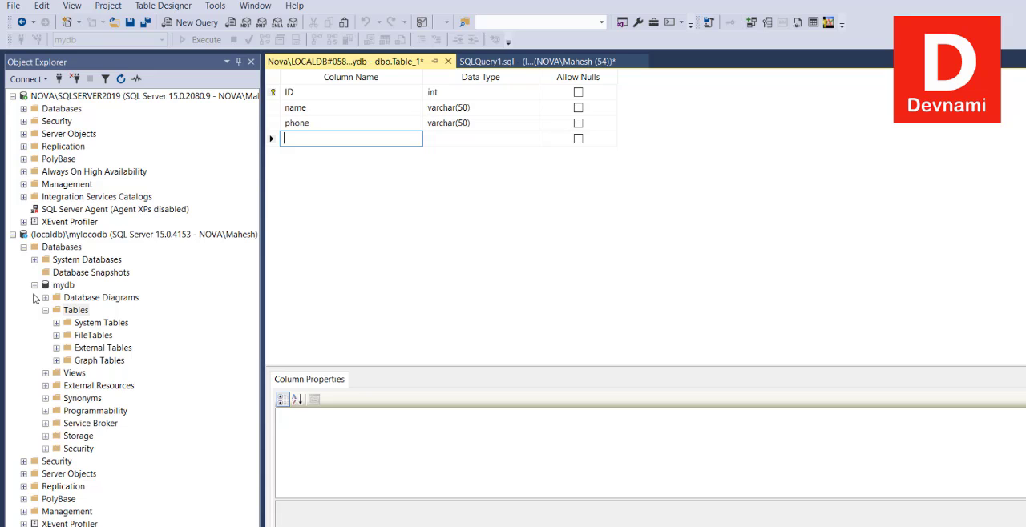
Disconnect (localdb)\mylocodb from Object Explorer and switch back to PowerShell
{"action": "right_click", "coordinate": [136, 234]}
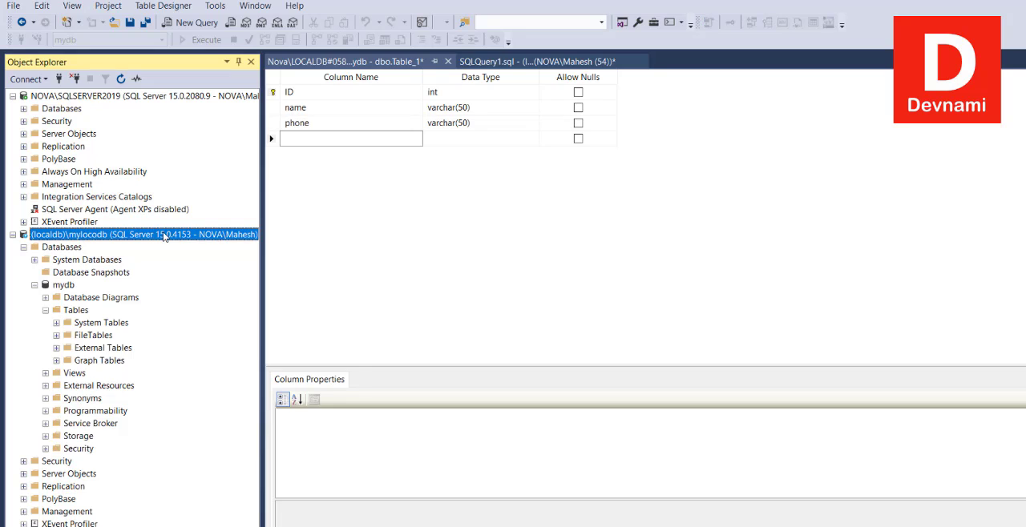
{"action": "left_click", "coordinate": [13, 234]}
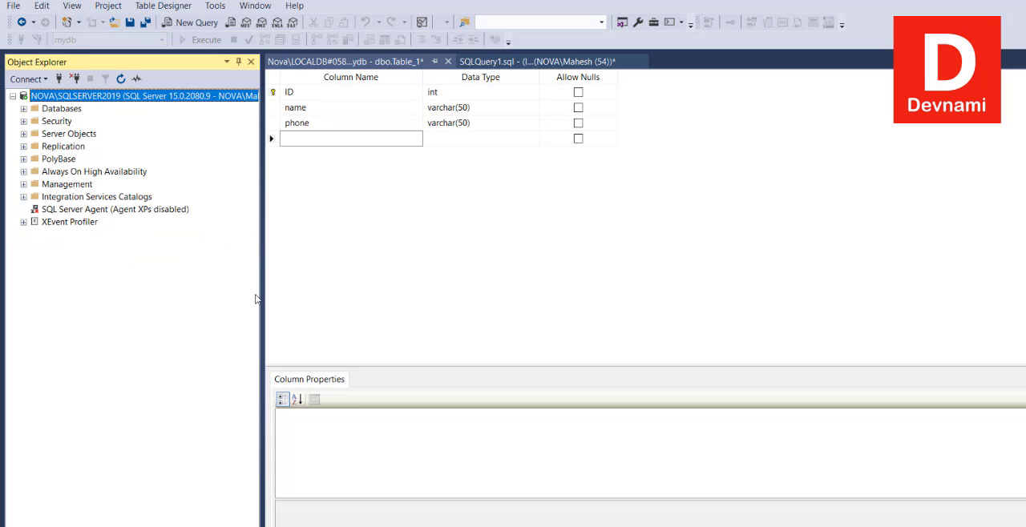
{"action": "left_click", "coordinate": [448, 61]}
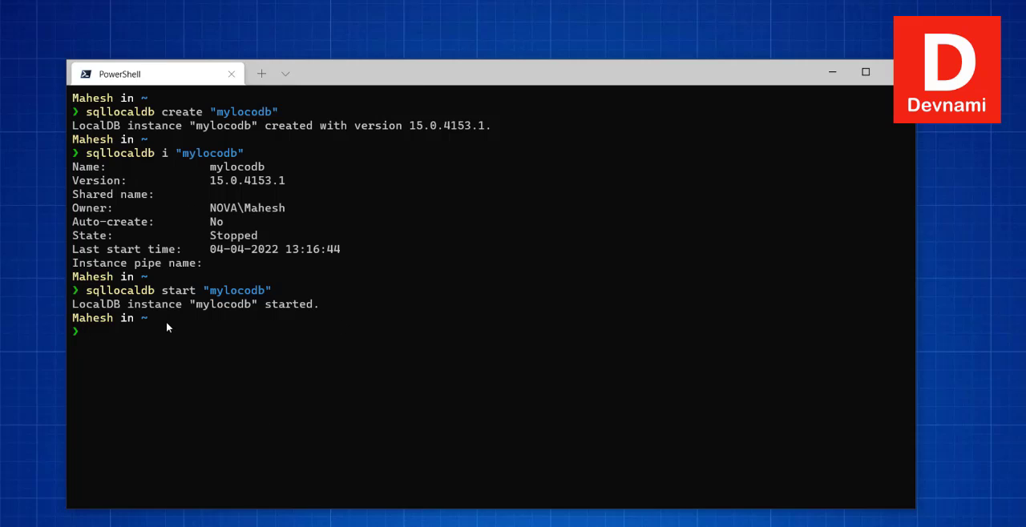
{"action": "mouse_move", "coordinate": [128, 338]}
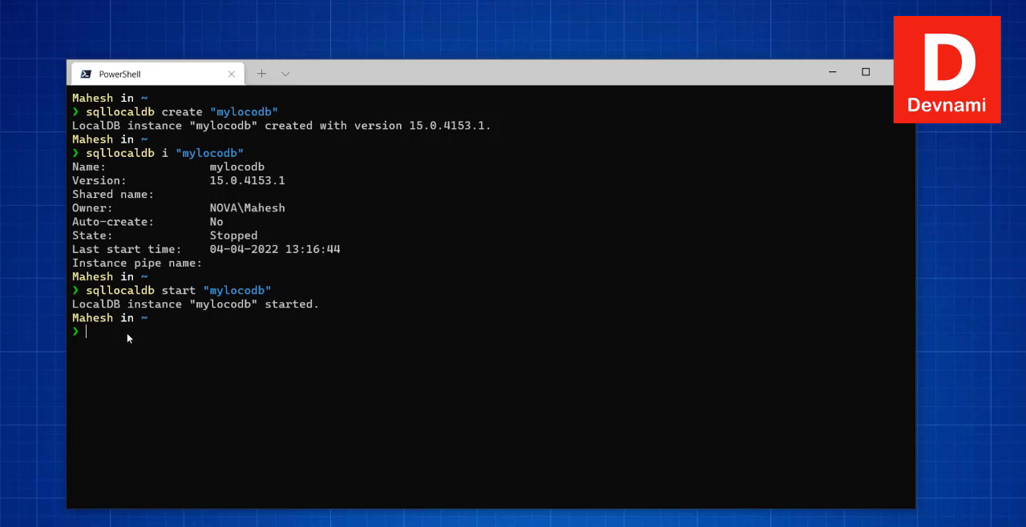
{"action": "mouse_move", "coordinate": [158, 335]}
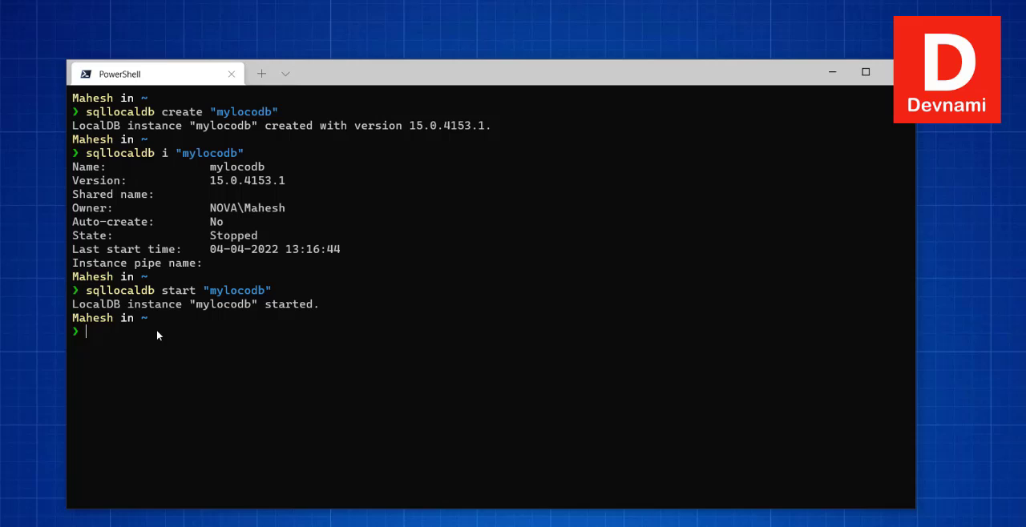
{"action": "mouse_move", "coordinate": [162, 334]}
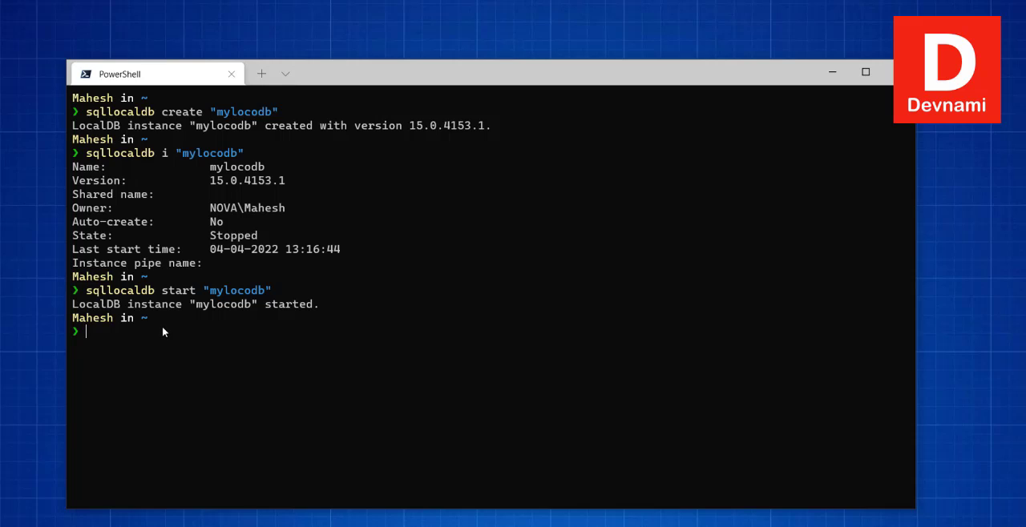
{"action": "mouse_move", "coordinate": [273, 336]}
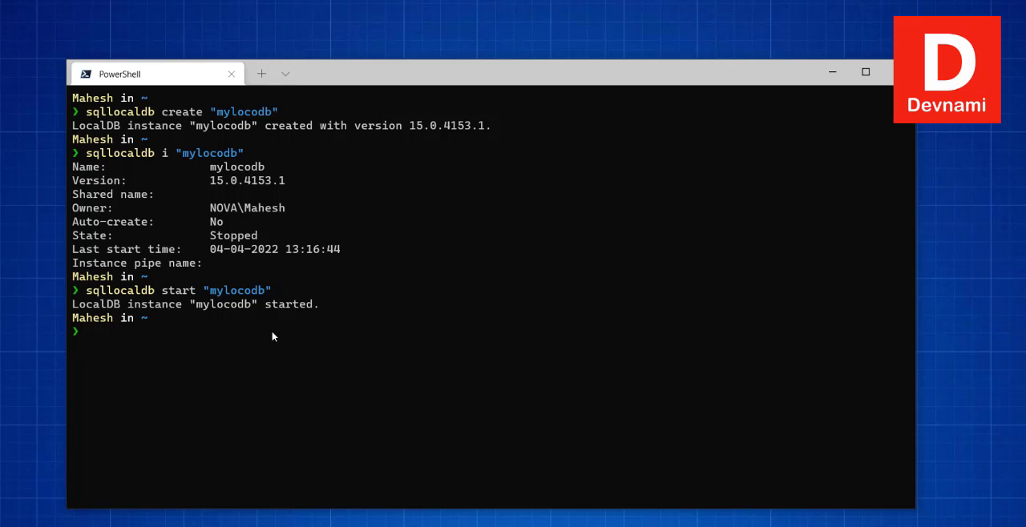
Stop the mylocodb instance with sqllocaldb stop "mylocodb"
{"action": "type", "text": "sq"}
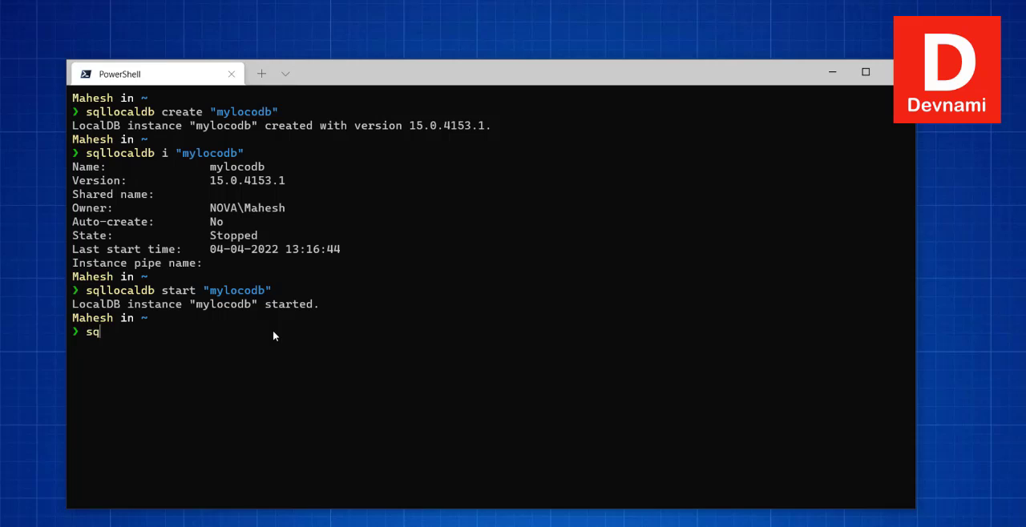
{"action": "type", "text": "llocal"}
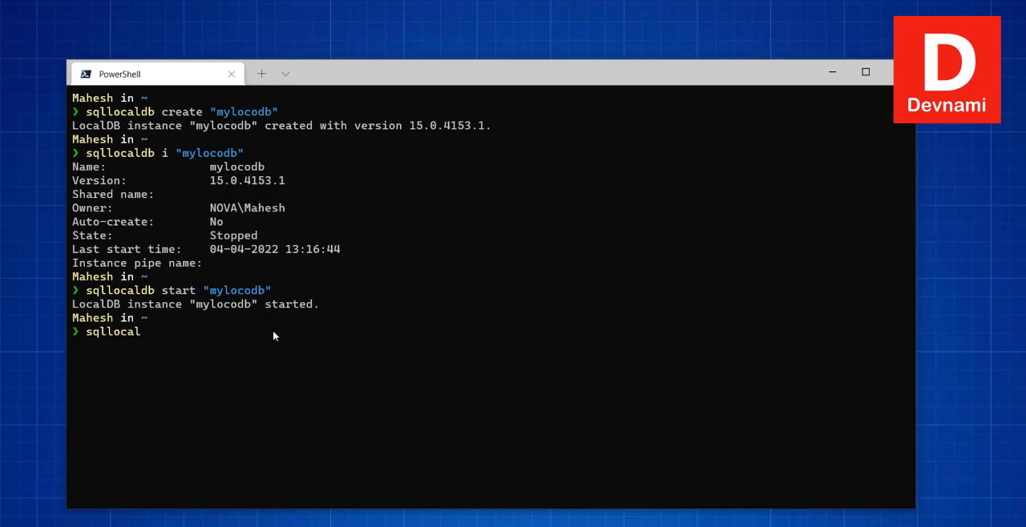
{"action": "type", "text": "db stop \"m"}
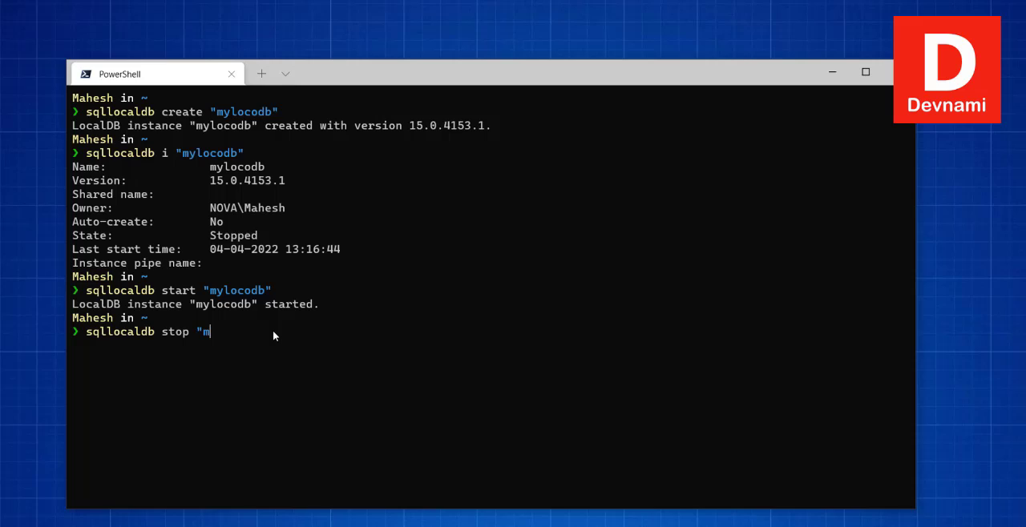
{"action": "type", "text": "ylocodb"}
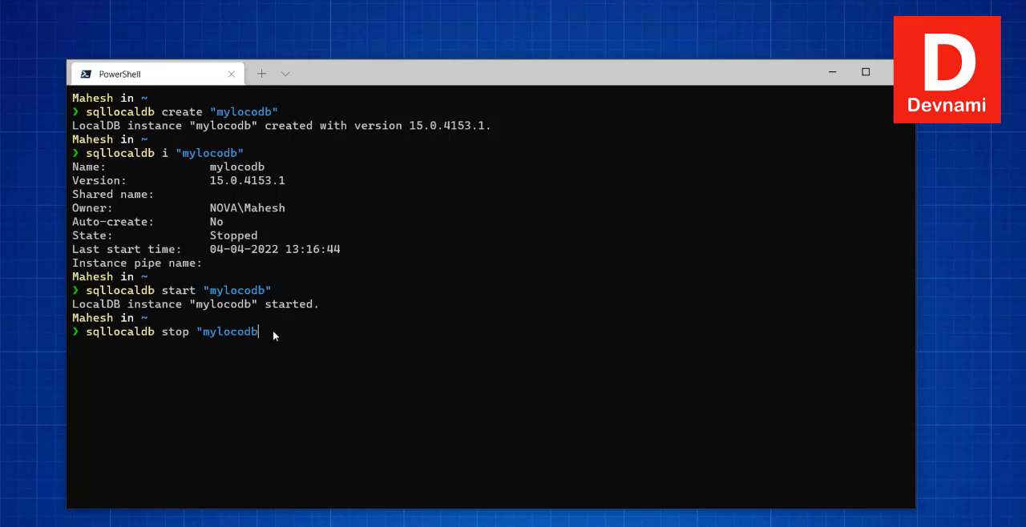
{"action": "type", "text": "\""}
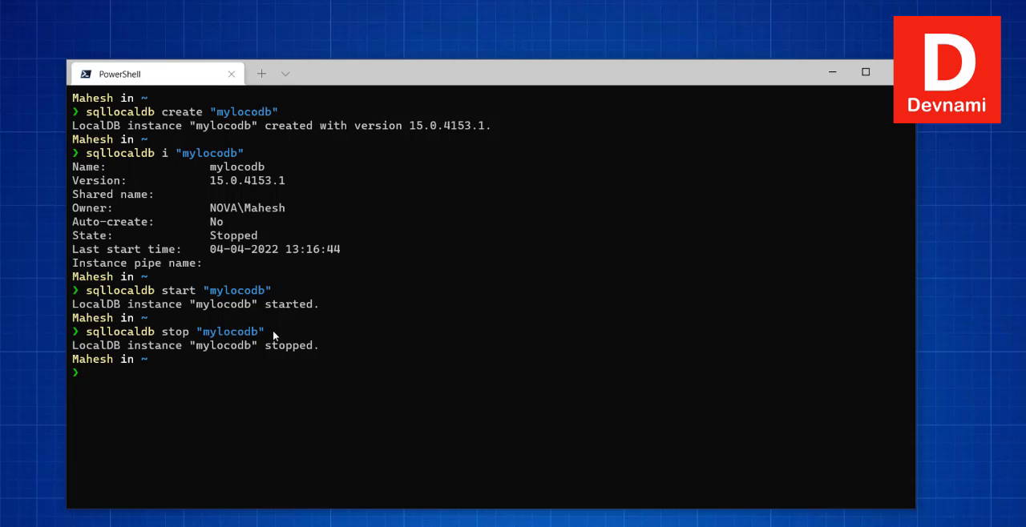
Enter sqllocaldb delete "mylocodb" at the prompt without running it yet
{"action": "type", "text": "sqllocald"}
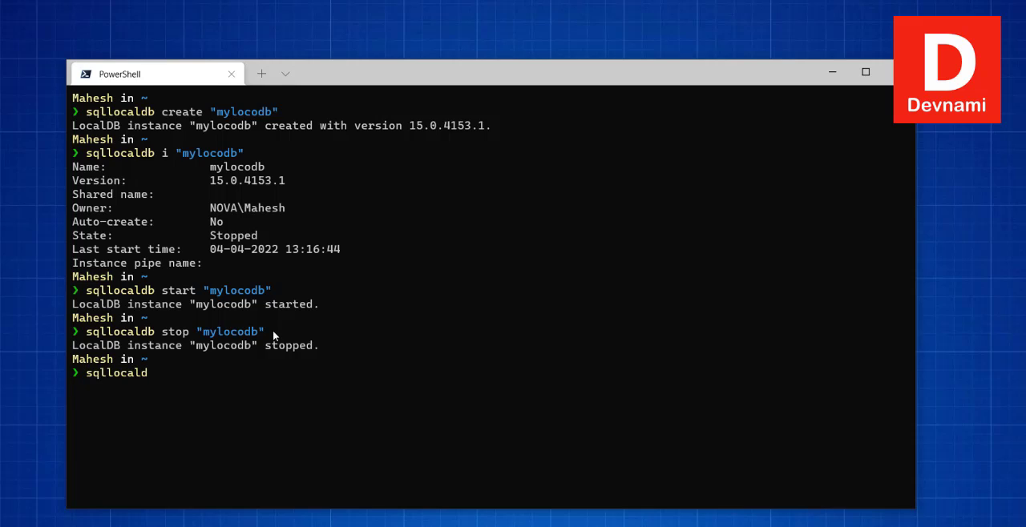
{"action": "type", "text": "b"}
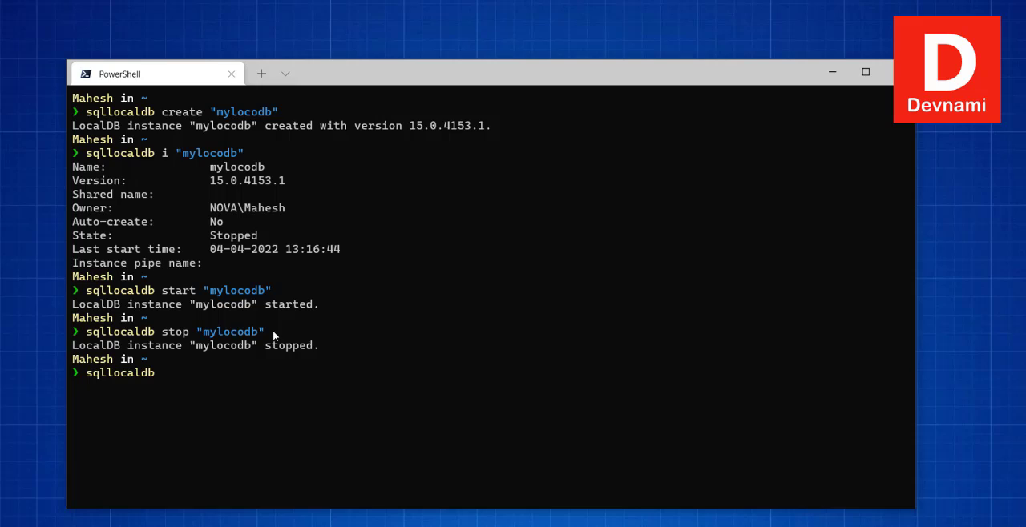
{"action": "type", "text": "delete \"m"}
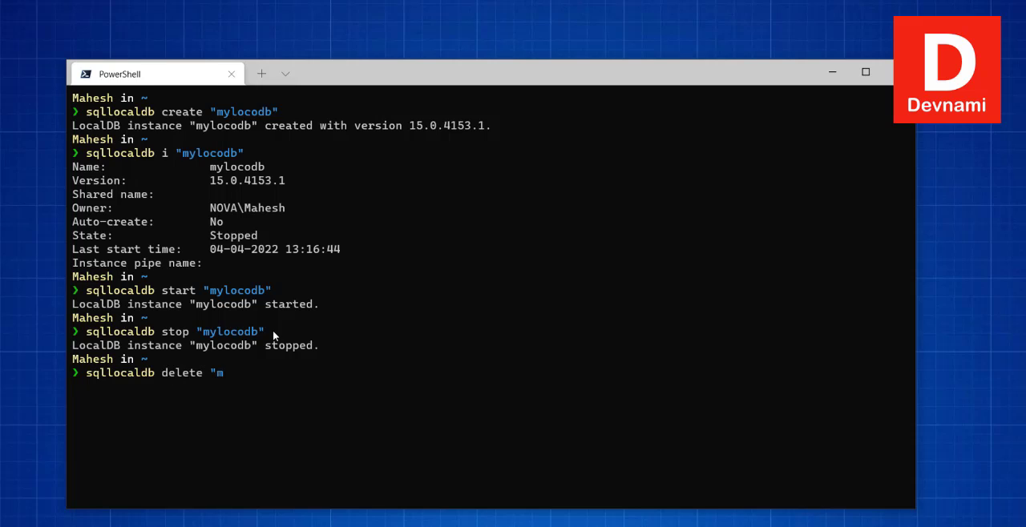
{"action": "type", "text": "ylocodb\""}
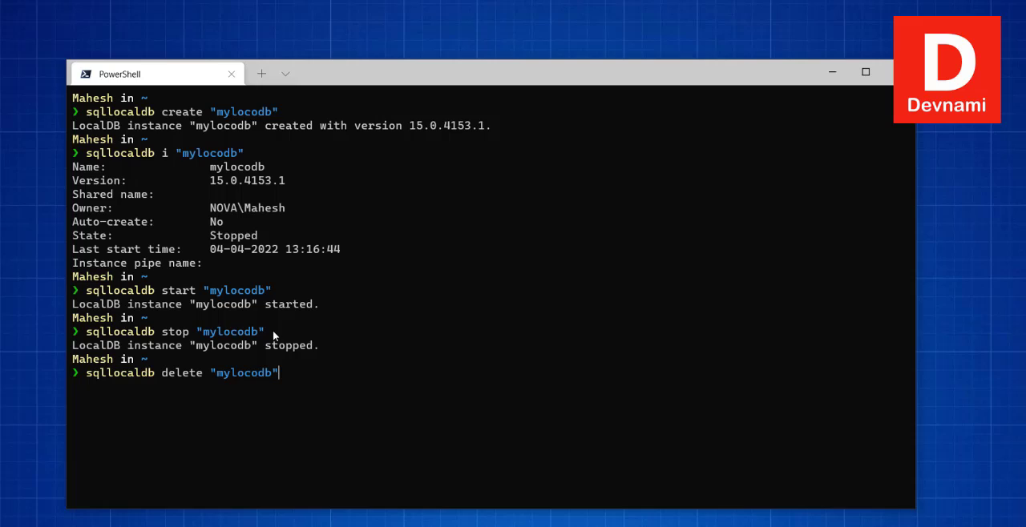